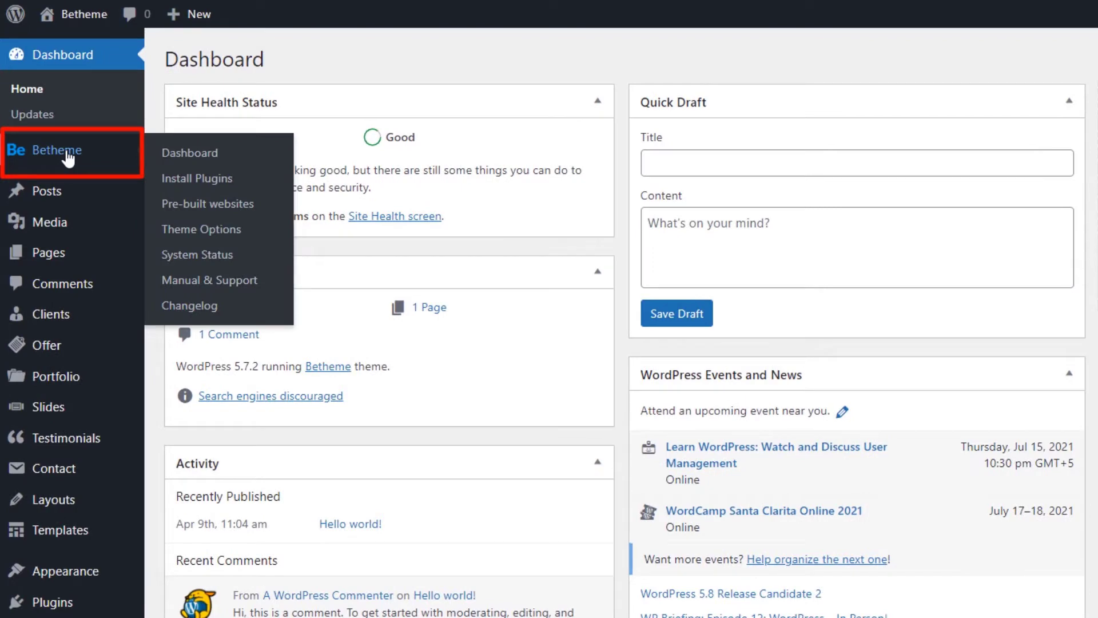
mouse_move(202, 229)
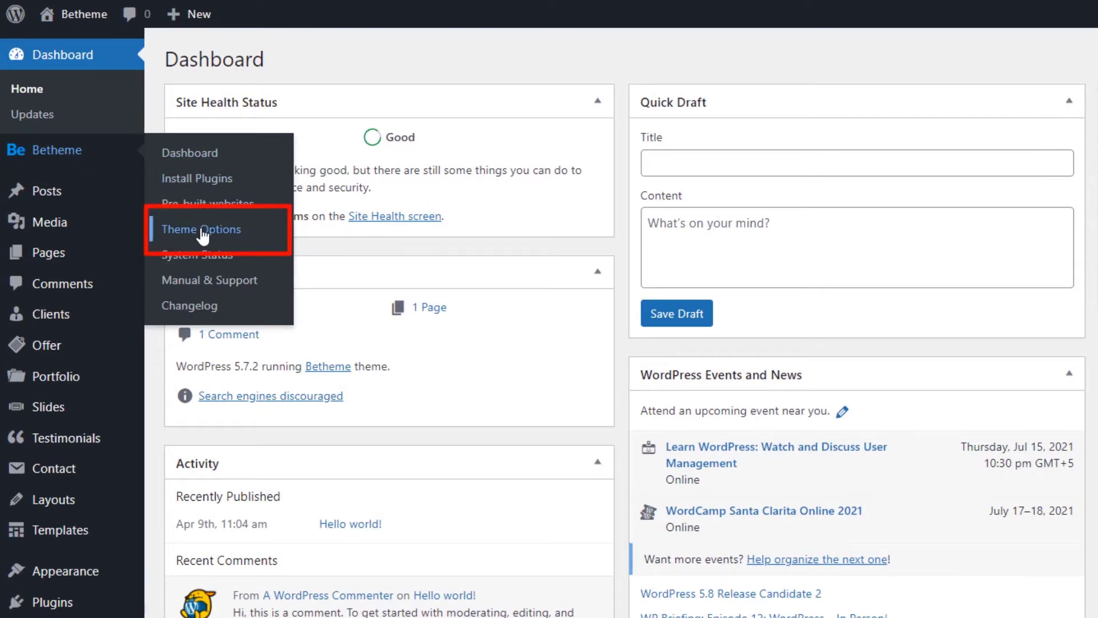
Step: Enter Betheme's Muffin Options and scroll the Backup & Reset page's Export, Import and Reset sections
left_click(200, 228)
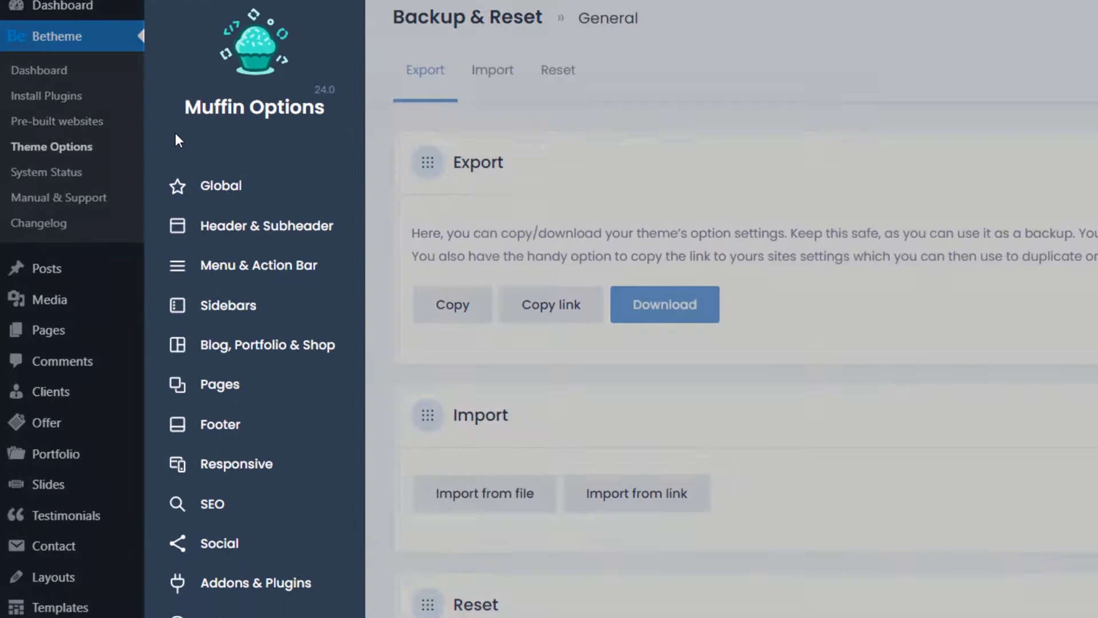
scroll("down", 3)
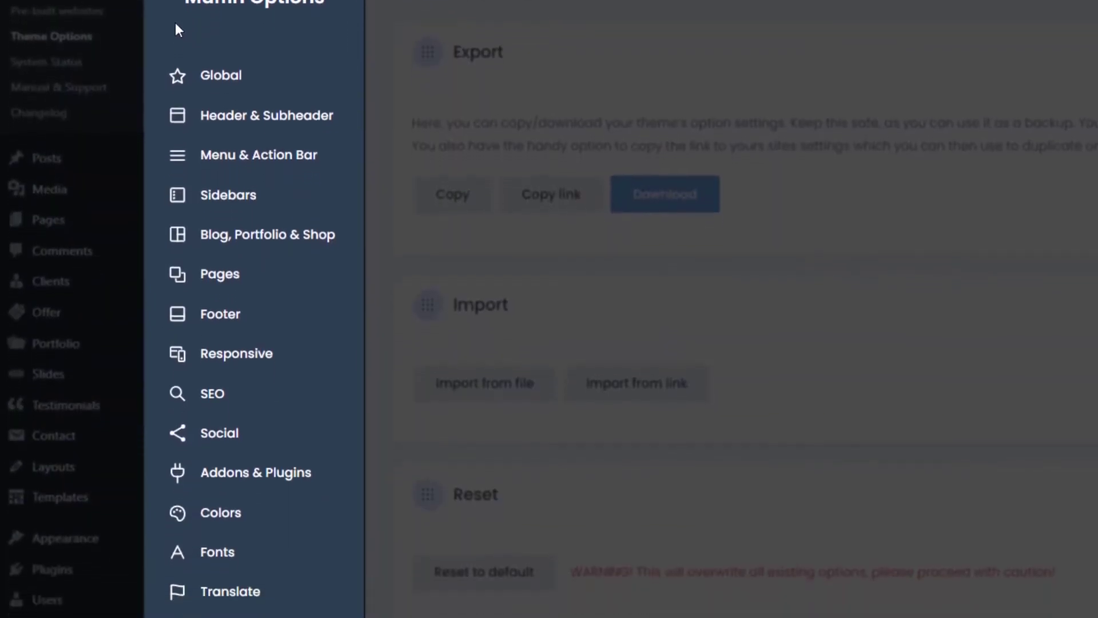
scroll("down", 3)
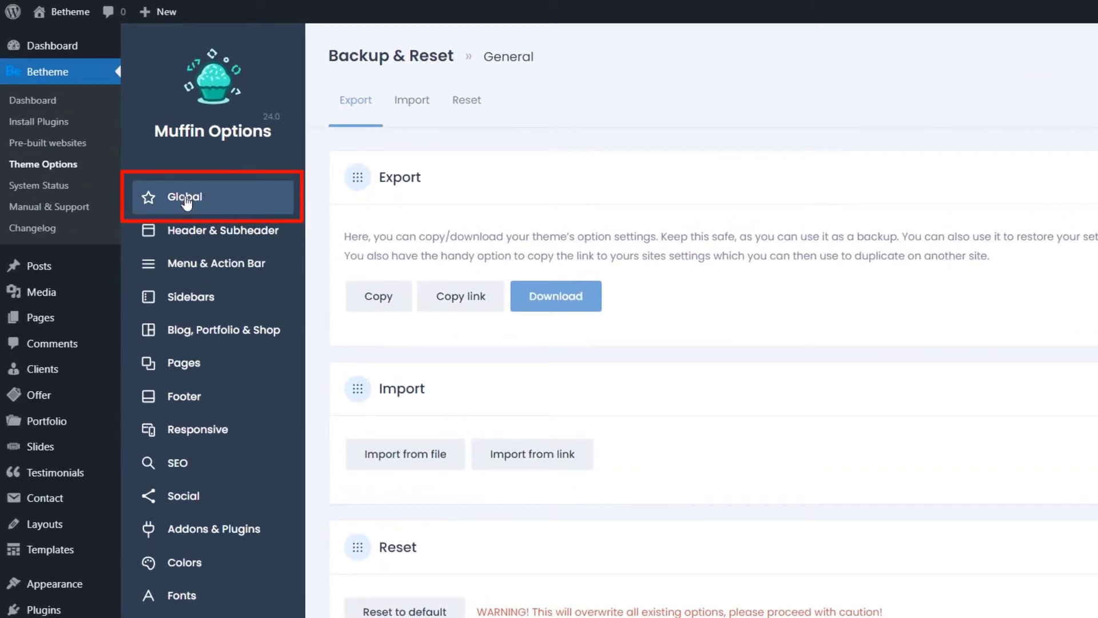
Step: Review the Global General page: Layout, Site width, Image frame, Background and Icon settings
left_click(185, 197)
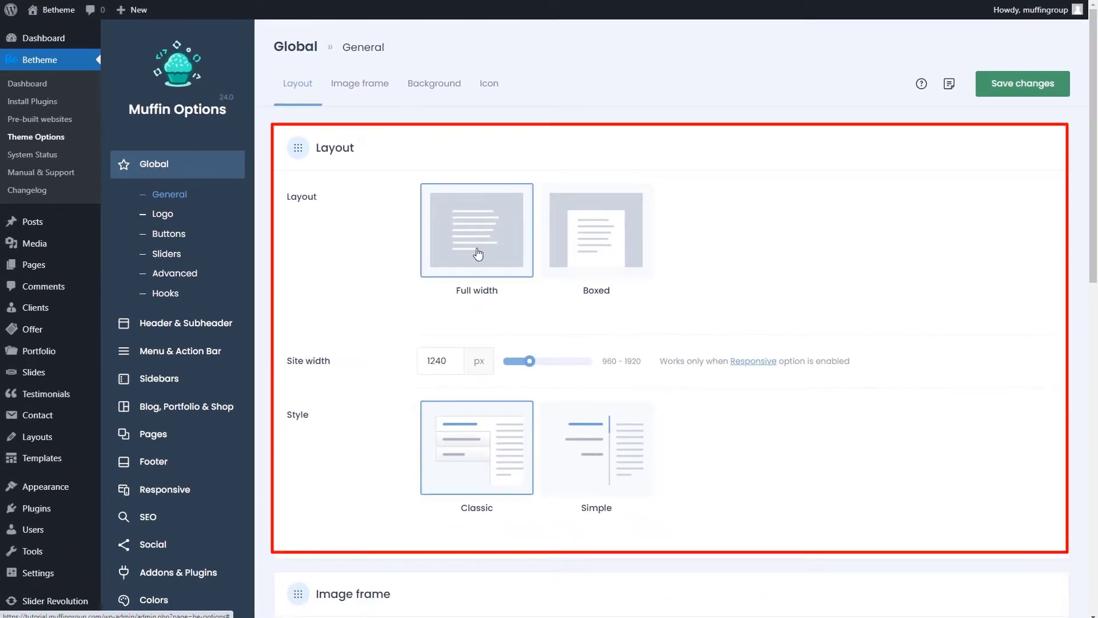
left_click(595, 447)
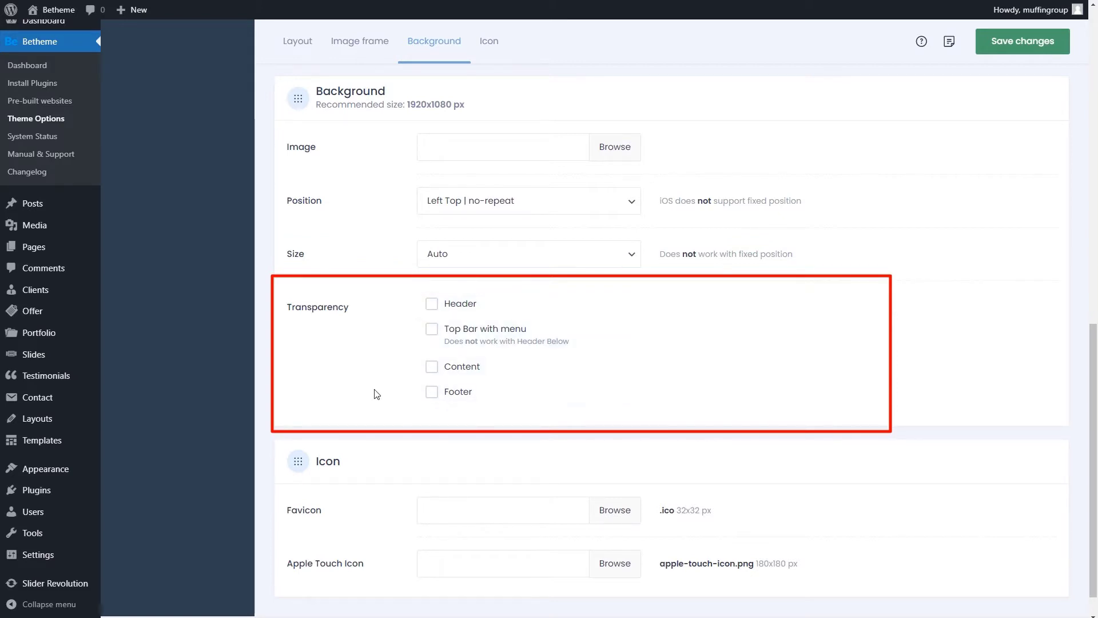
scroll("down", 3)
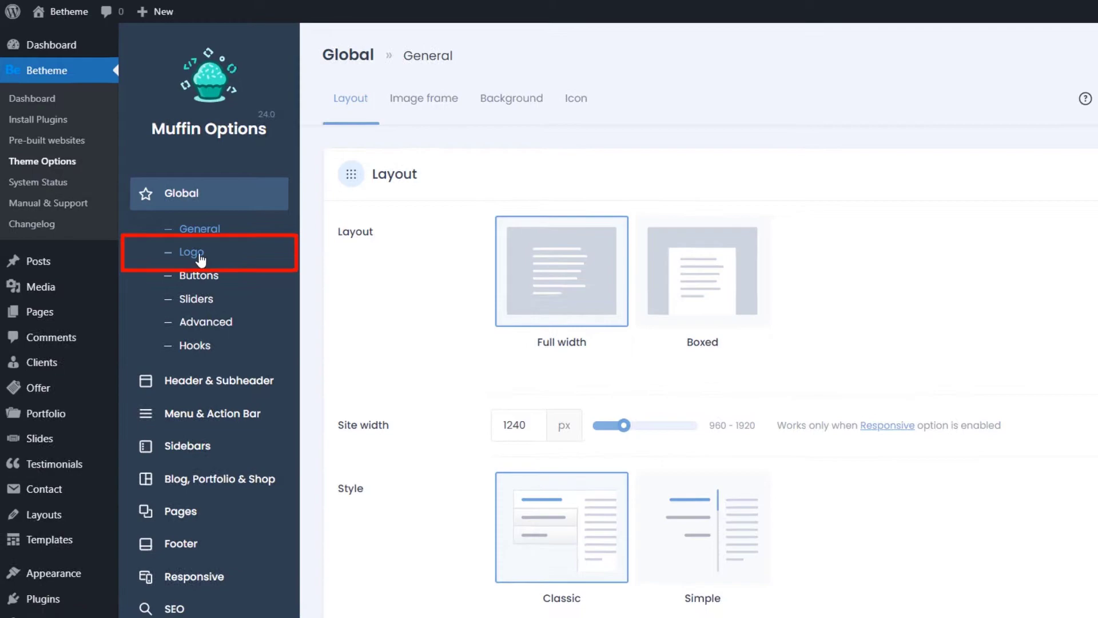
Step: Review the Global Logo page with the Mechanic logo as both Logo and Retina Logo, dismissing the media library
left_click(191, 252)
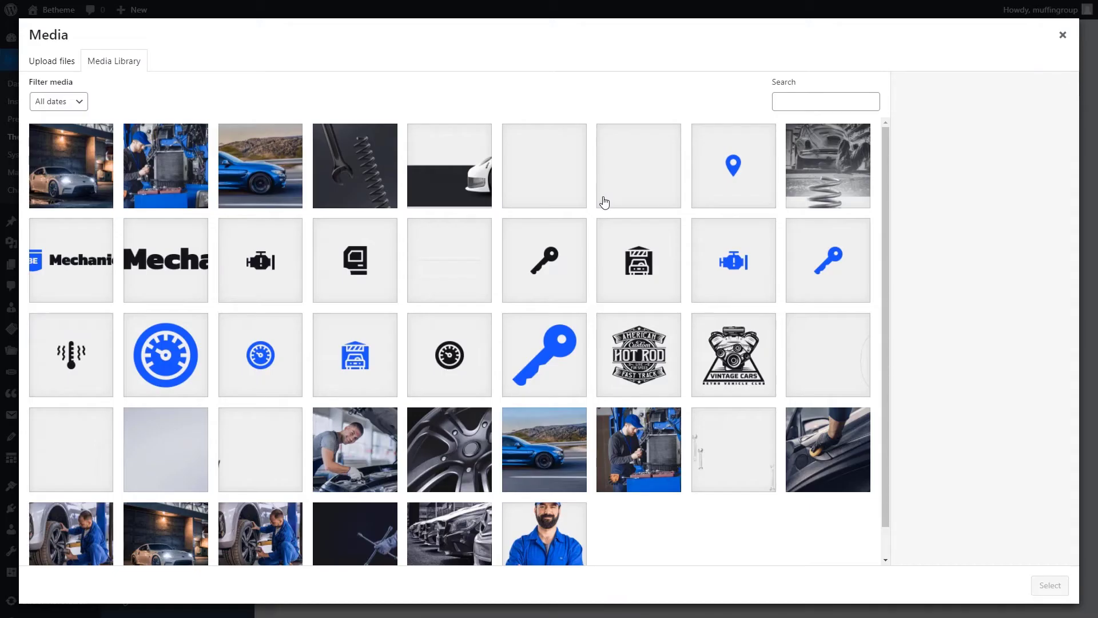
left_click(1063, 34)
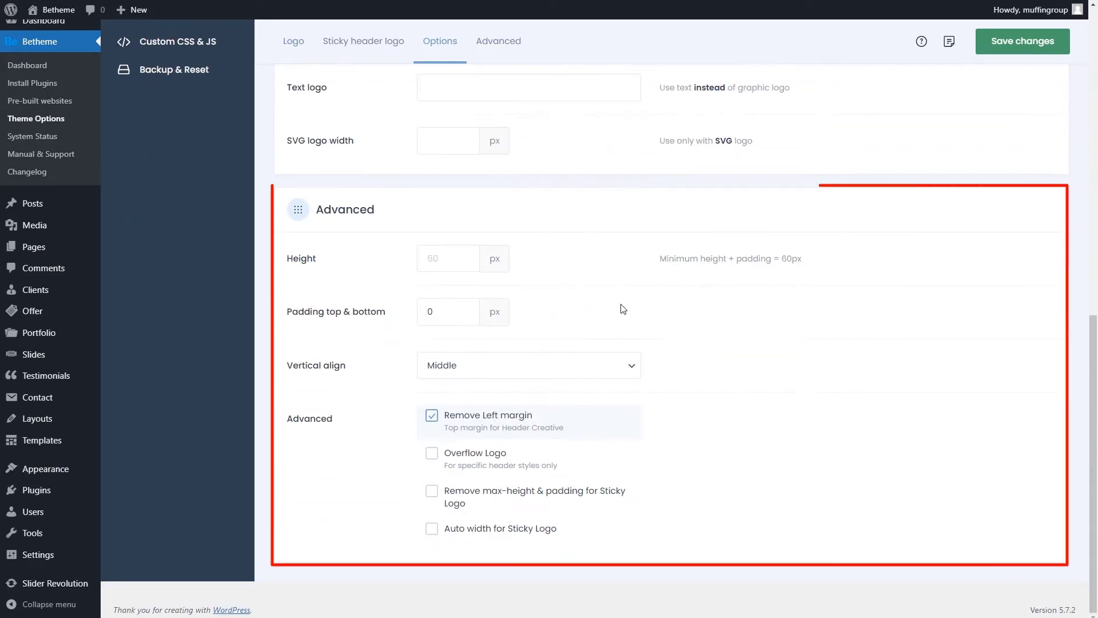
left_click(529, 365)
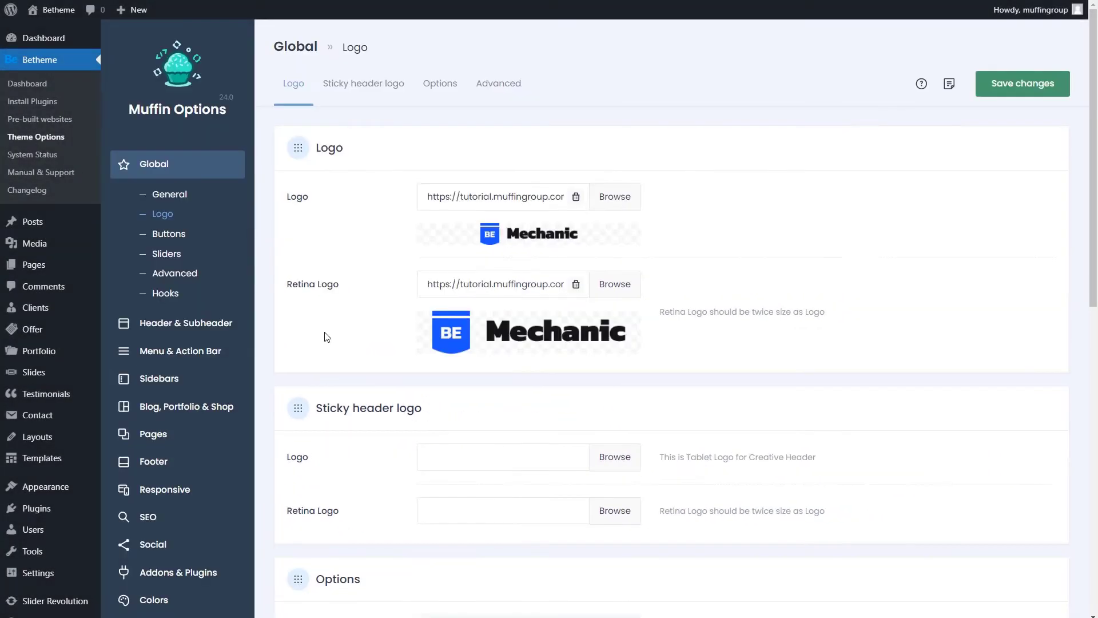
Step: On Global Buttons, try the Round style, return to Custom and review its Kanit font settings
left_click(168, 234)
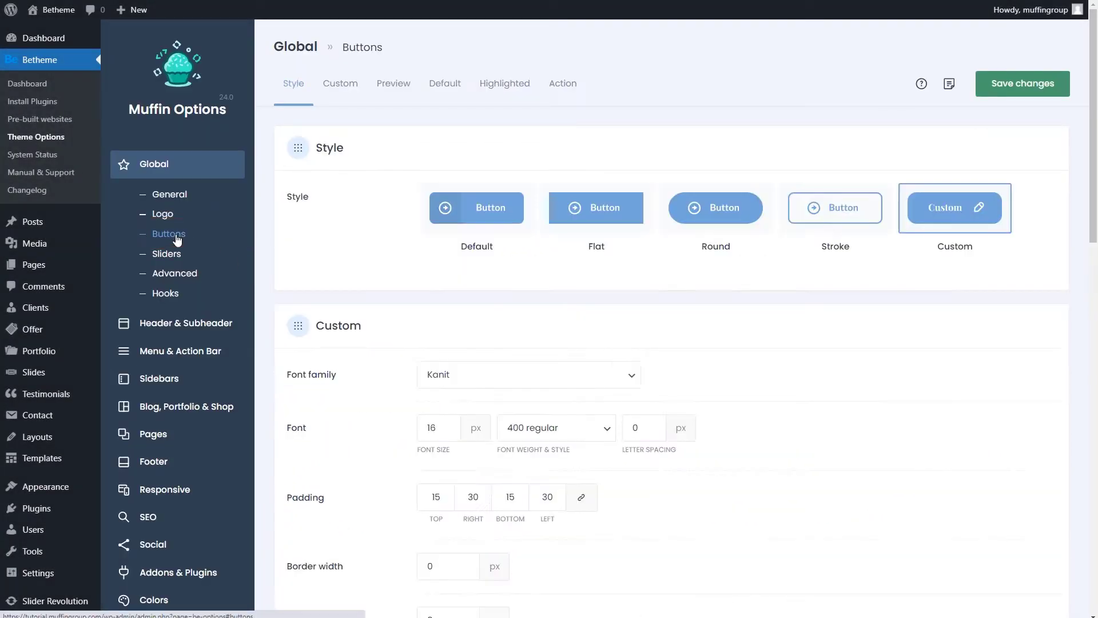
left_click(715, 208)
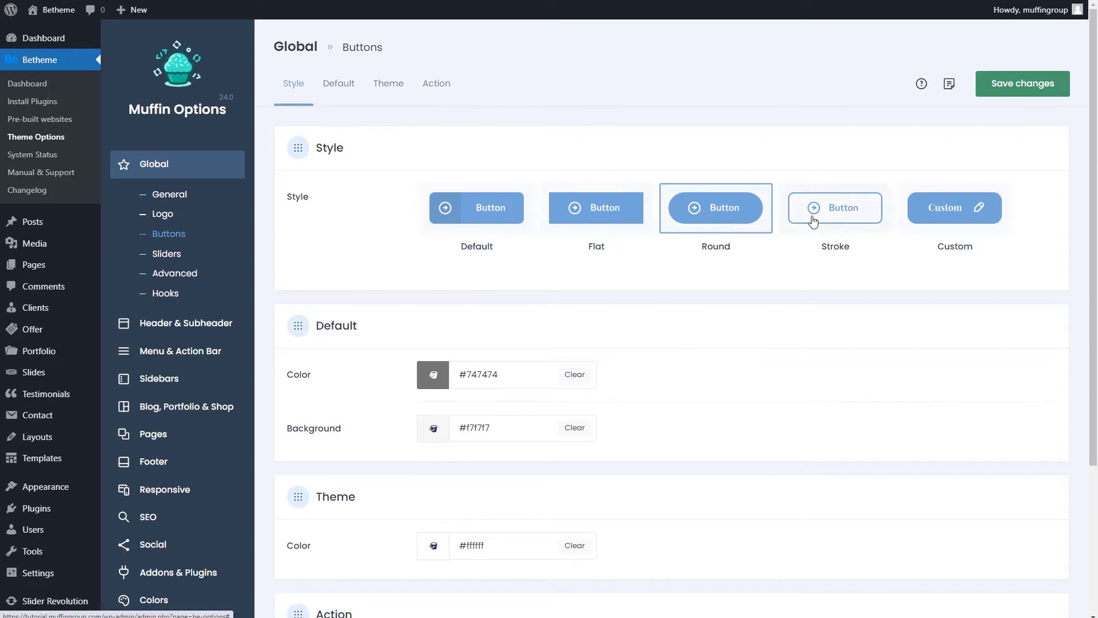
left_click(954, 207)
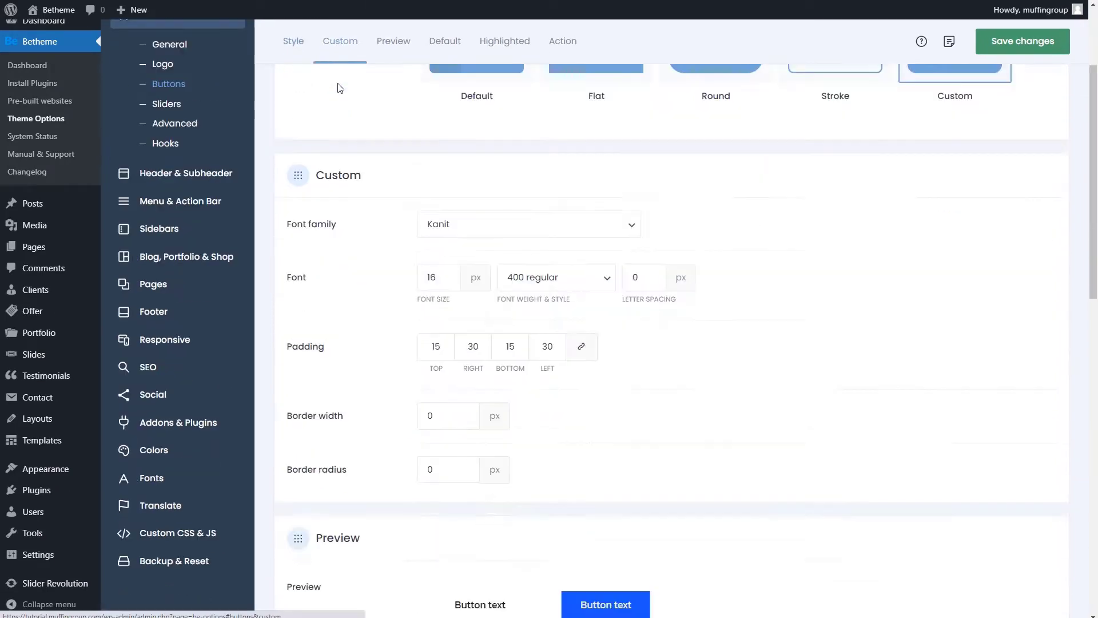
scroll("down", 3)
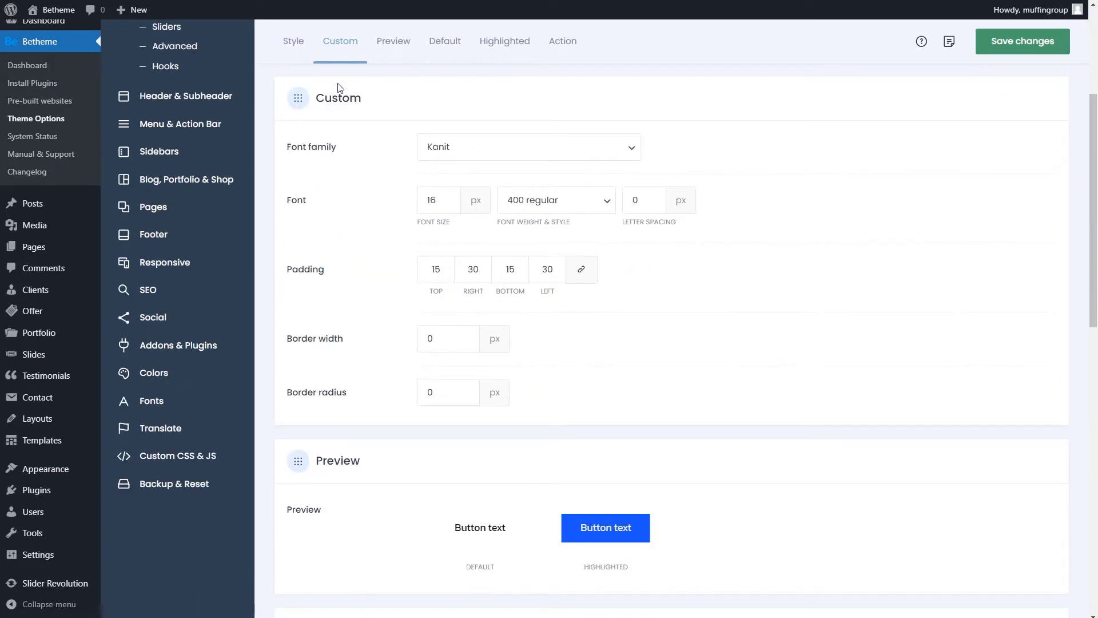
left_click(444, 41)
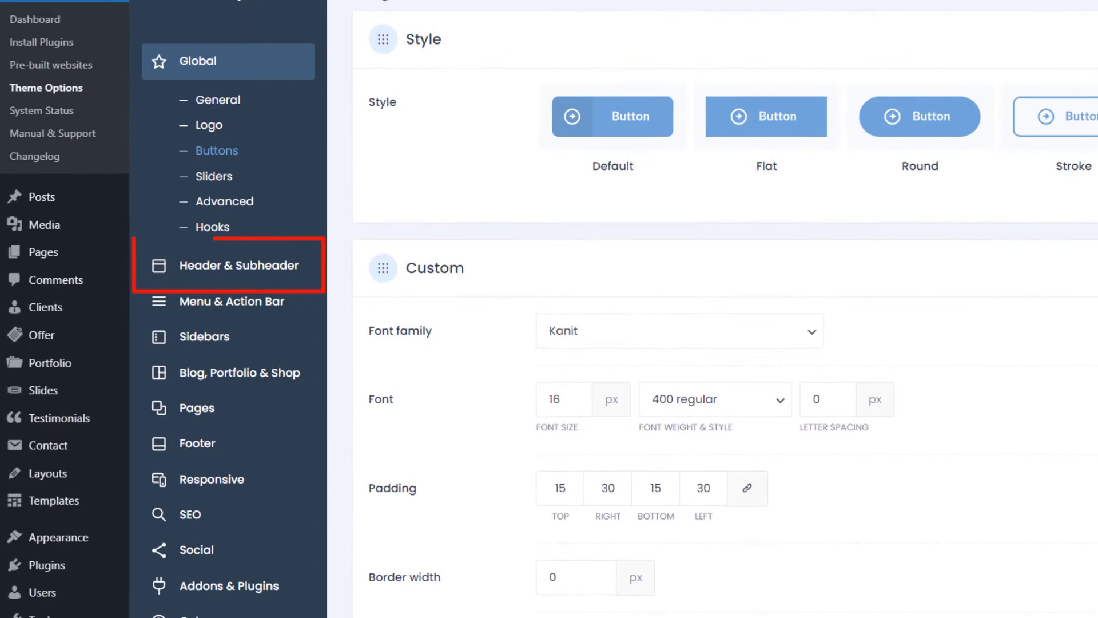
mouse_move(315, 184)
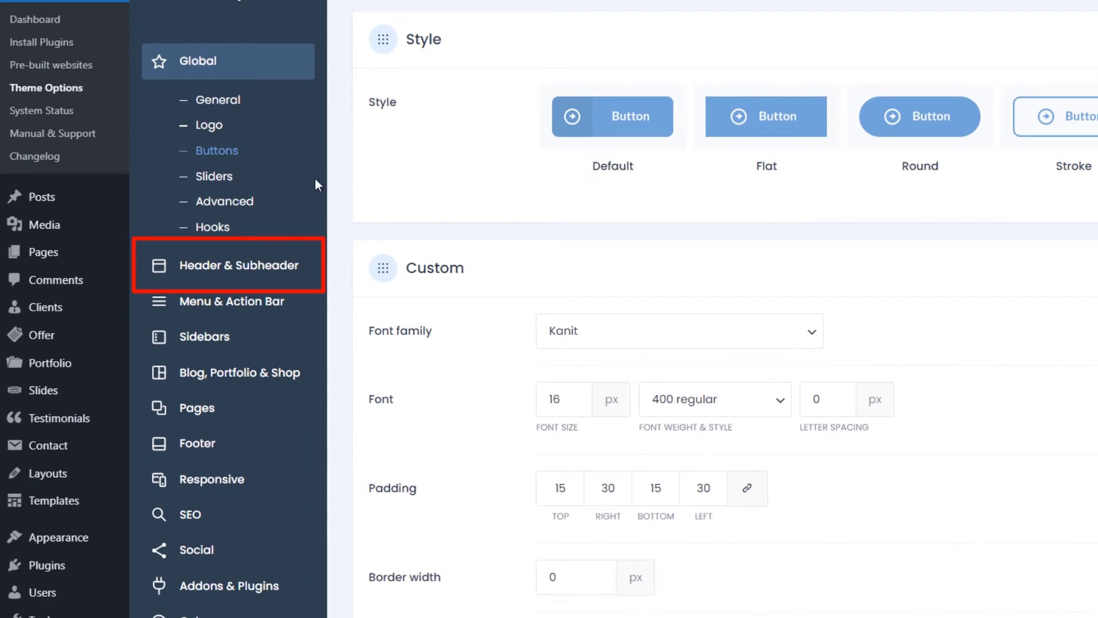
Step: Review the Header styles, then the Subheader page with Title & Breadcrumbs Centered and H1 title tag
left_click(227, 264)
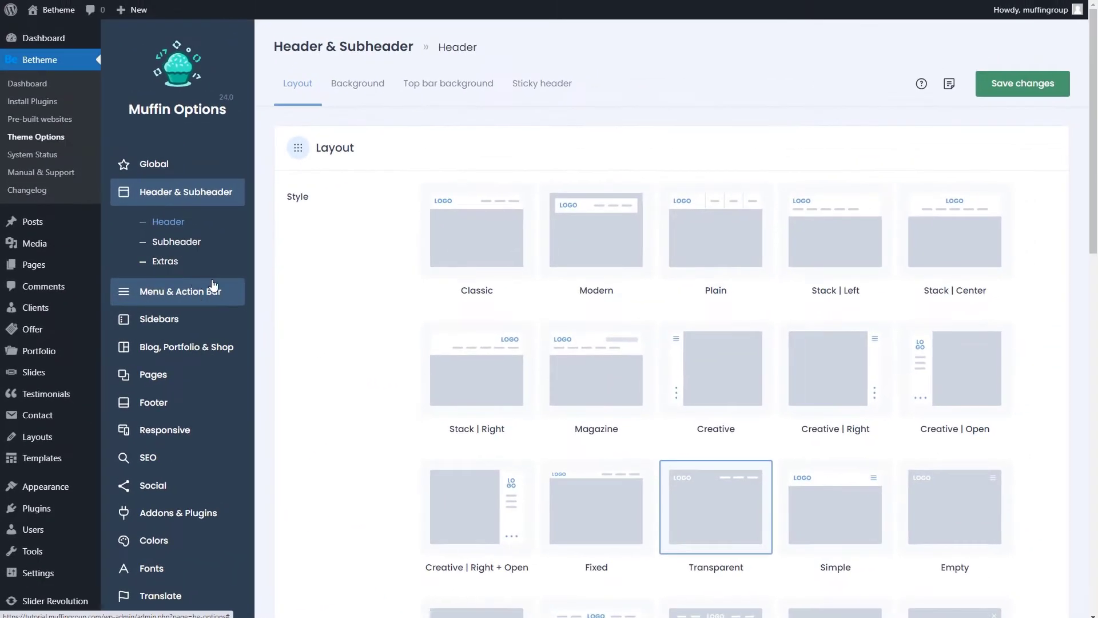
scroll("down", 3)
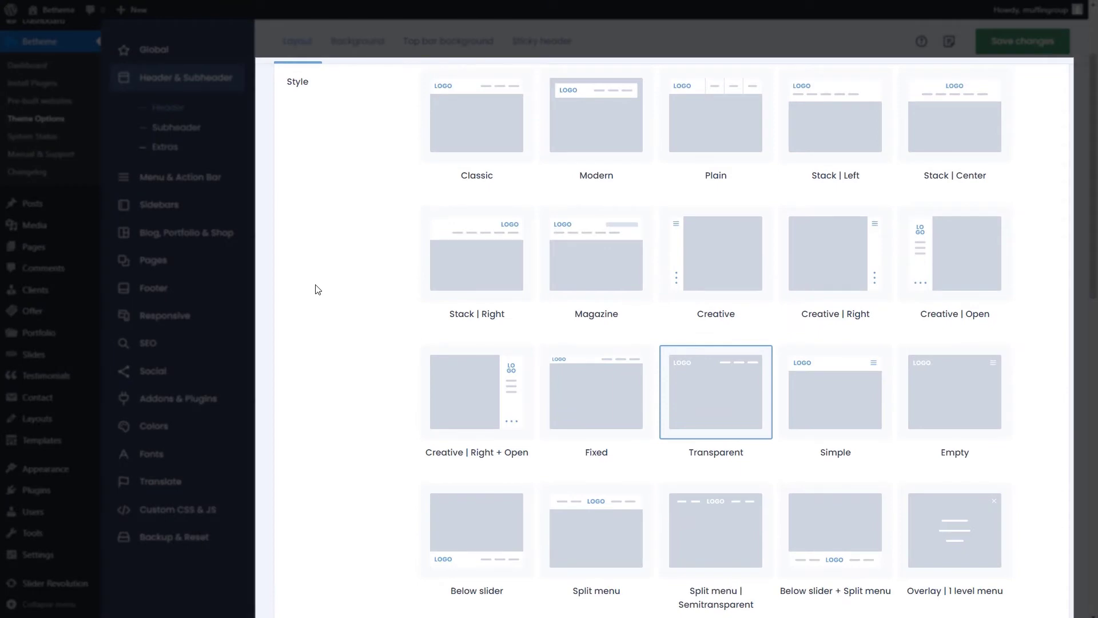
left_click(357, 41)
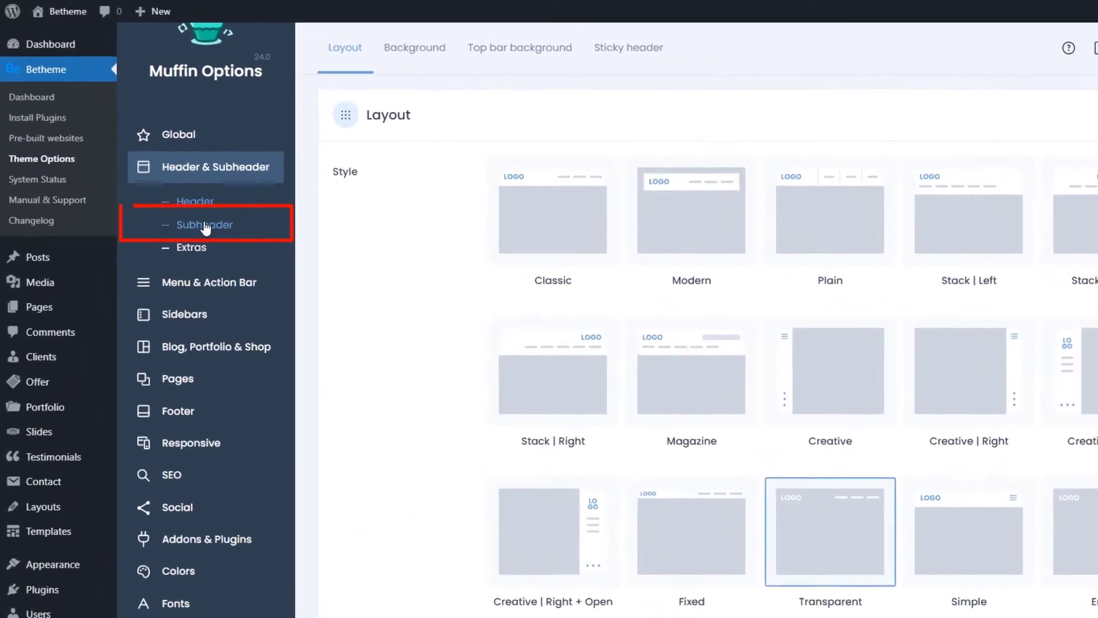
left_click(206, 224)
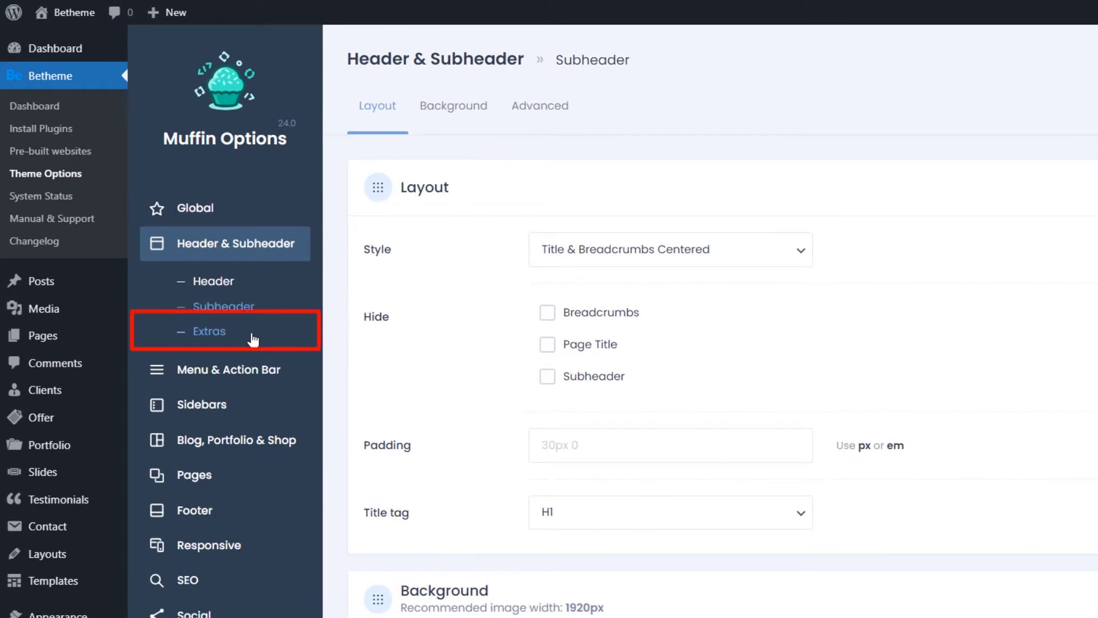
Step: On Header & Subheader Extras, set Top bar right to Show and review the Action button section
left_click(207, 332)
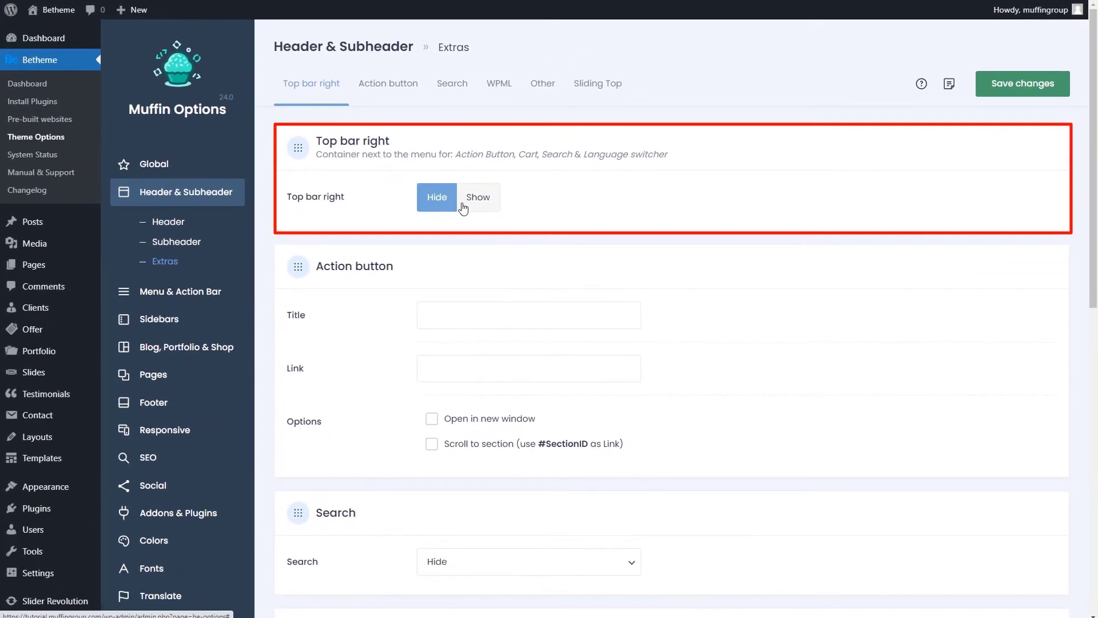
left_click(478, 197)
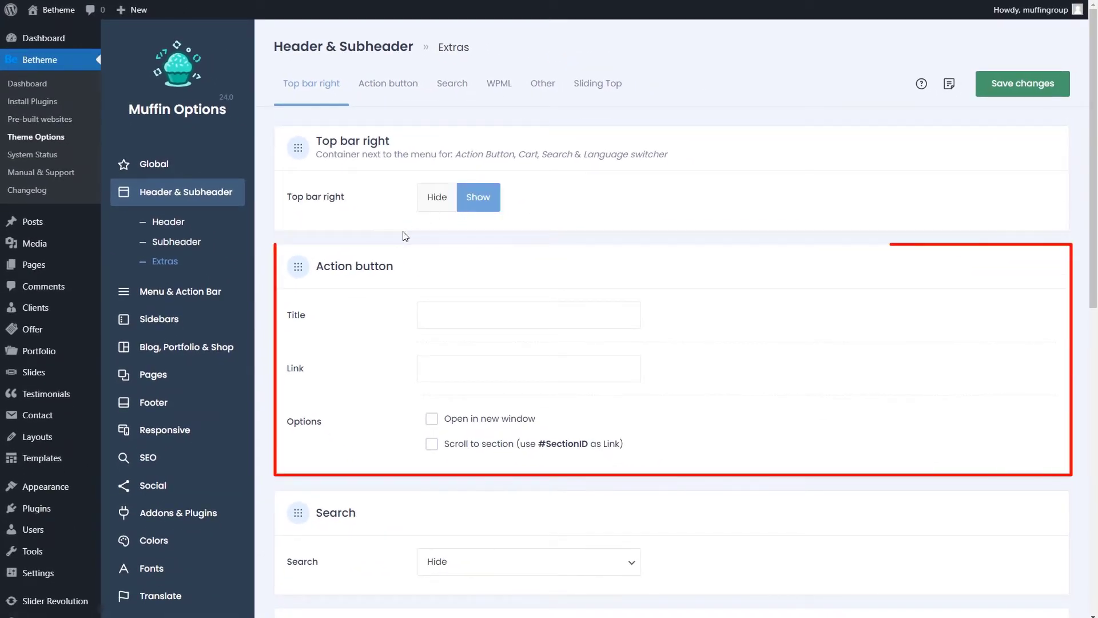
scroll("down", 3)
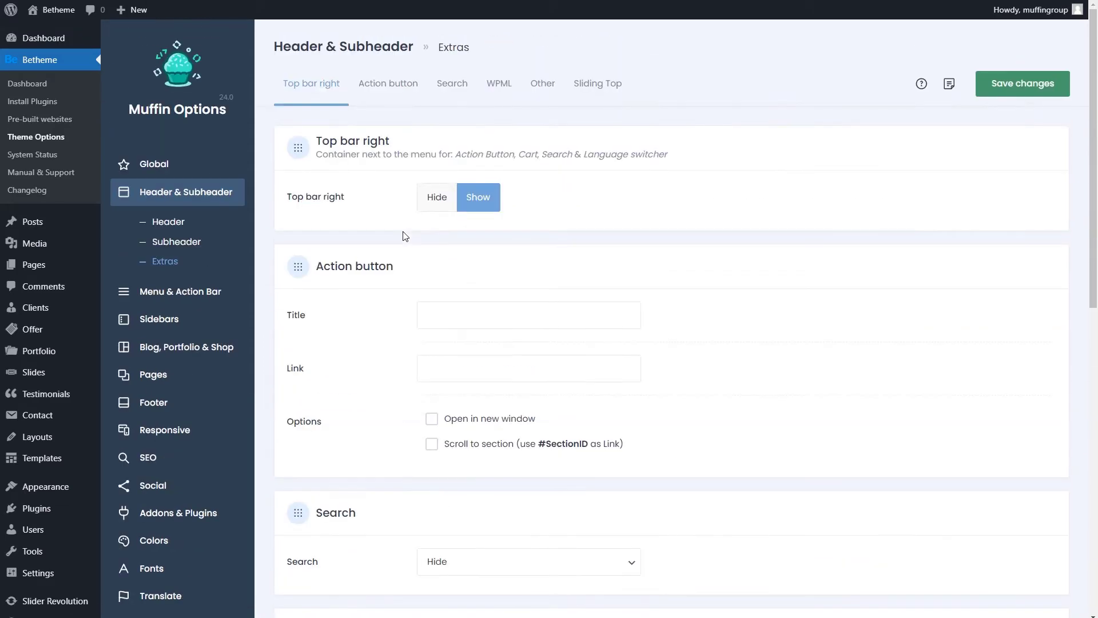
Step: Review the Menu settings, leaving Menu Style on Link color only
left_click(180, 291)
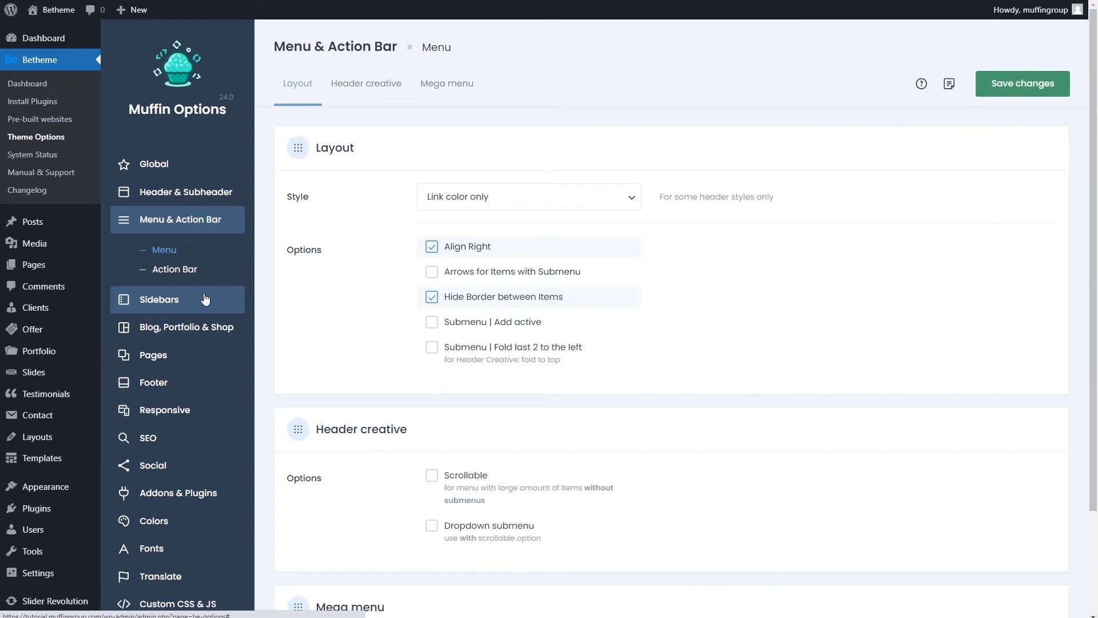
mouse_move(335, 275)
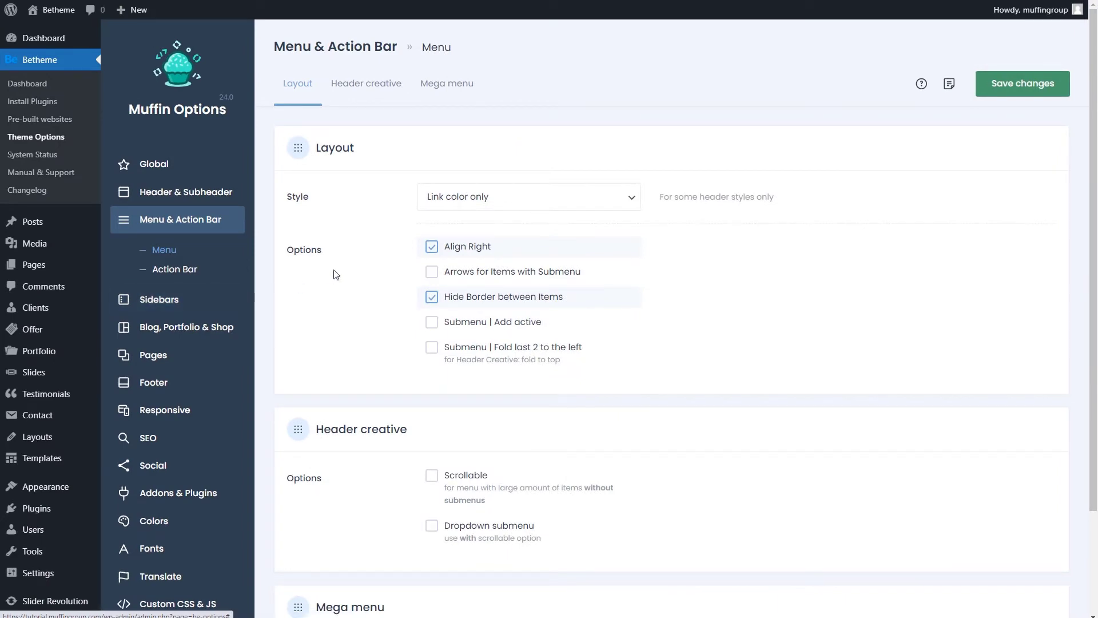
left_click(527, 195)
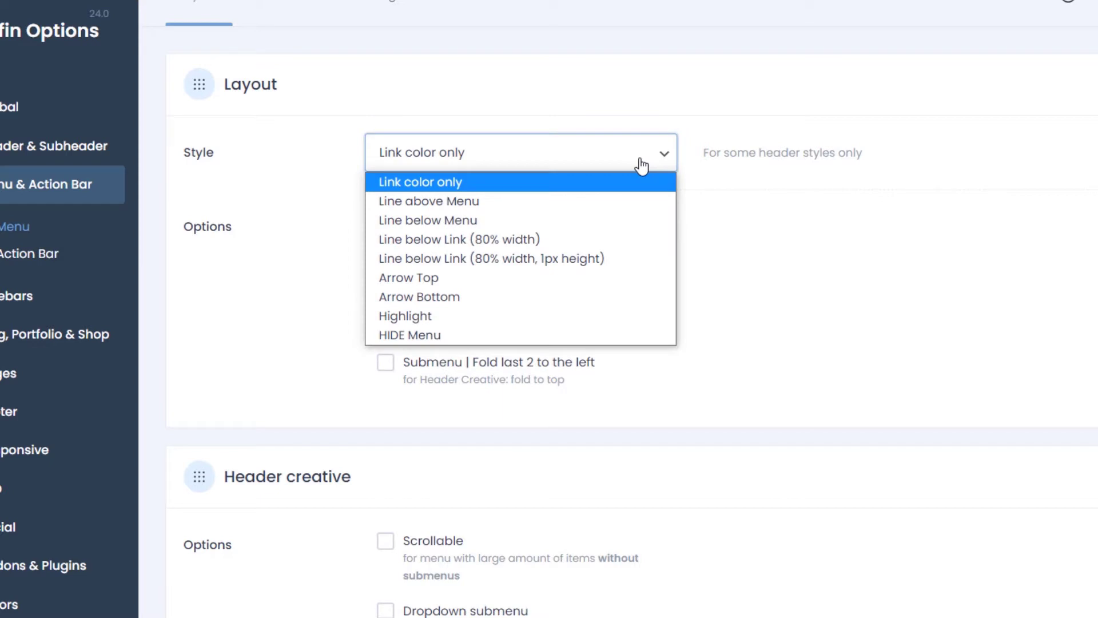
left_click(420, 182)
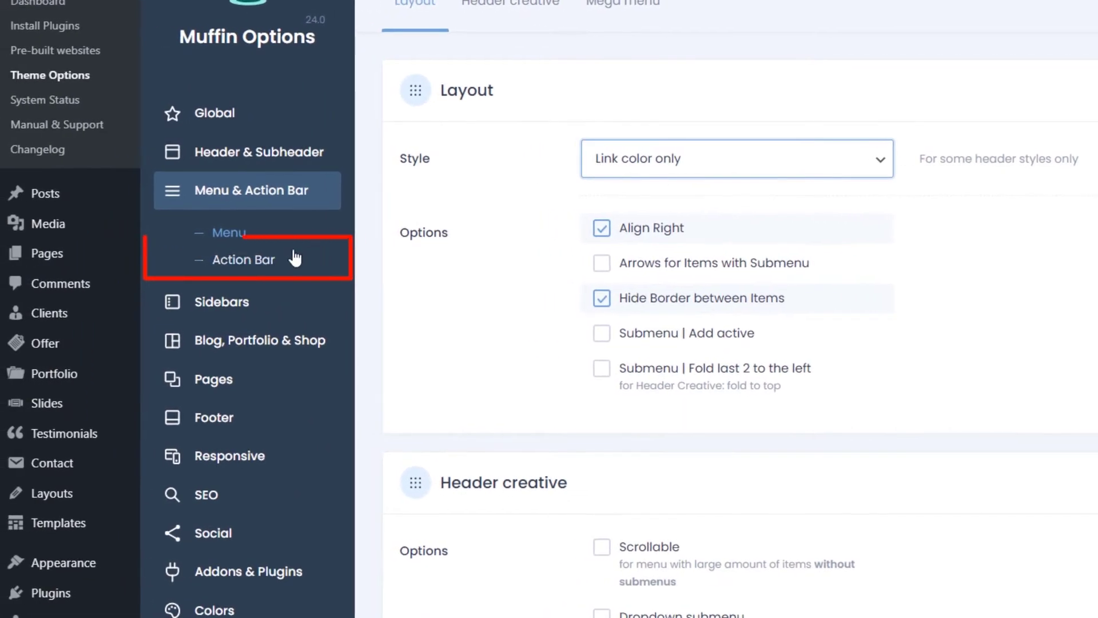
Step: Review the Action Bar: shown above the header with slogan 'We are open at: 8:00 AM – 6:00 PM'
left_click(244, 259)
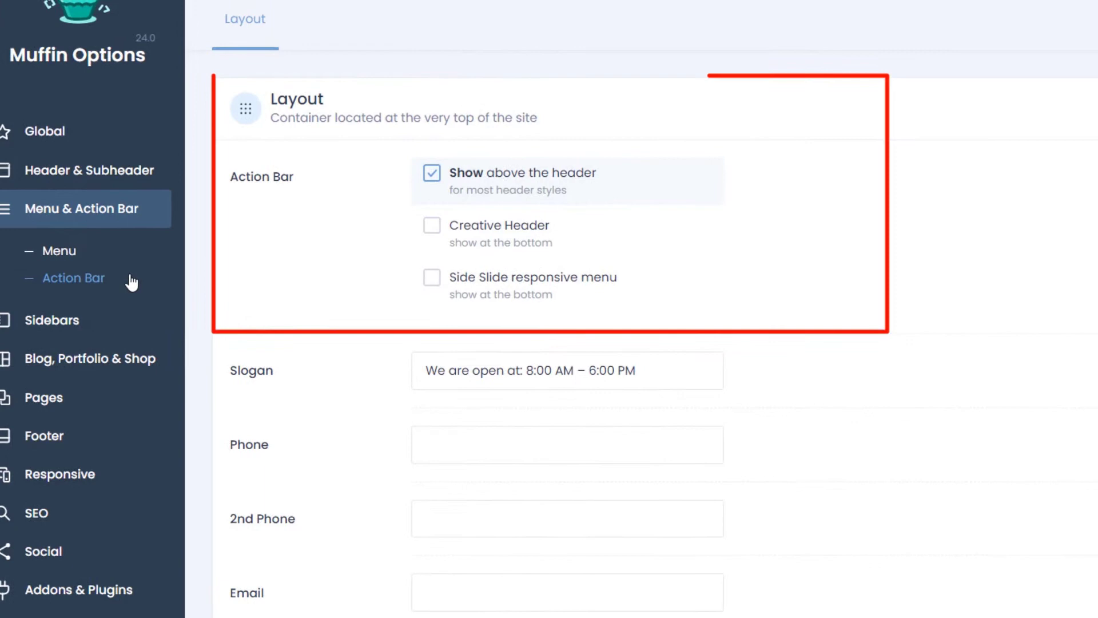
mouse_move(335, 268)
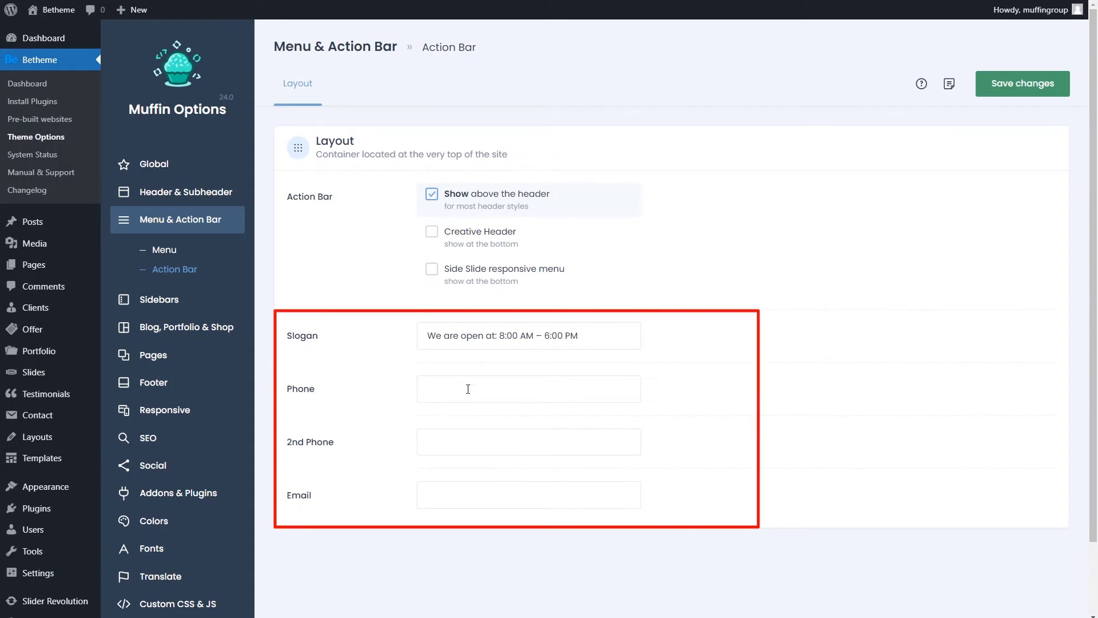
left_click(529, 494)
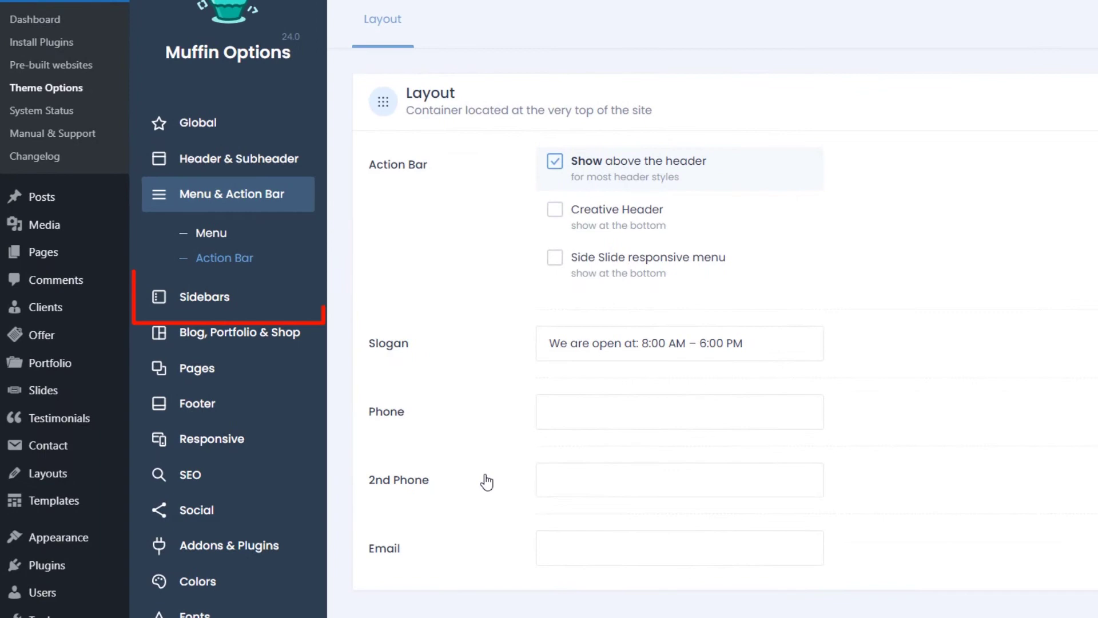
Step: Review the Sidebars General page: sticky sidebars disabled, width 23%, page layout choices
left_click(203, 297)
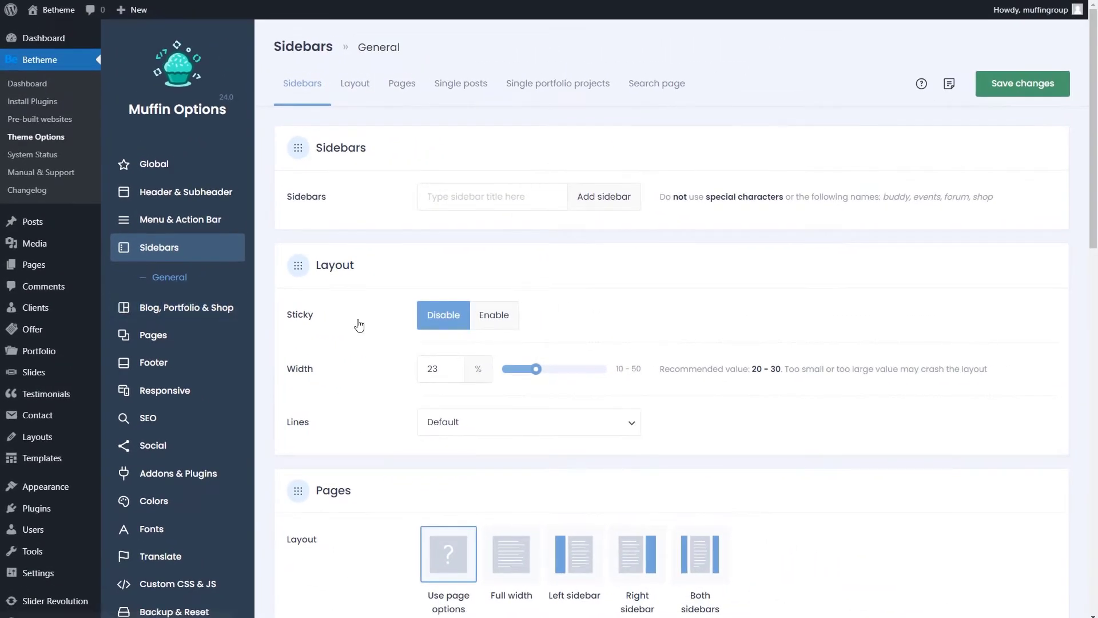
scroll("down", 3)
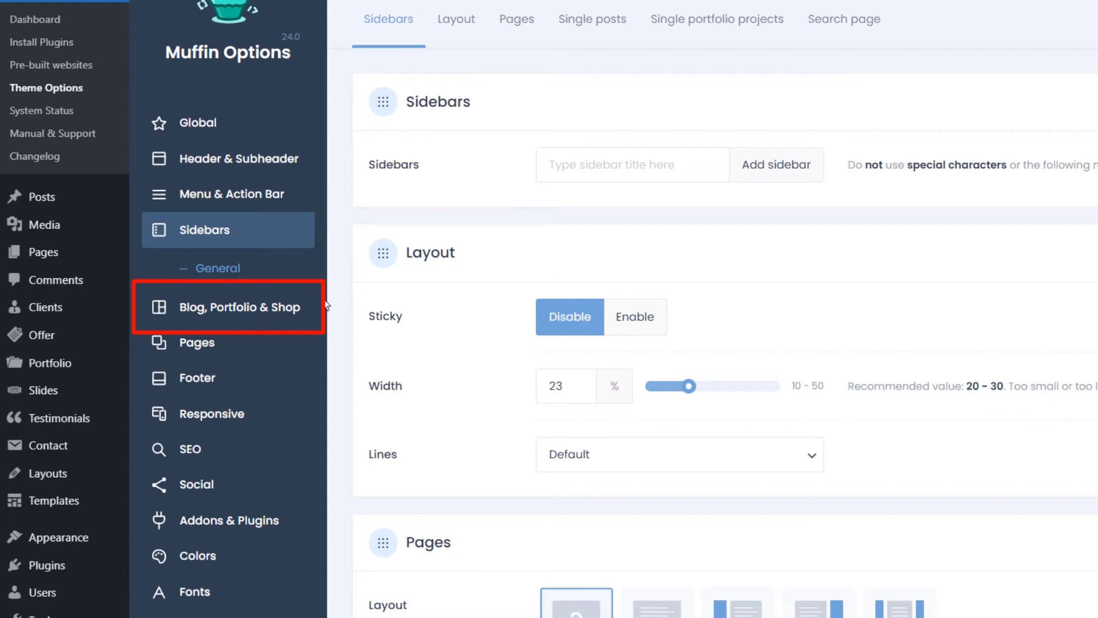
Step: Tour Blog, Portfolio & Shop: General, Portfolio, Shop and Featured Image panels
left_click(238, 306)
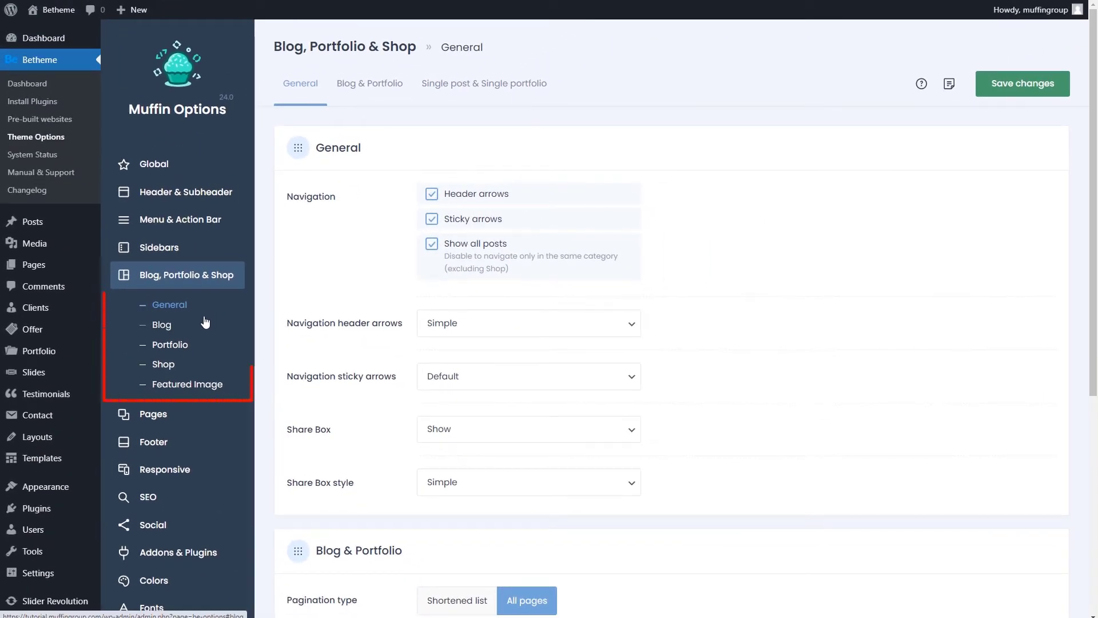
left_click(170, 344)
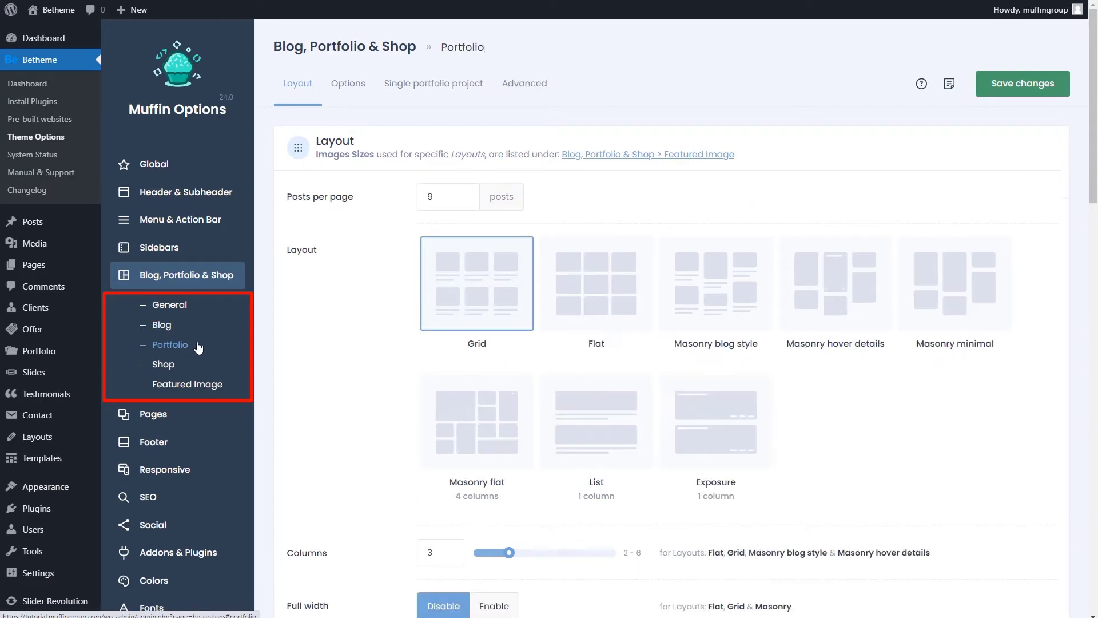
left_click(162, 364)
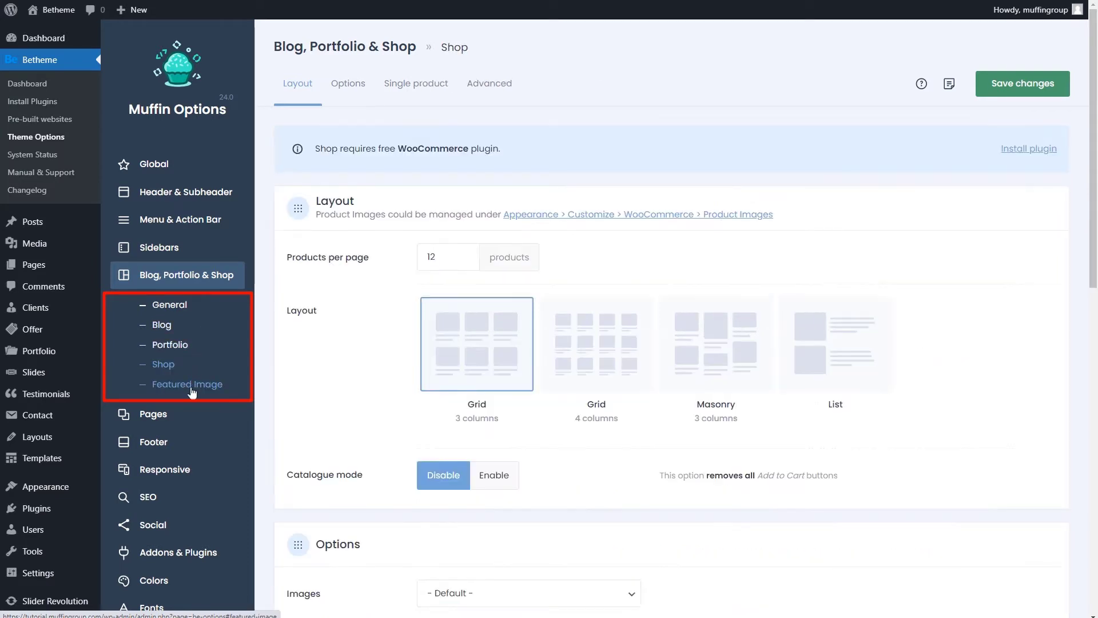
left_click(187, 385)
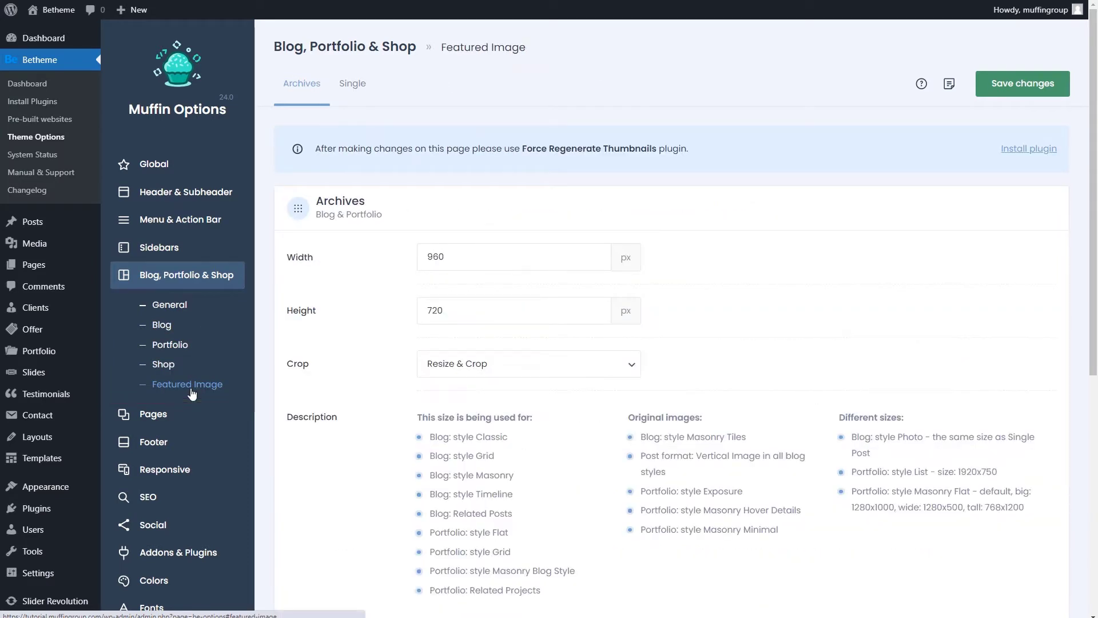
scroll("down", 3)
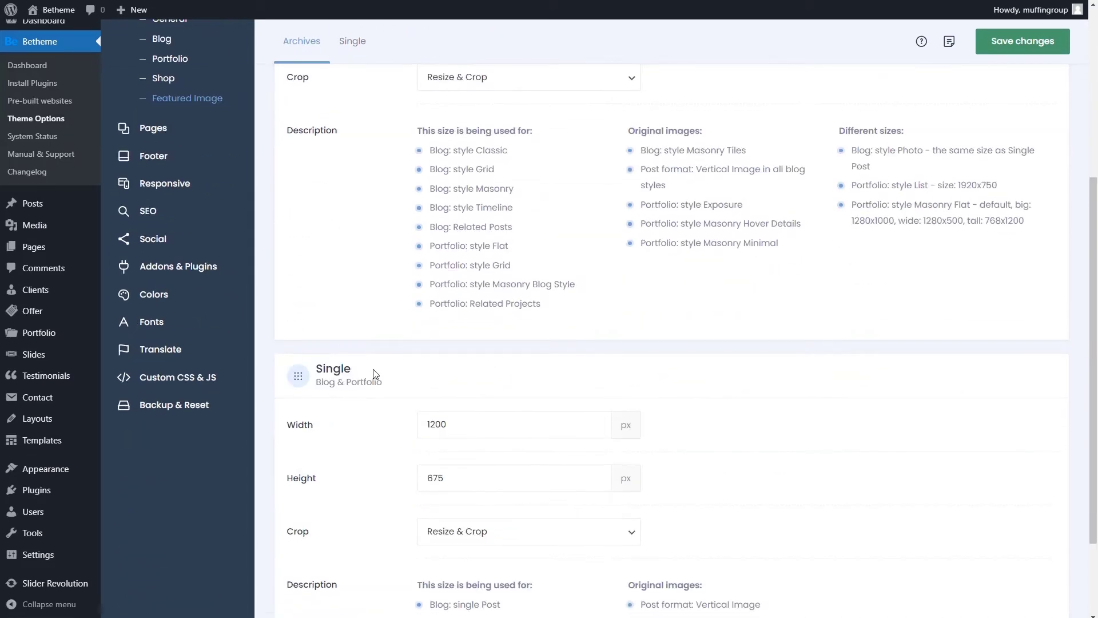
scroll("down", 3)
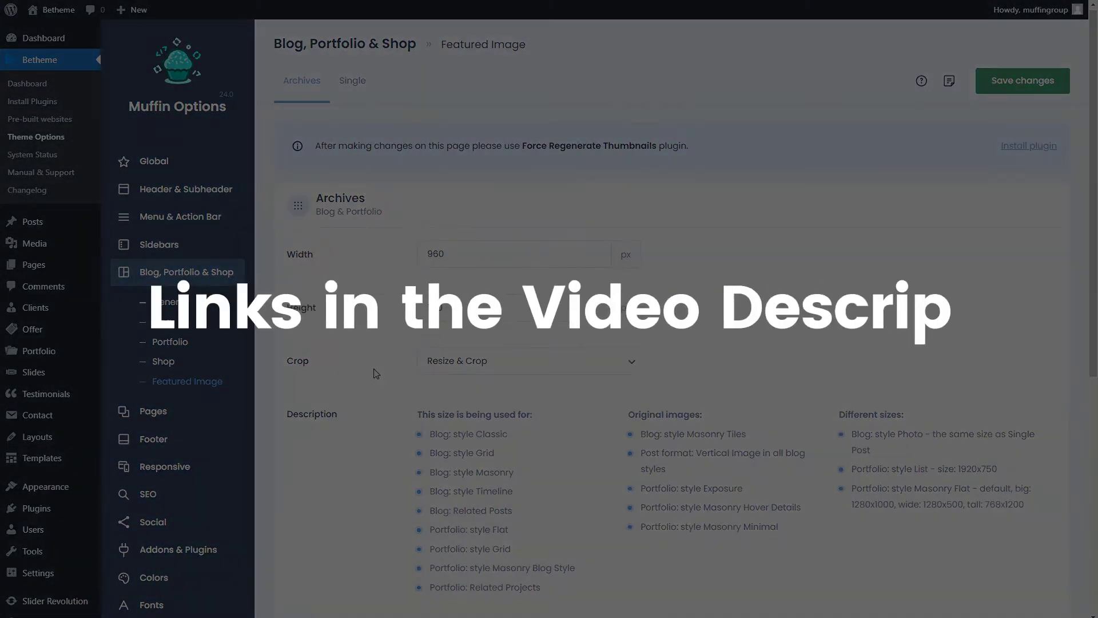
scroll("down", 3)
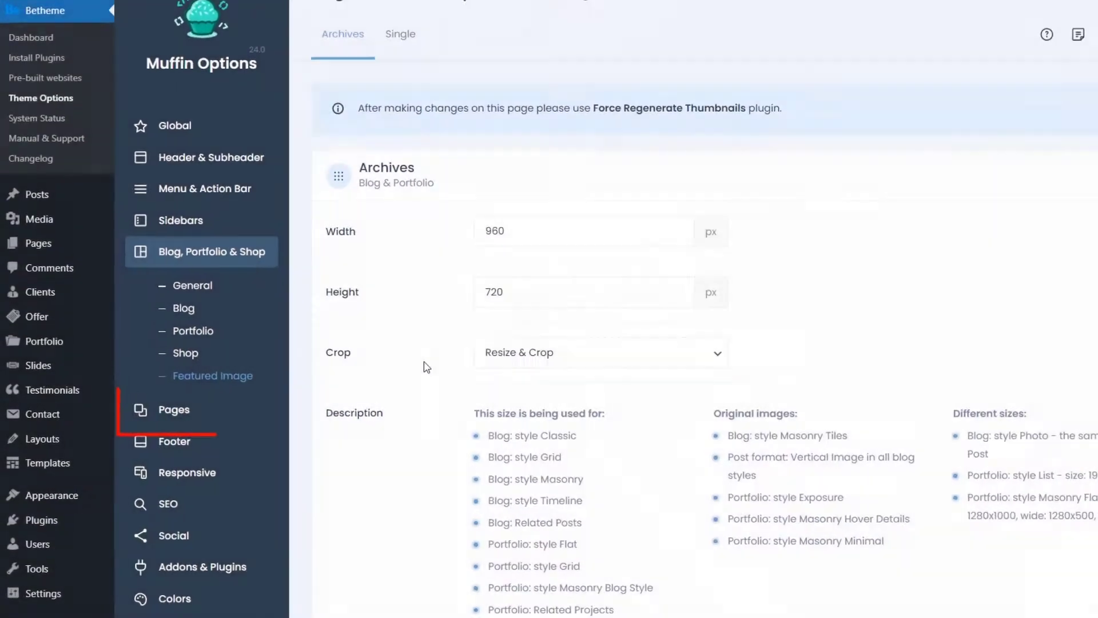
Step: Review the Pages General settings with page comments hidden
left_click(173, 410)
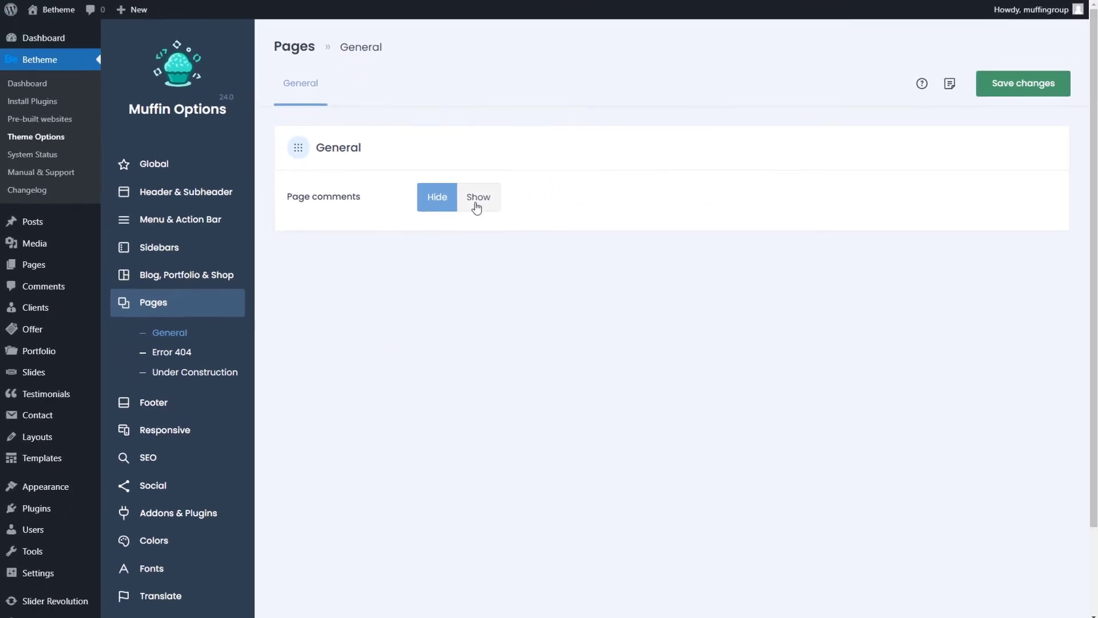
mouse_move(279, 313)
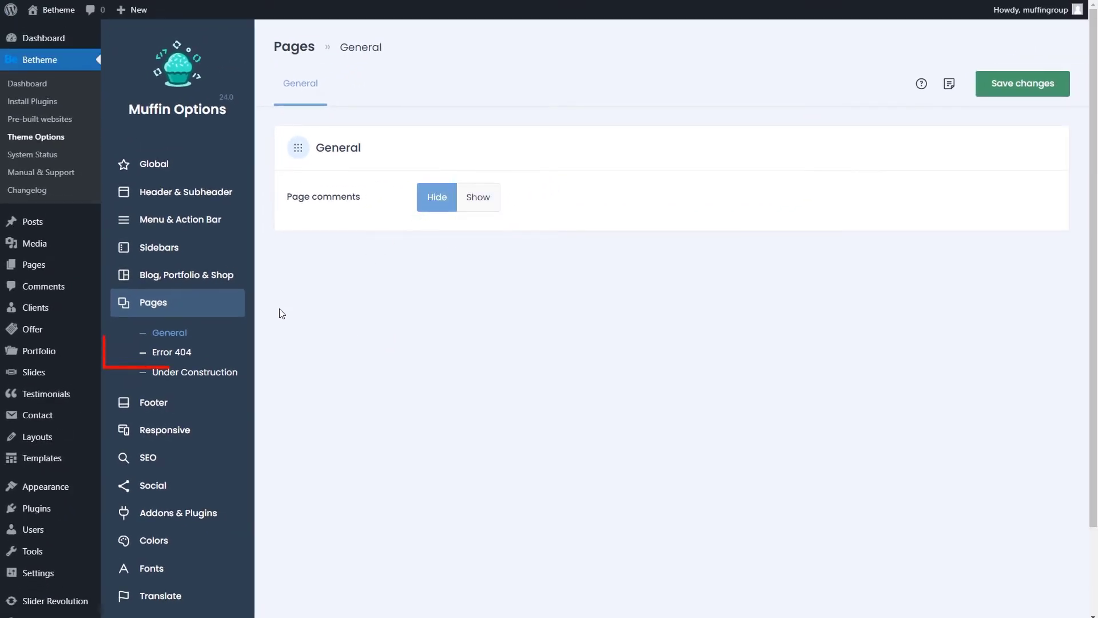
Step: Review Error 404 and Under Construction pages, then the Footer settings with Default layout and style
left_click(172, 353)
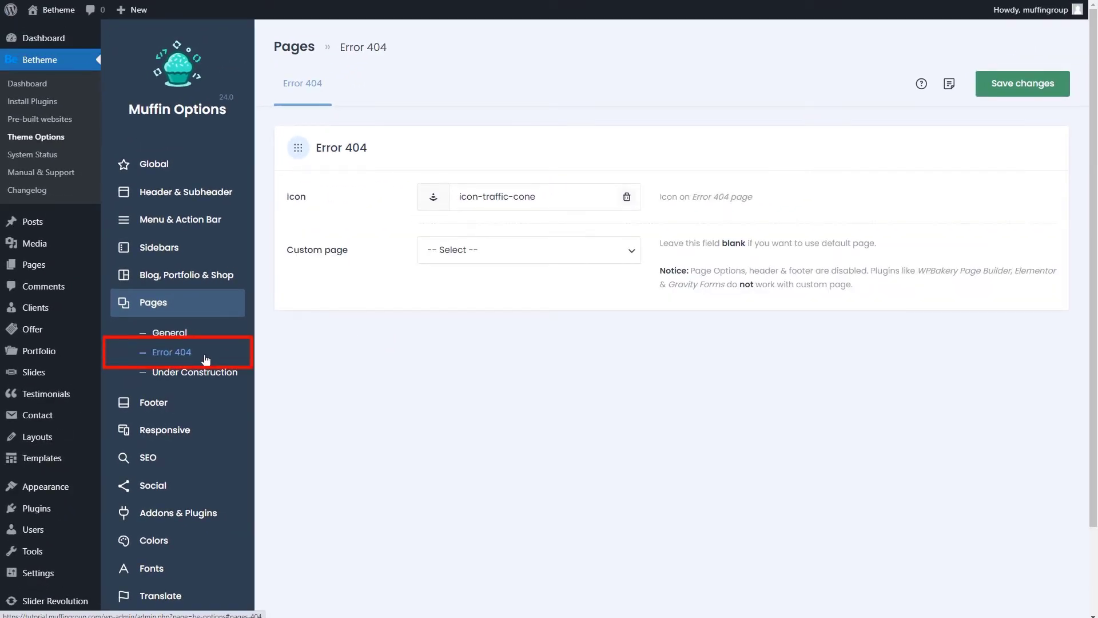
left_click(197, 372)
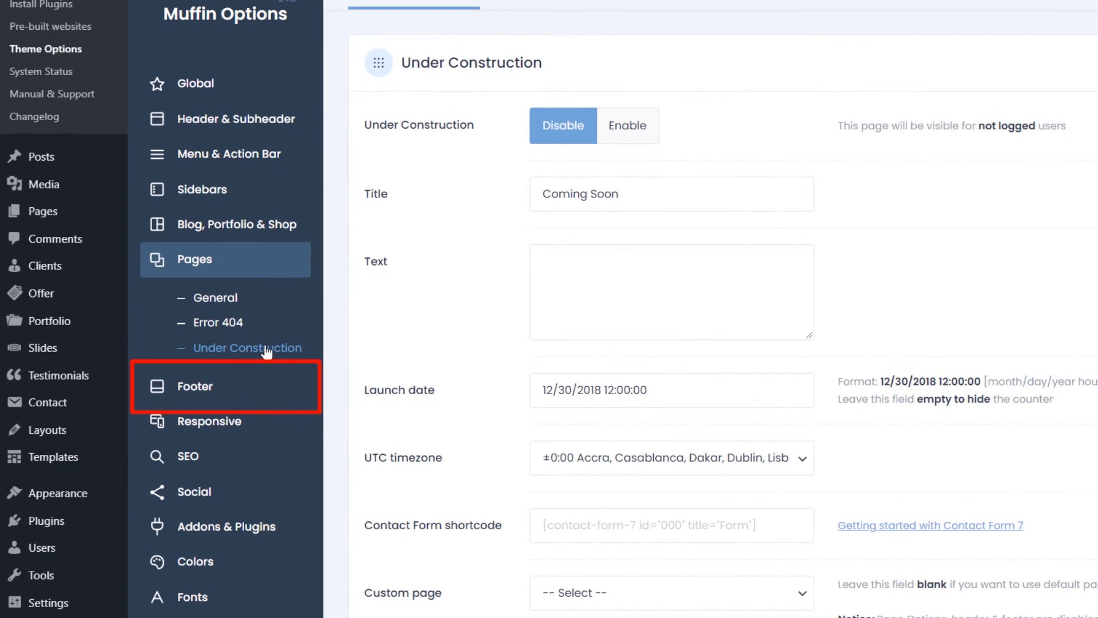
left_click(195, 385)
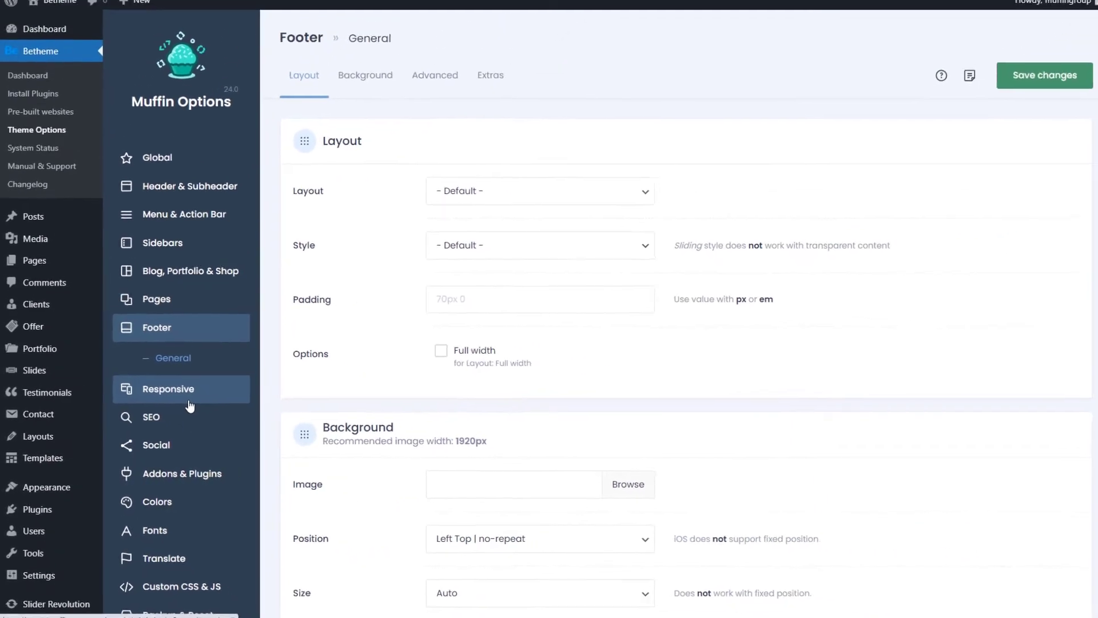
Step: Scroll through the Footer settings, then switch to the Responsive section
scroll("down", 3)
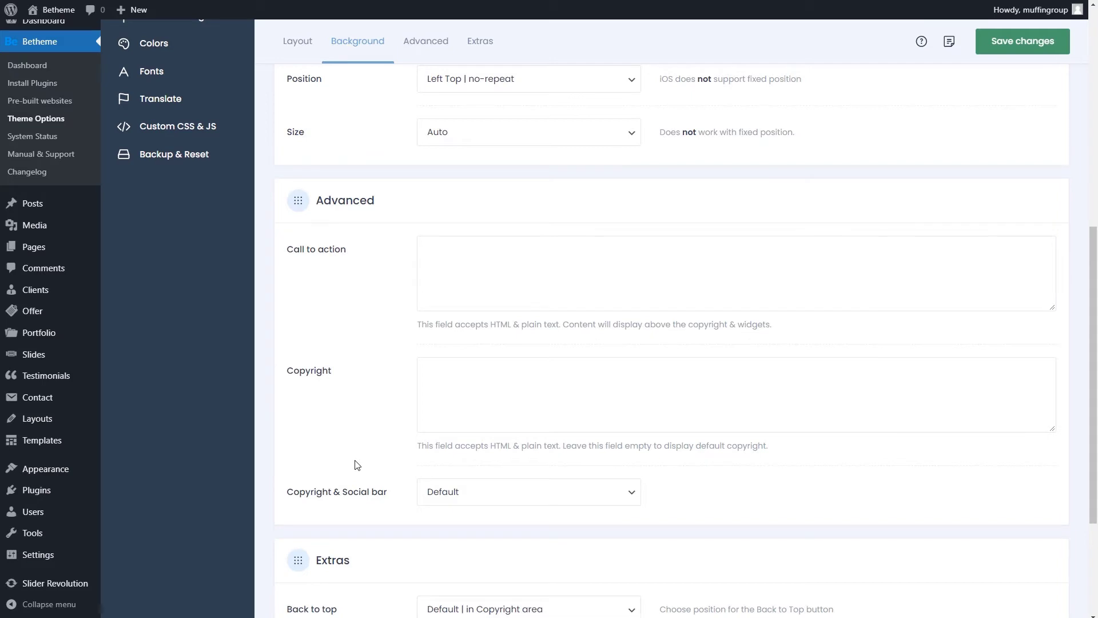
scroll("down", 3)
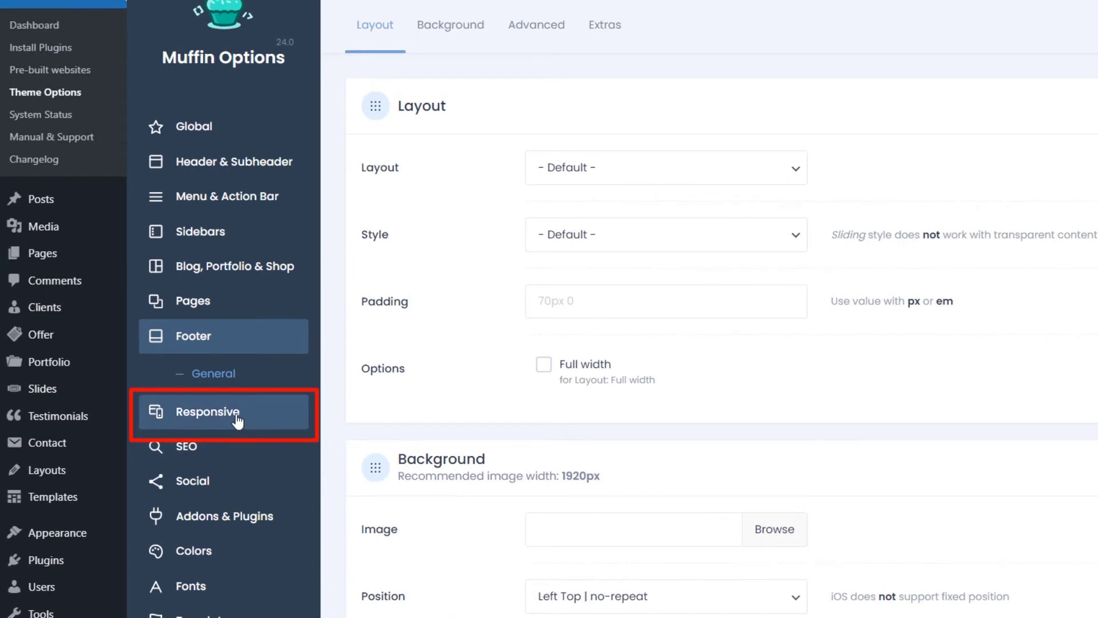
left_click(206, 411)
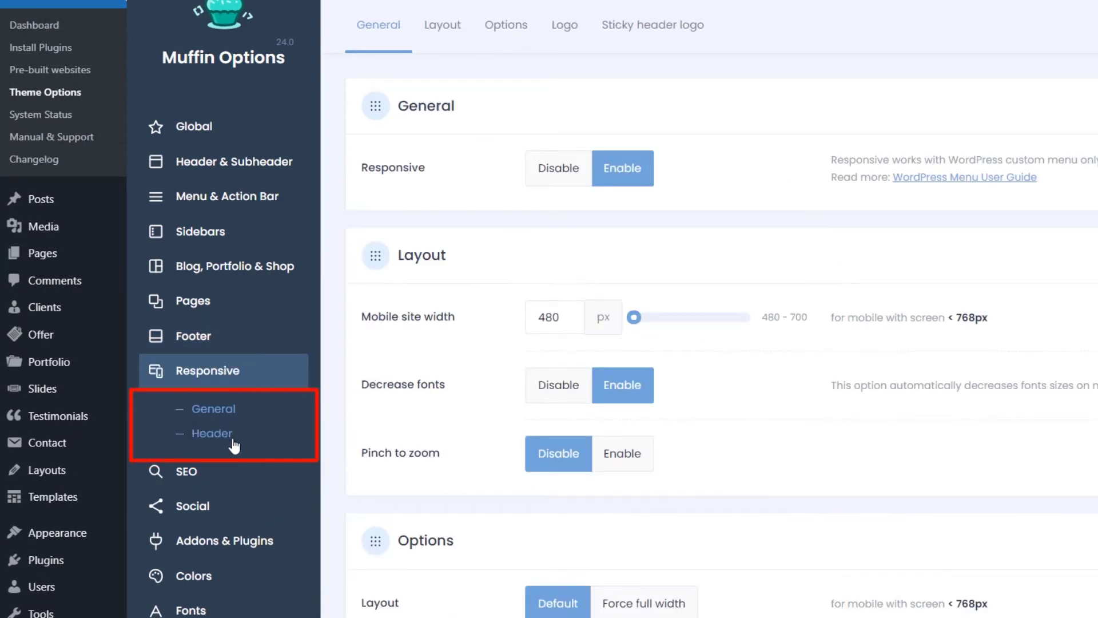
Step: Review the Responsive General page, then the Responsive Header page with Sticky checked and Minimal unchecked
left_click(212, 432)
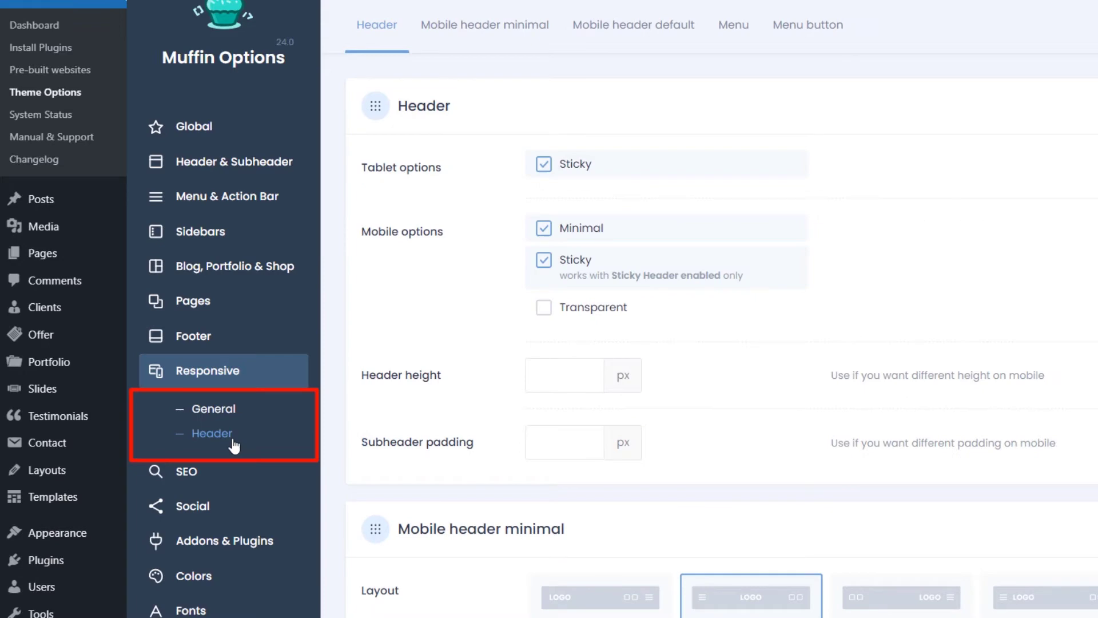
left_click(214, 409)
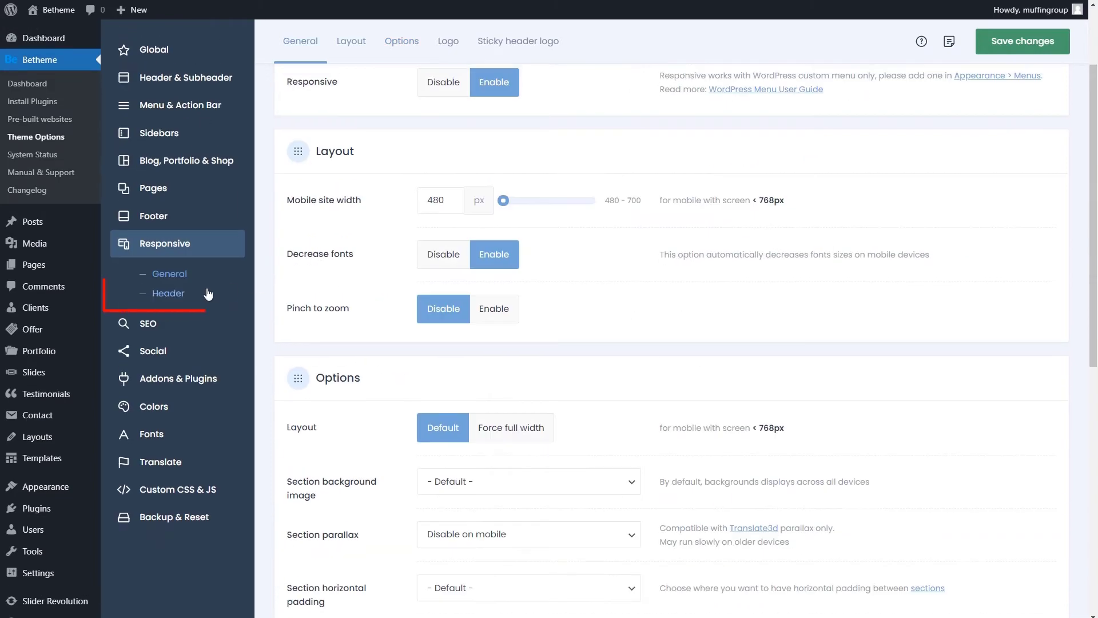
left_click(168, 292)
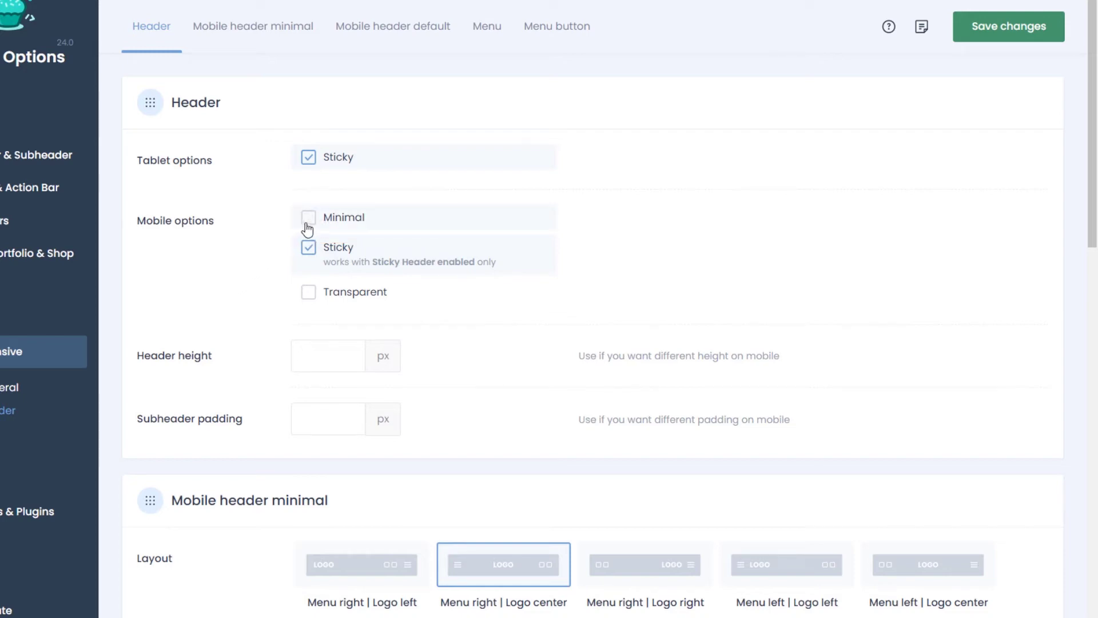
left_click(307, 217)
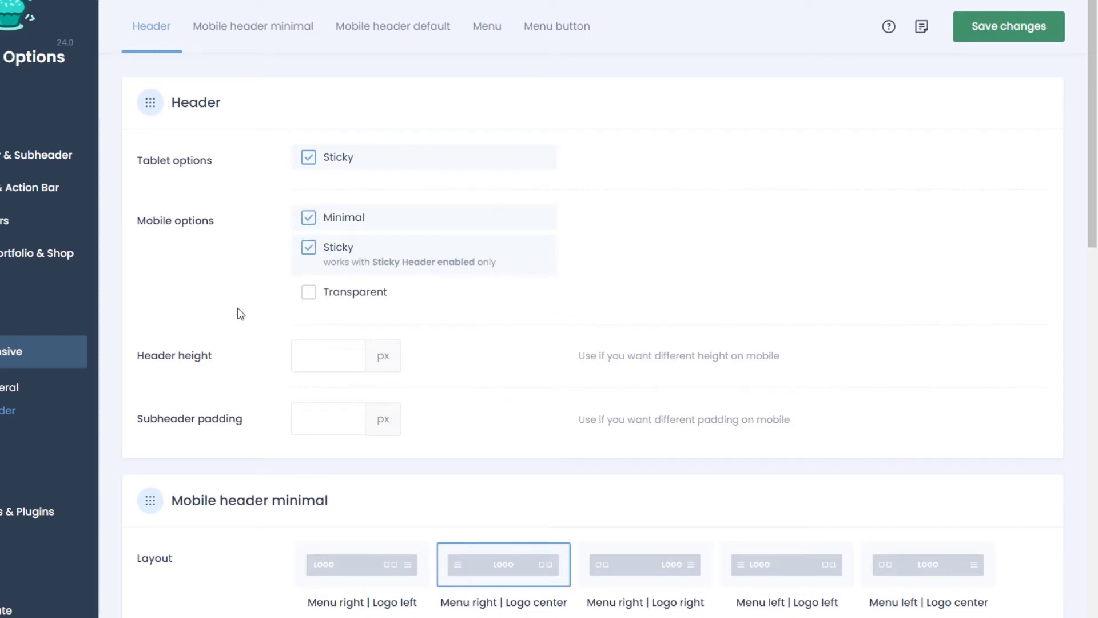
scroll("down", 3)
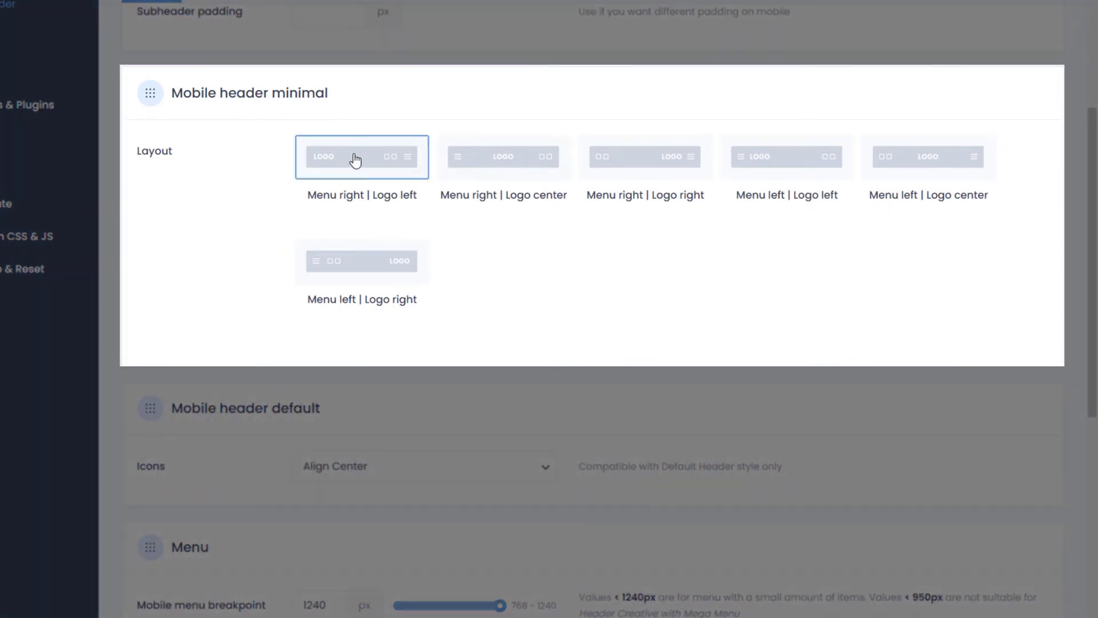
left_click(644, 156)
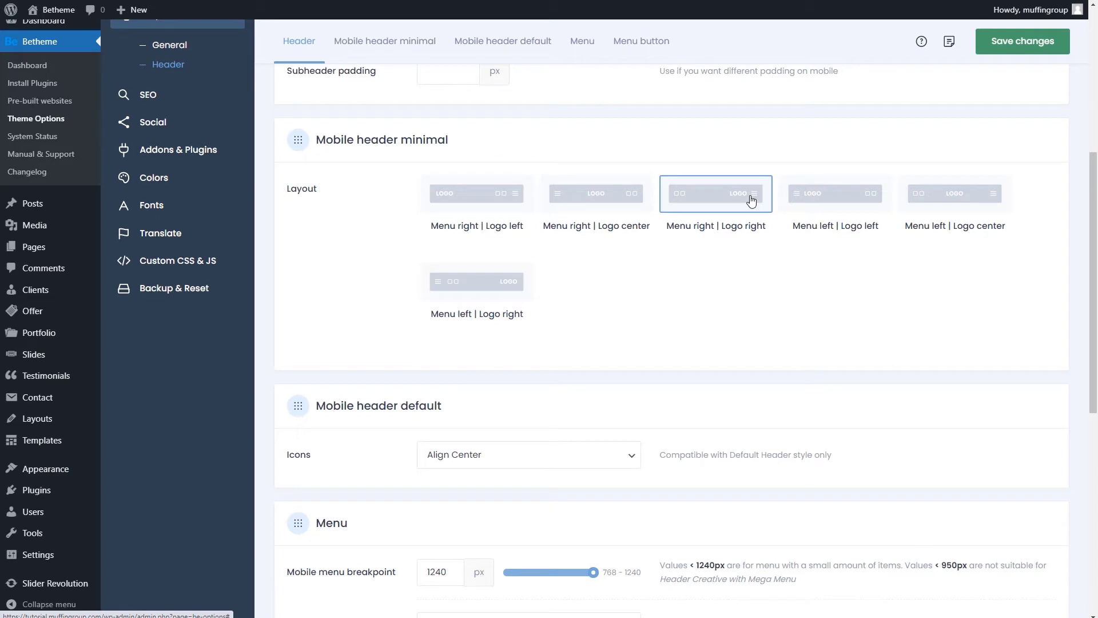
mouse_move(723, 202)
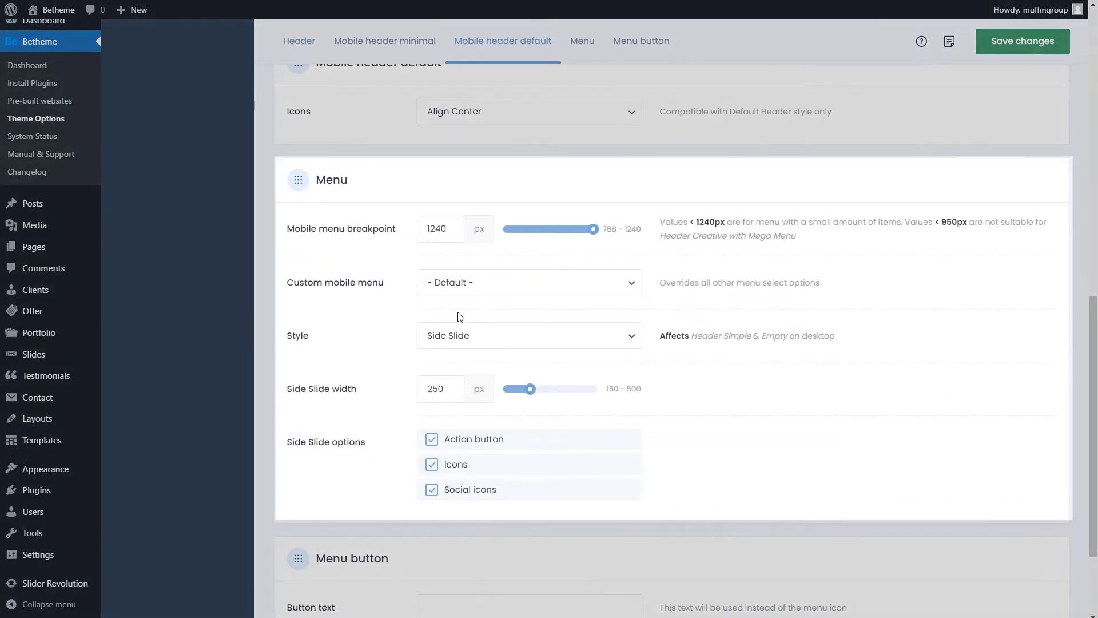
left_click(528, 335)
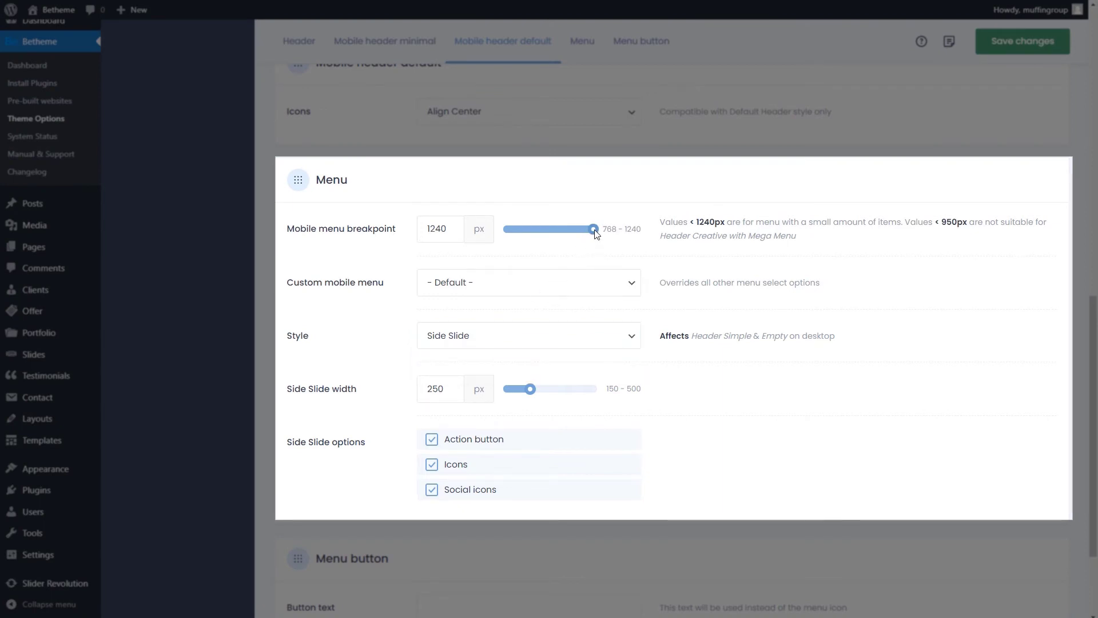
mouse_move(570, 252)
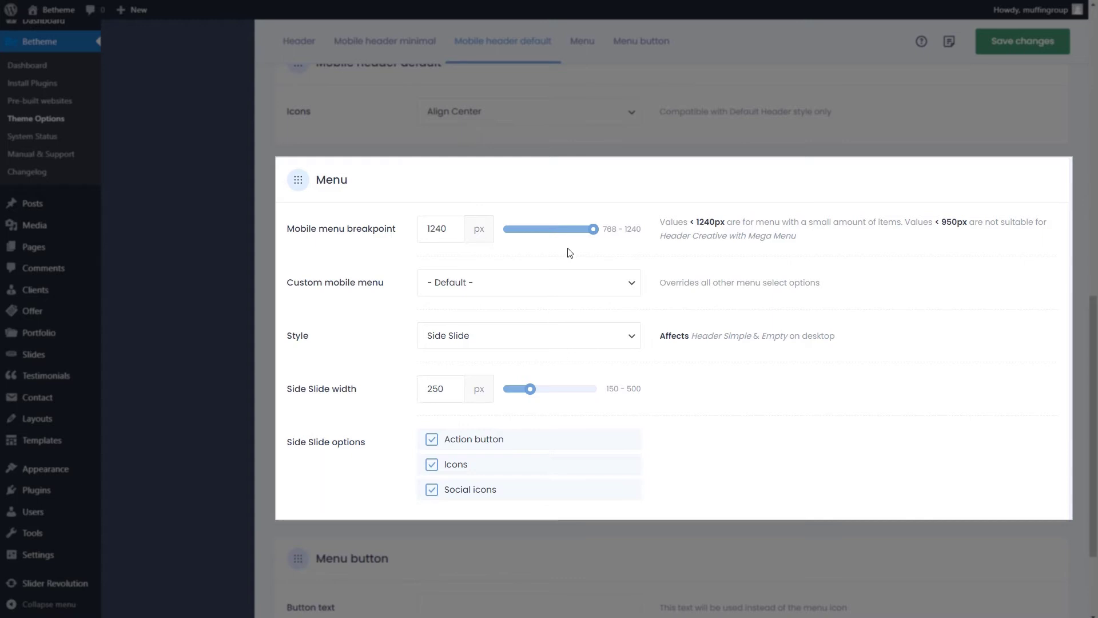
left_click(528, 282)
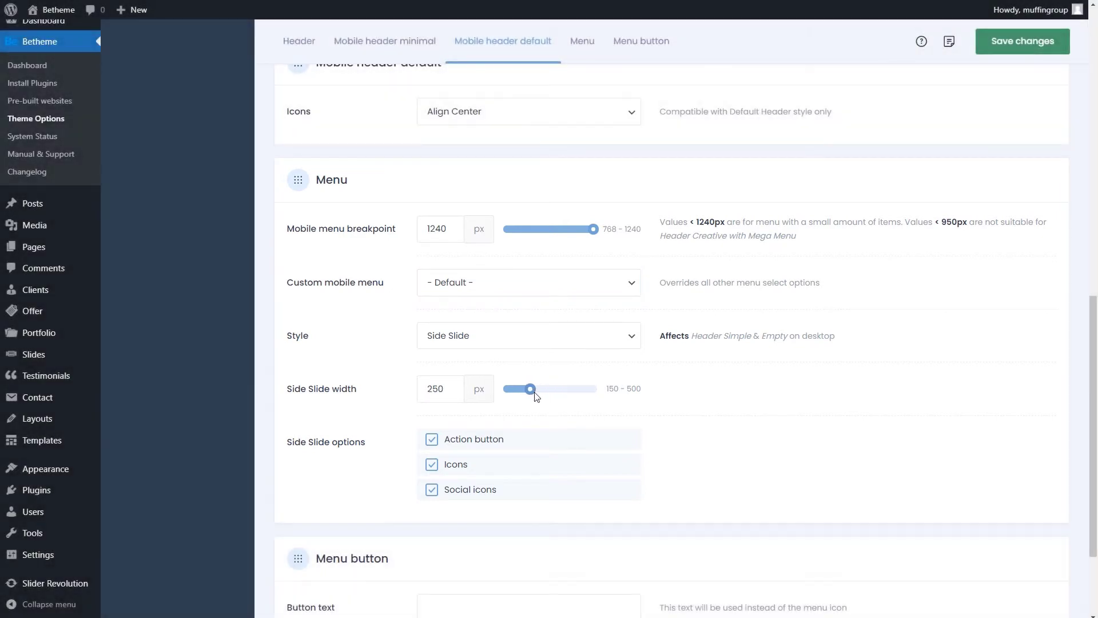
scroll("down", 3)
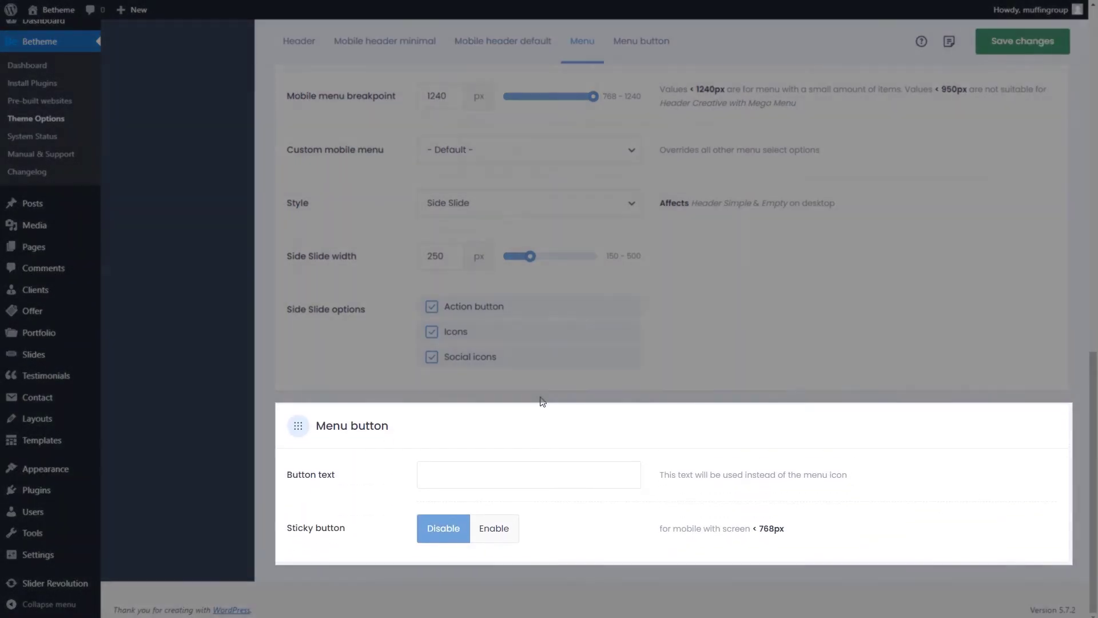
left_click(529, 474)
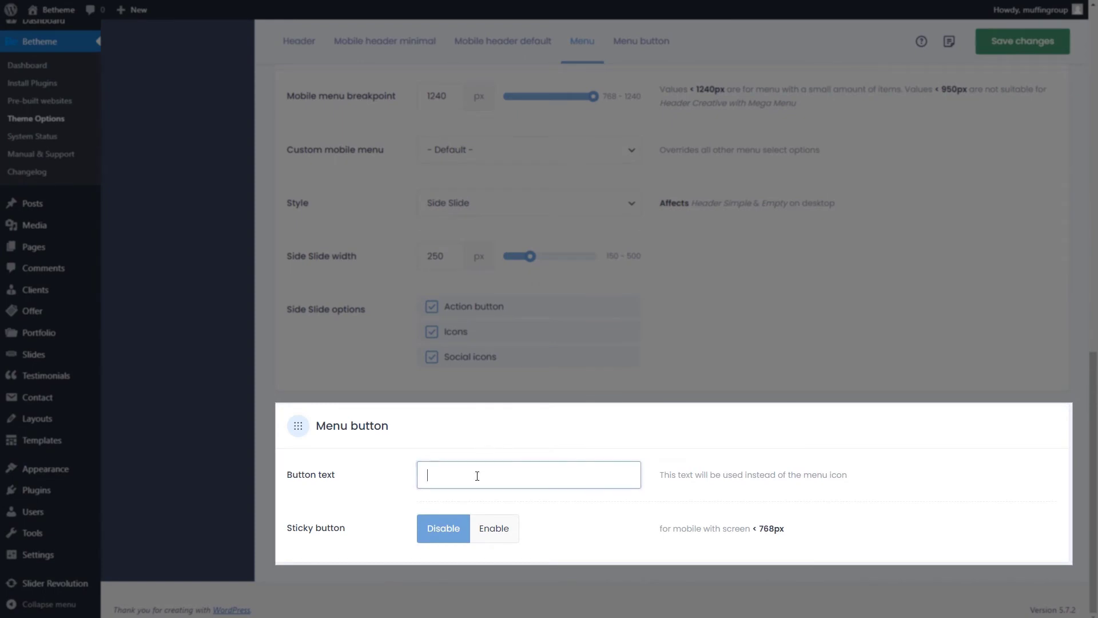
left_click(494, 529)
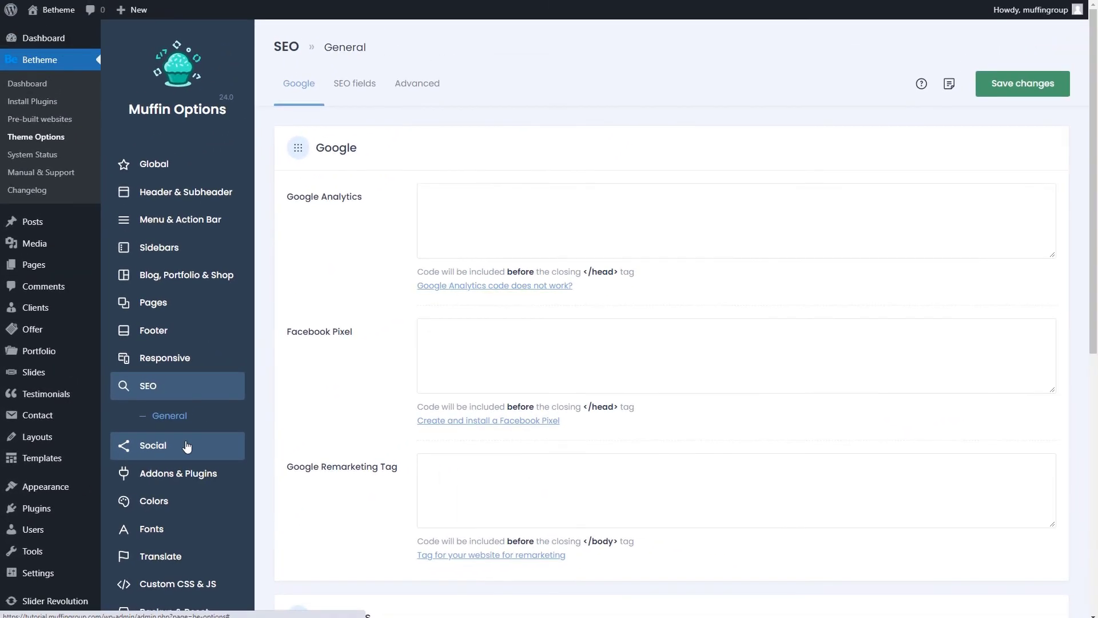
mouse_move(343, 429)
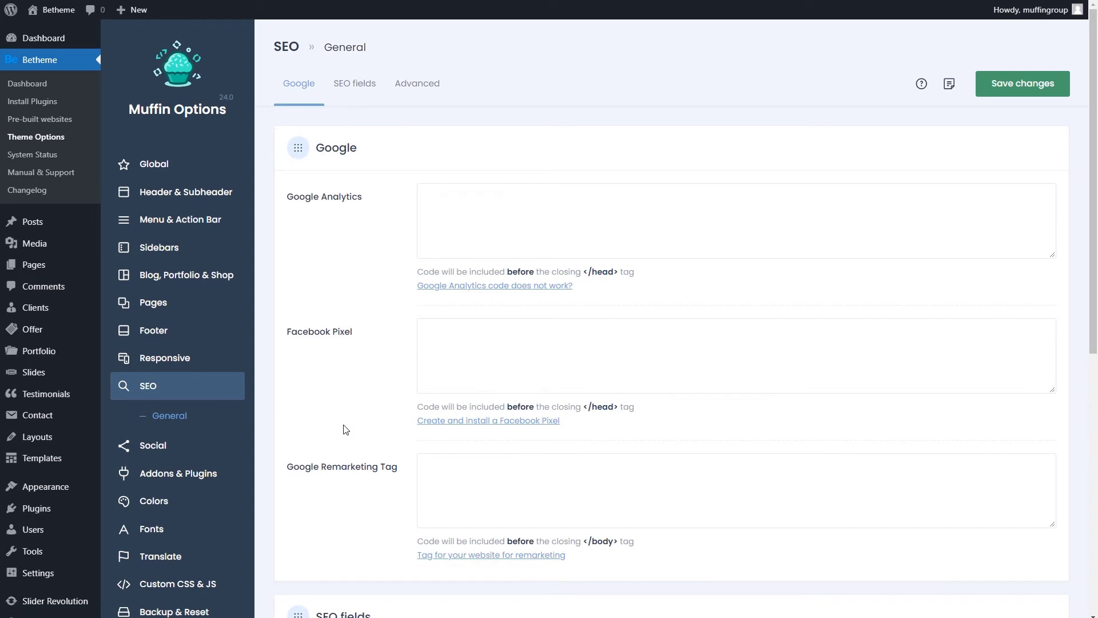
Step: Switch the SEO 'Use built-in fields' setting to Disable, keeping Schema Type enabled
scroll("down", 3)
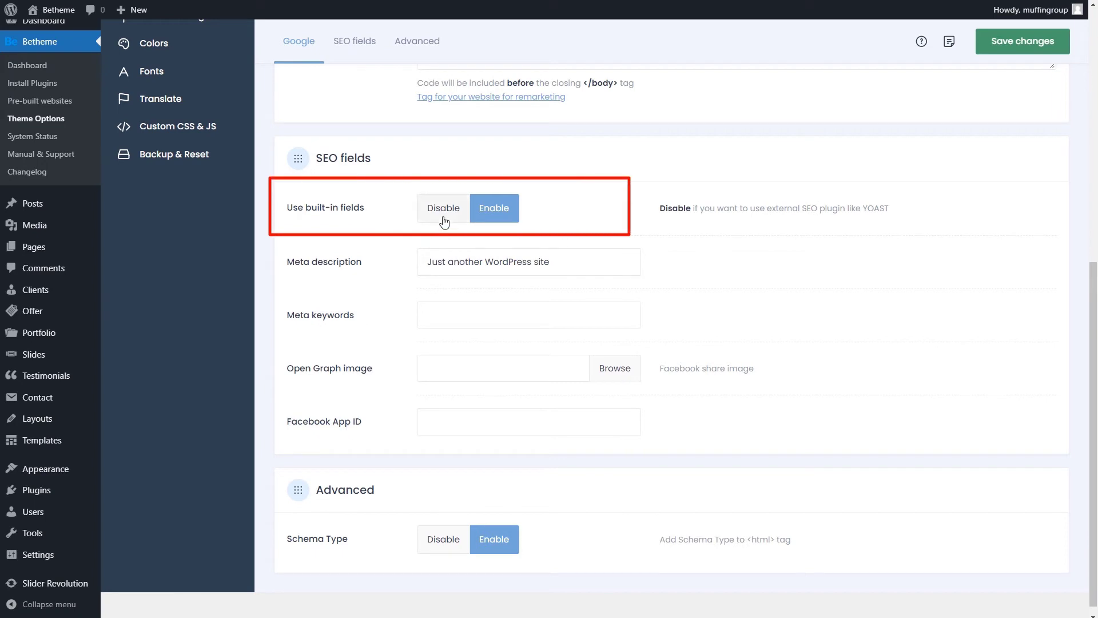
left_click(442, 208)
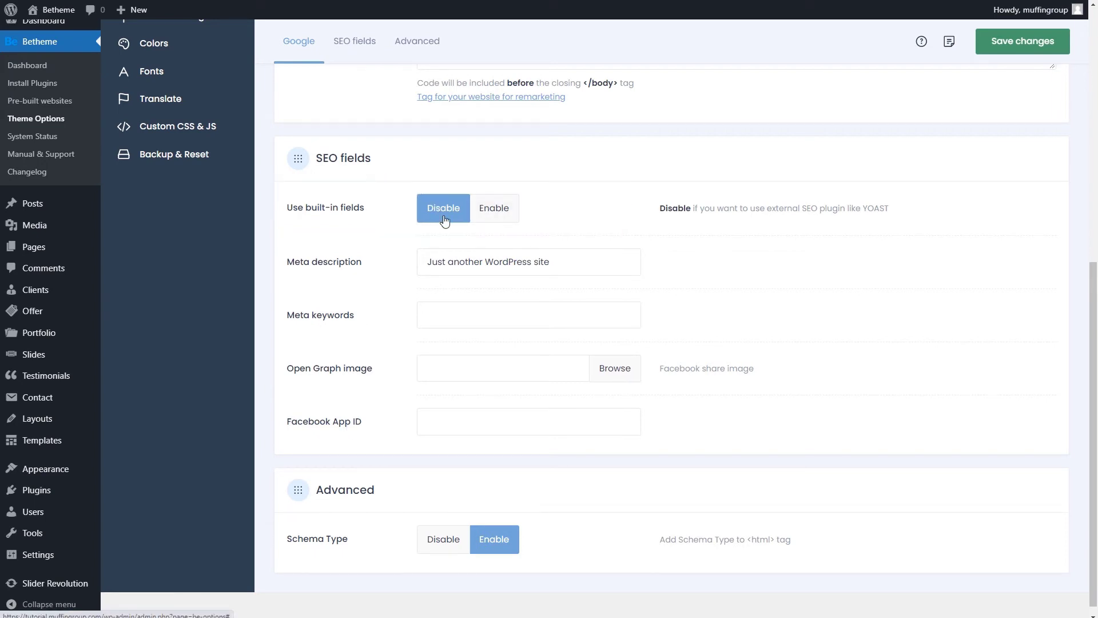
scroll("up", 3)
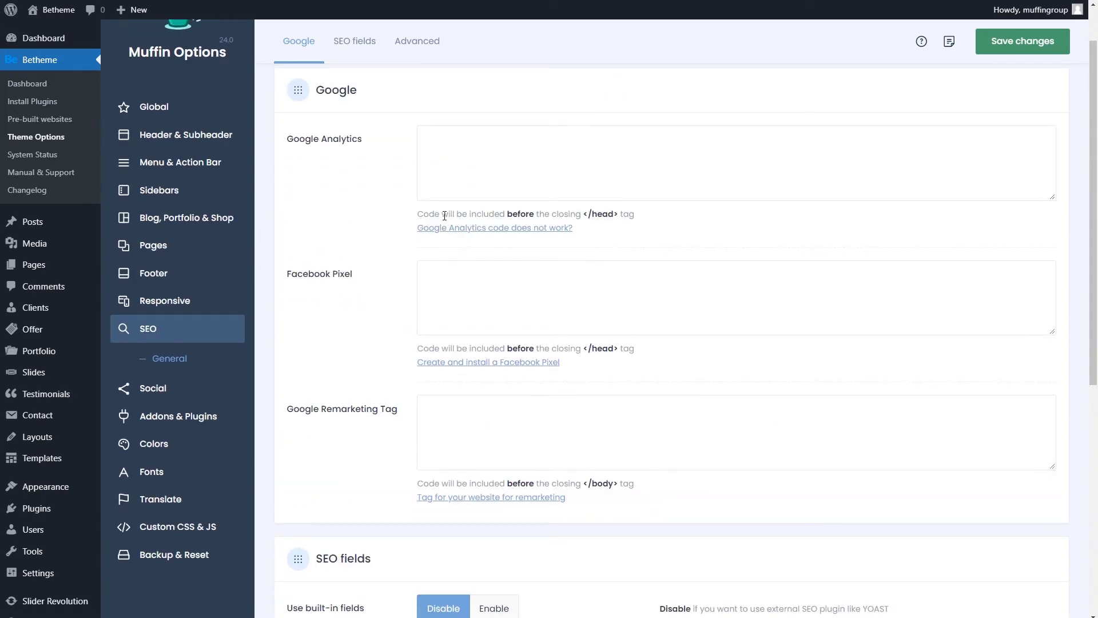
left_click(152, 387)
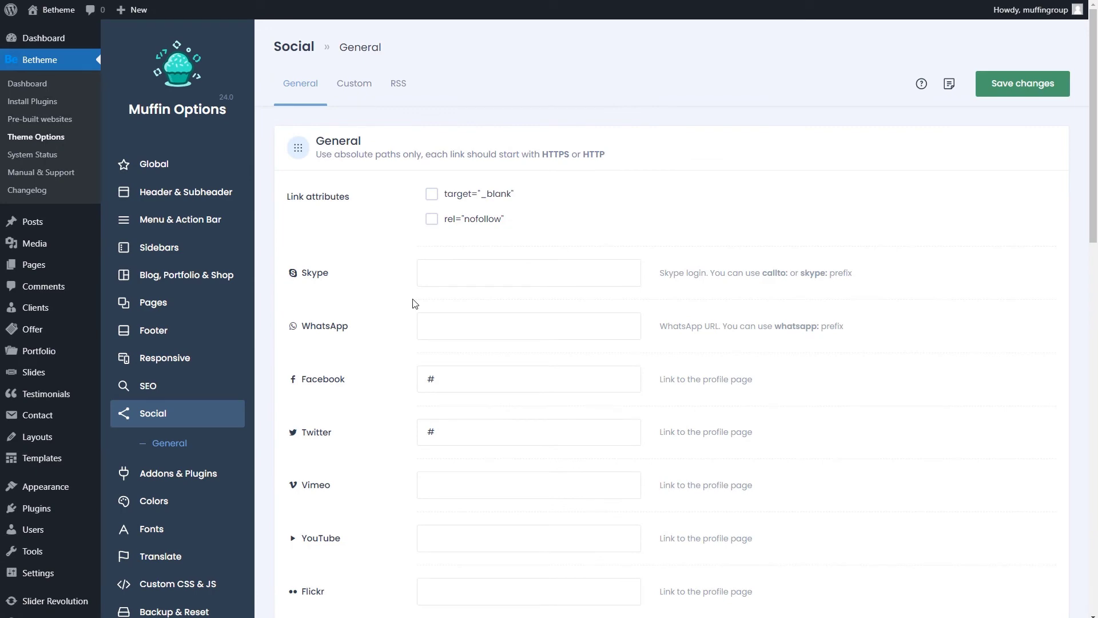
type("https://www.skype.com/profile")
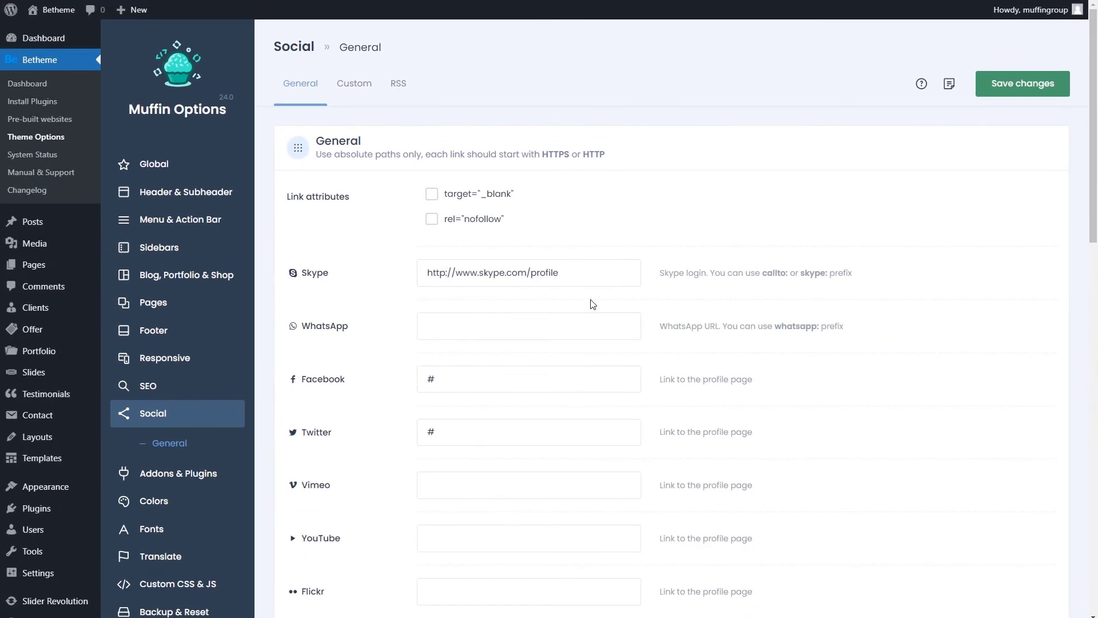
mouse_move(355, 427)
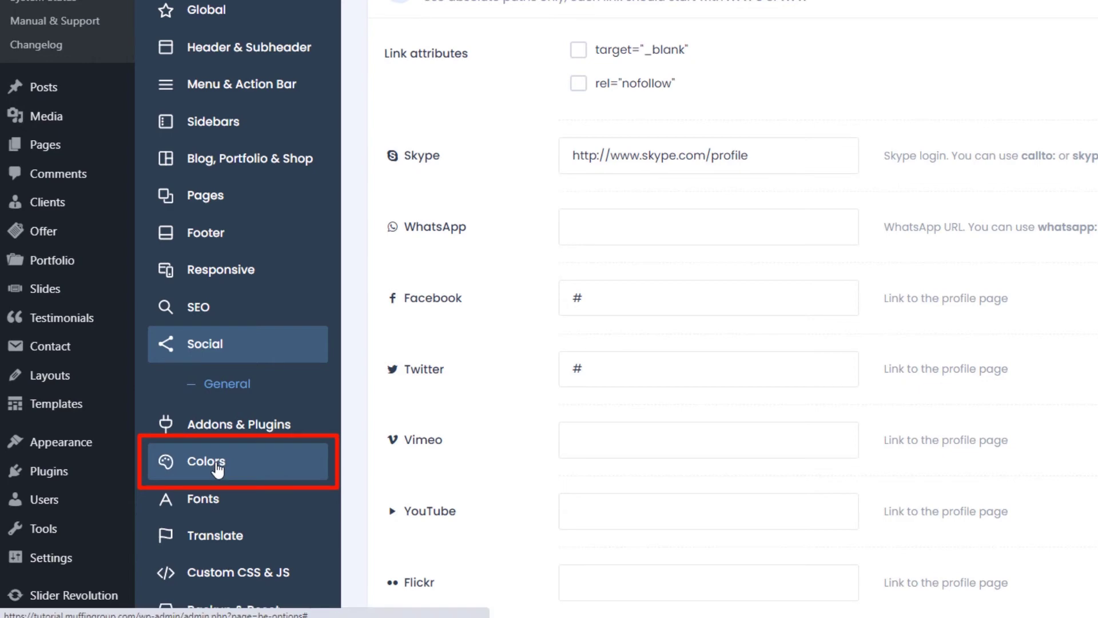
Step: Browse the Colors section, viewing Action Bar and then General
left_click(218, 462)
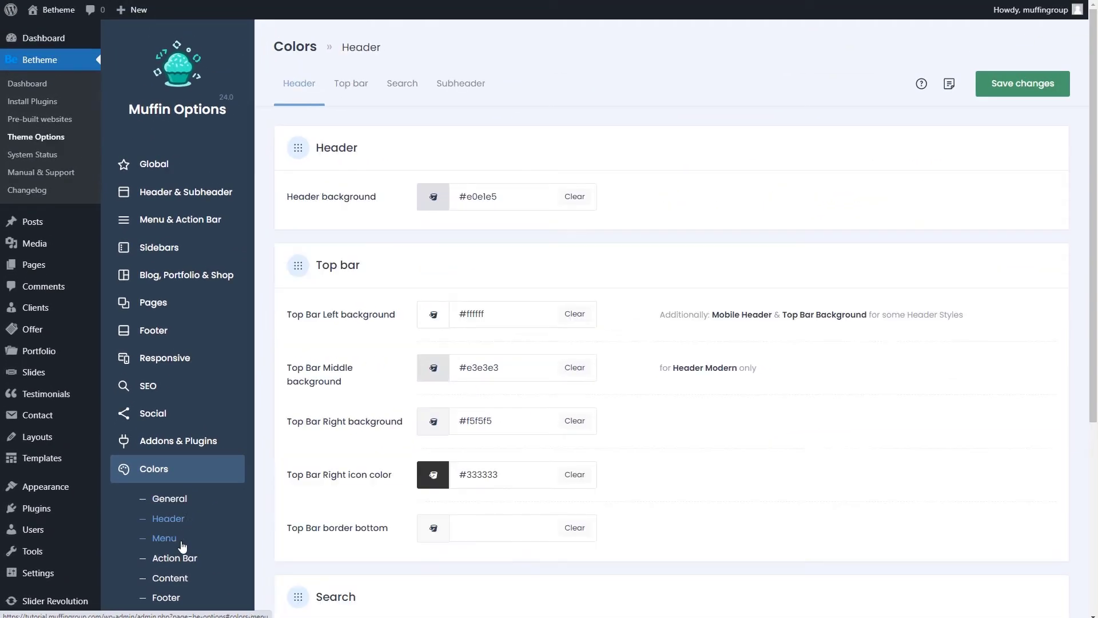
left_click(175, 557)
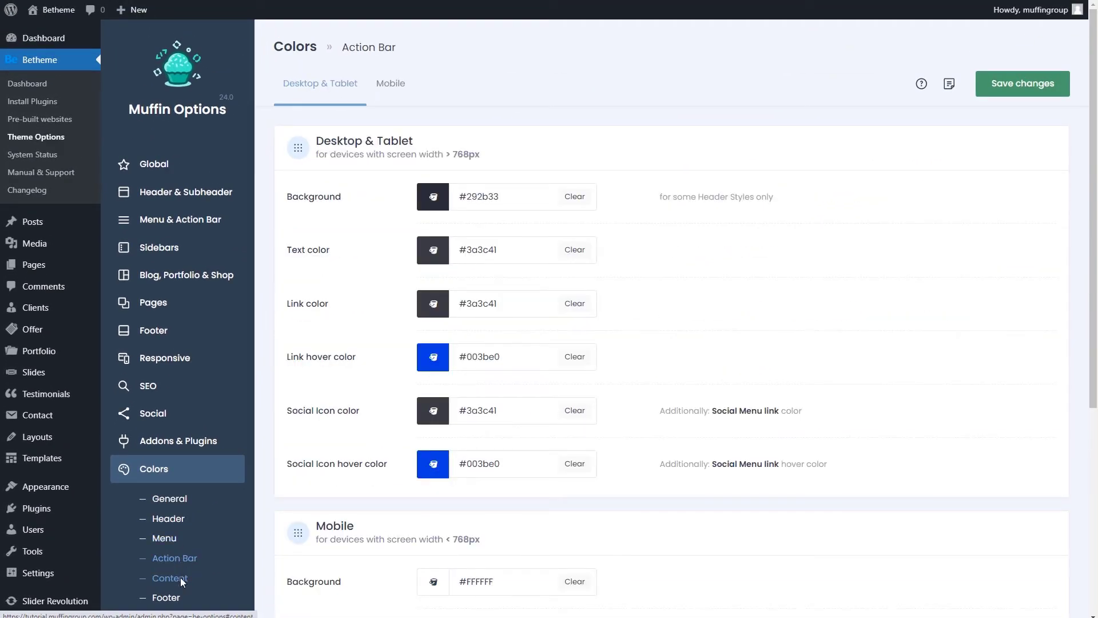
left_click(170, 497)
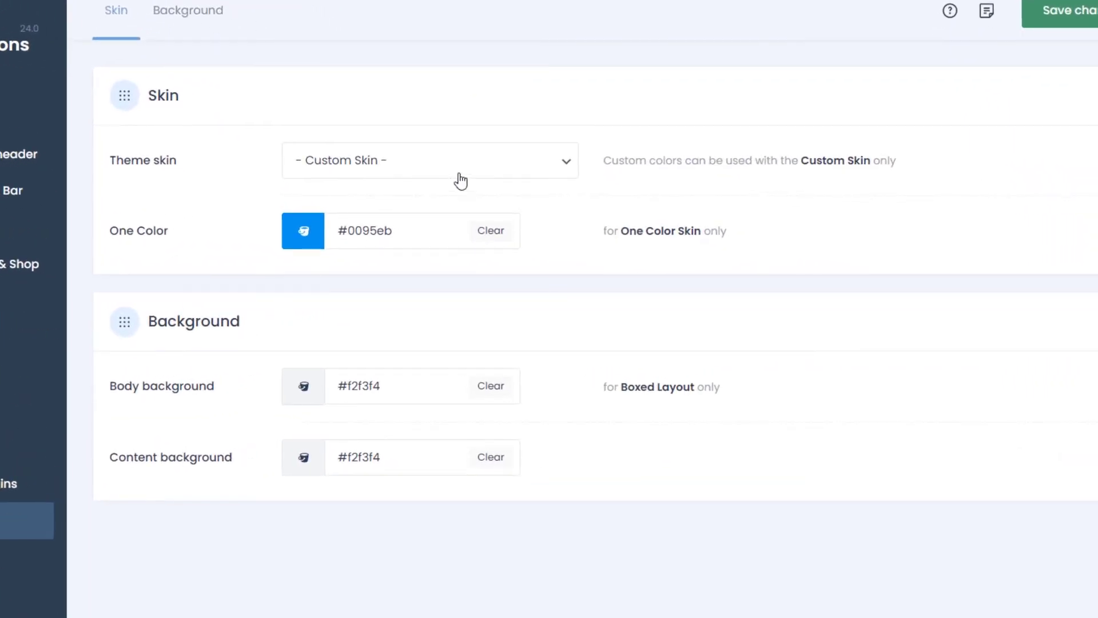
Step: Switch the Theme skin to Orange, then back to Custom Skin
left_click(429, 160)
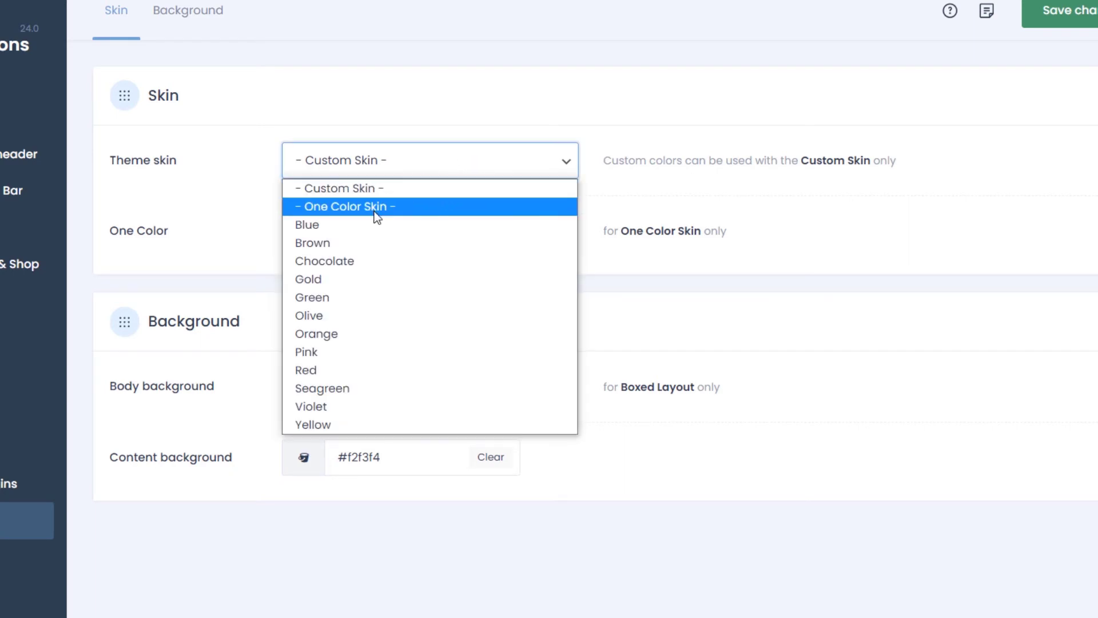
mouse_move(324, 333)
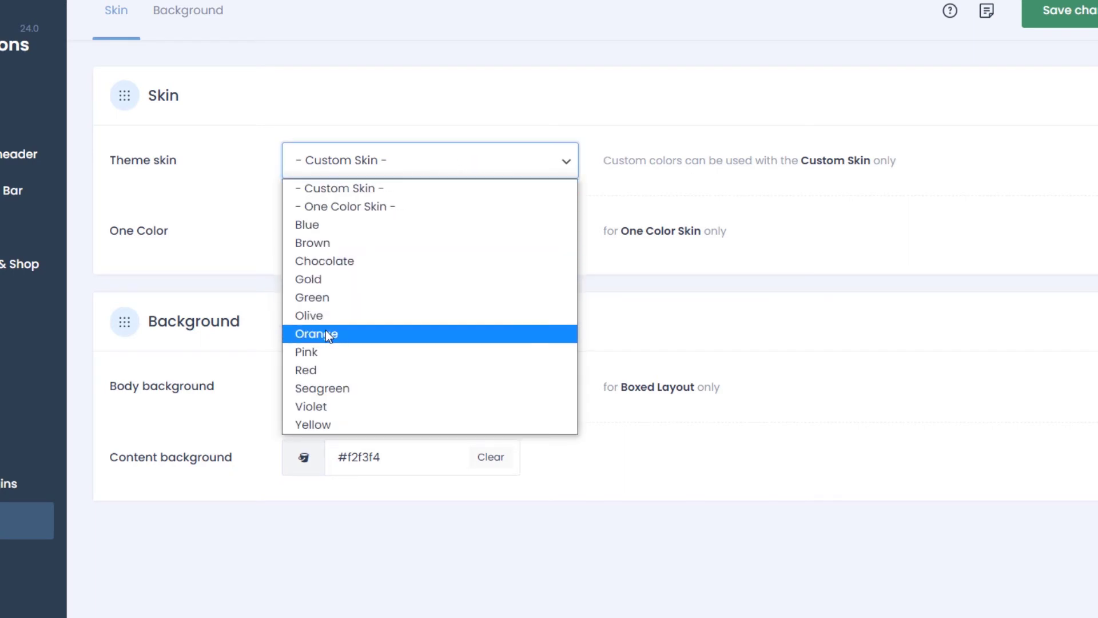
left_click(316, 333)
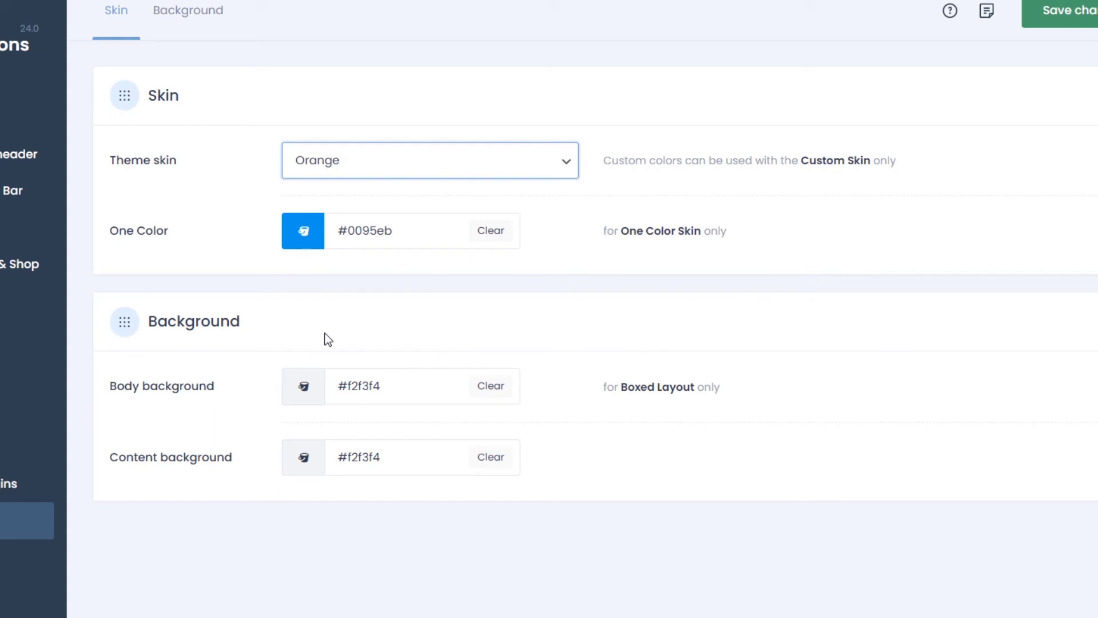
left_click(428, 160)
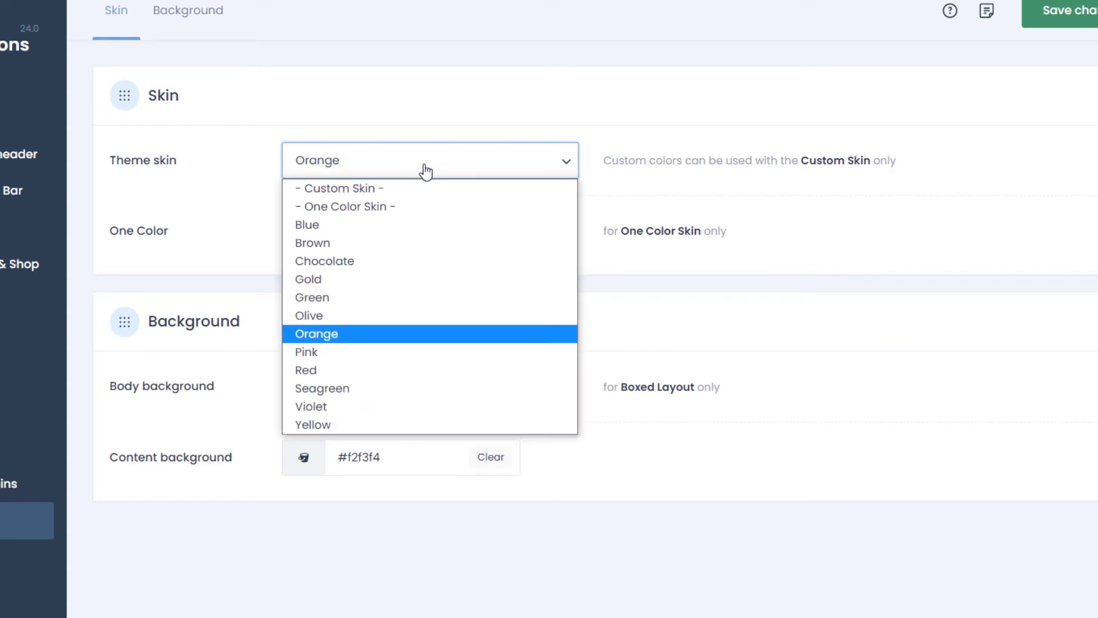
left_click(337, 187)
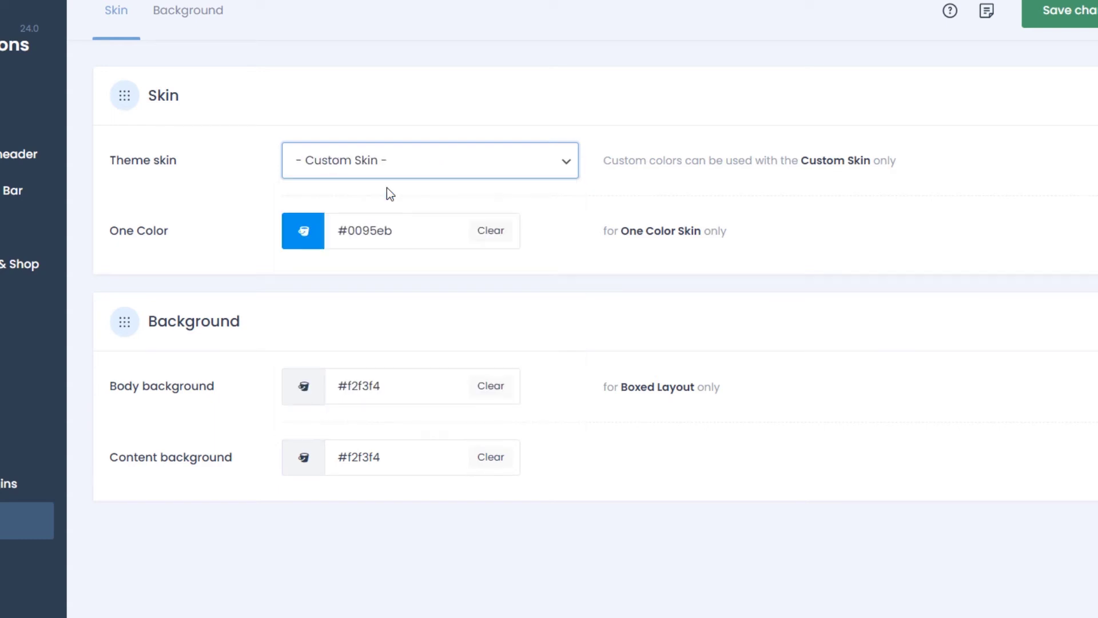
left_click(429, 160)
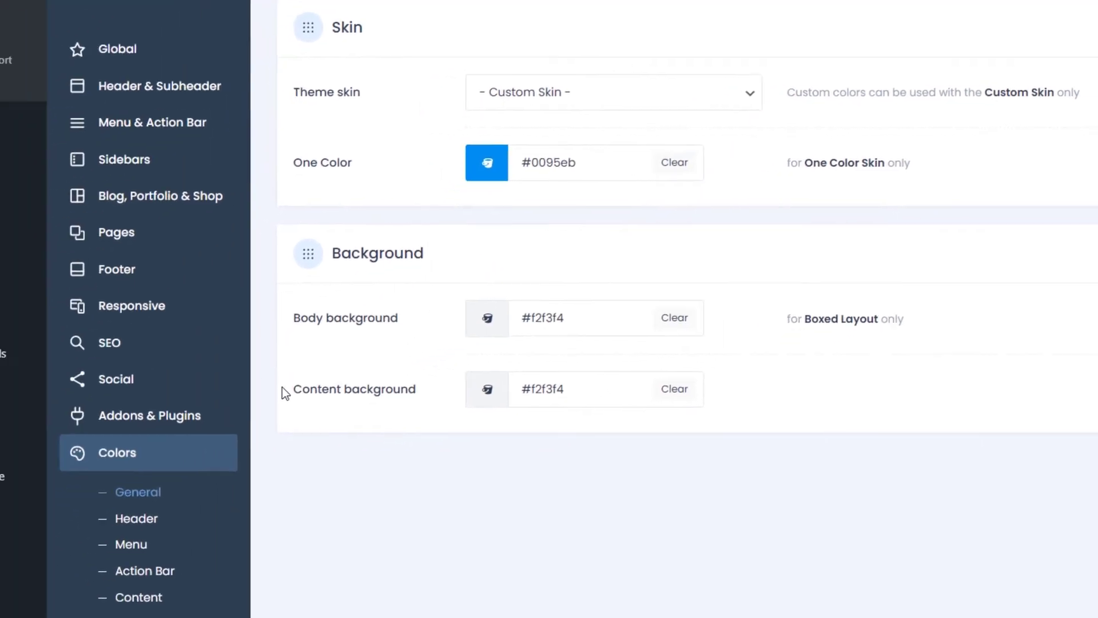
Step: View the Fonts Family page, then the Size & Style page
scroll("down", 3)
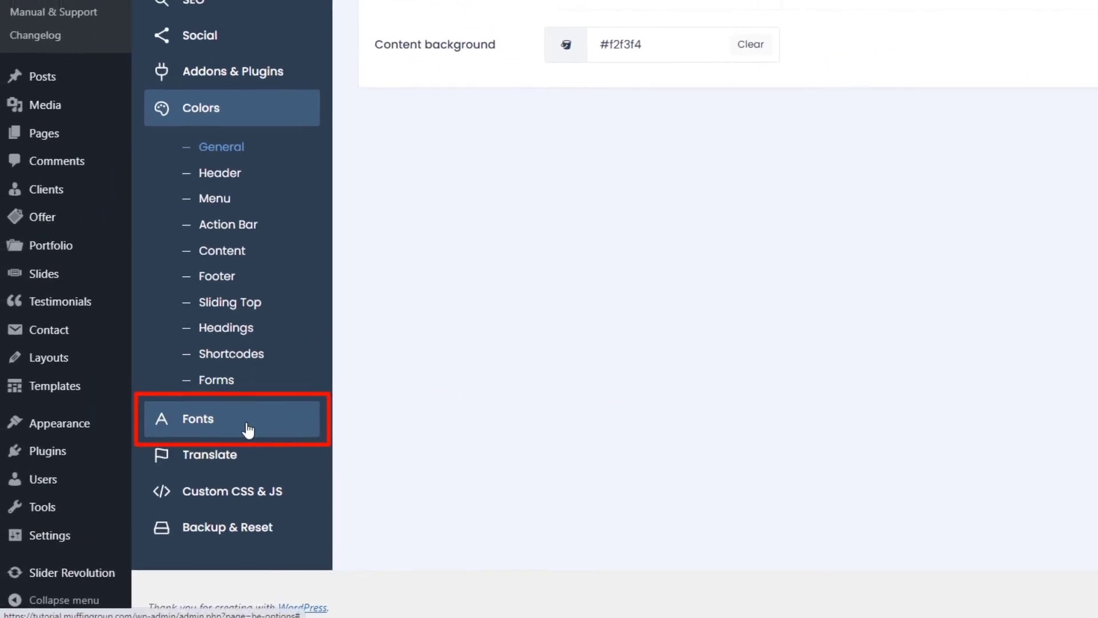
left_click(198, 419)
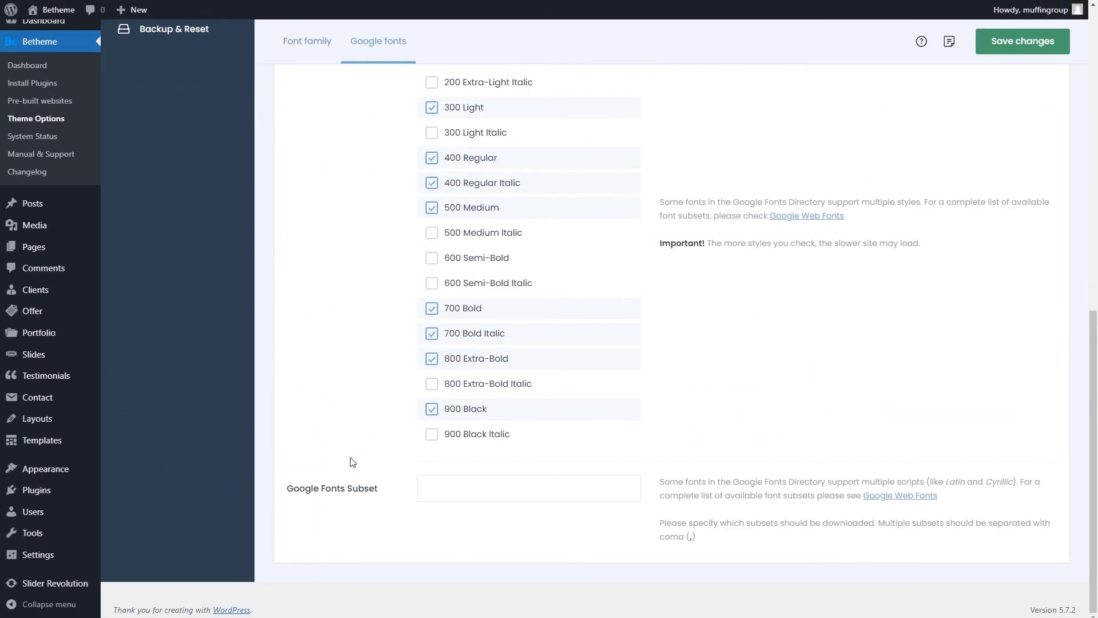
left_click(177, 209)
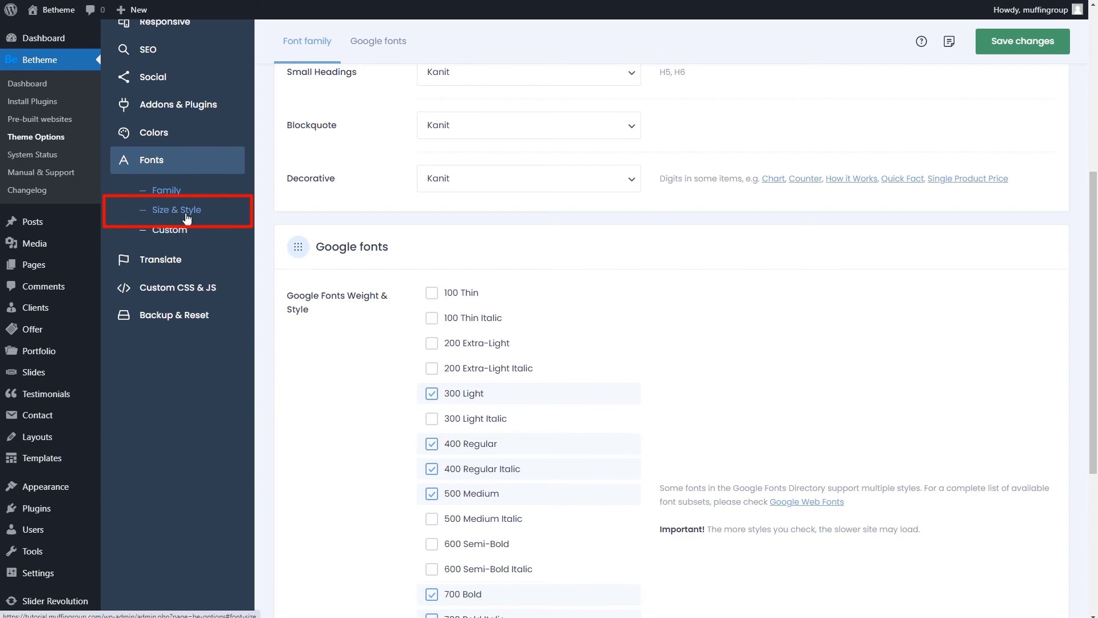
left_click(176, 209)
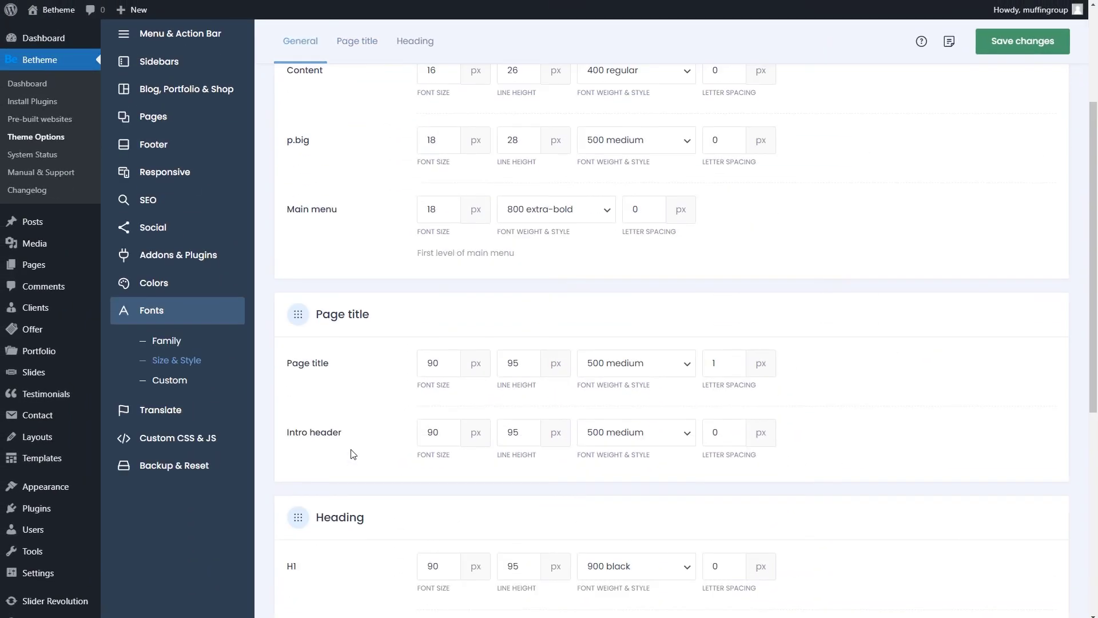
Step: View the Fonts Custom page with empty name, .woff and .ttf fields for Font 1 and Font 2
left_click(169, 380)
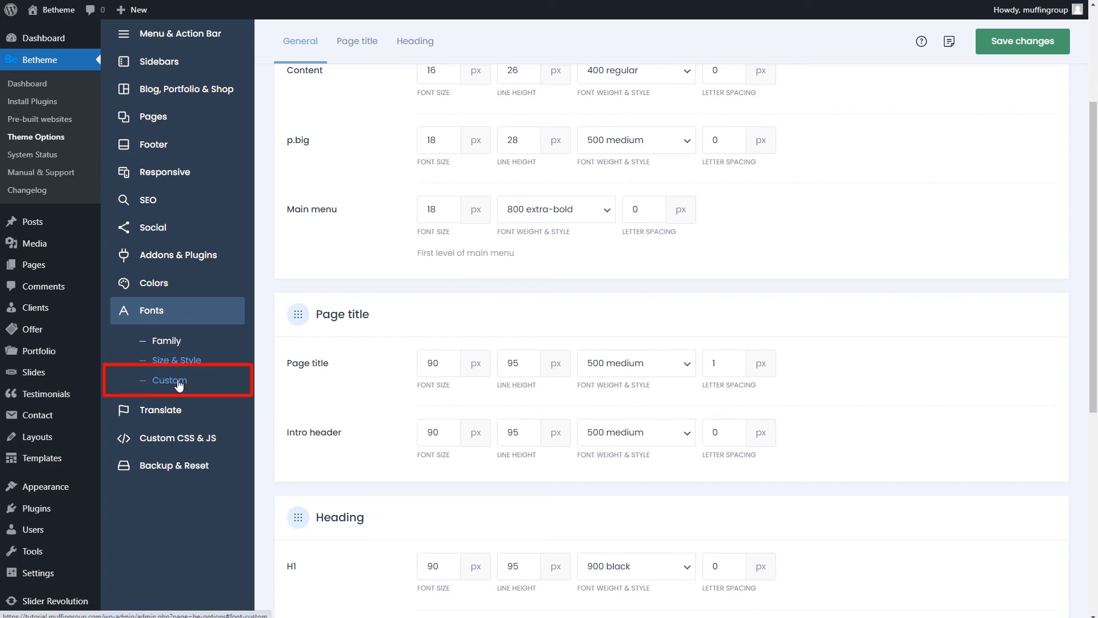
left_click(170, 380)
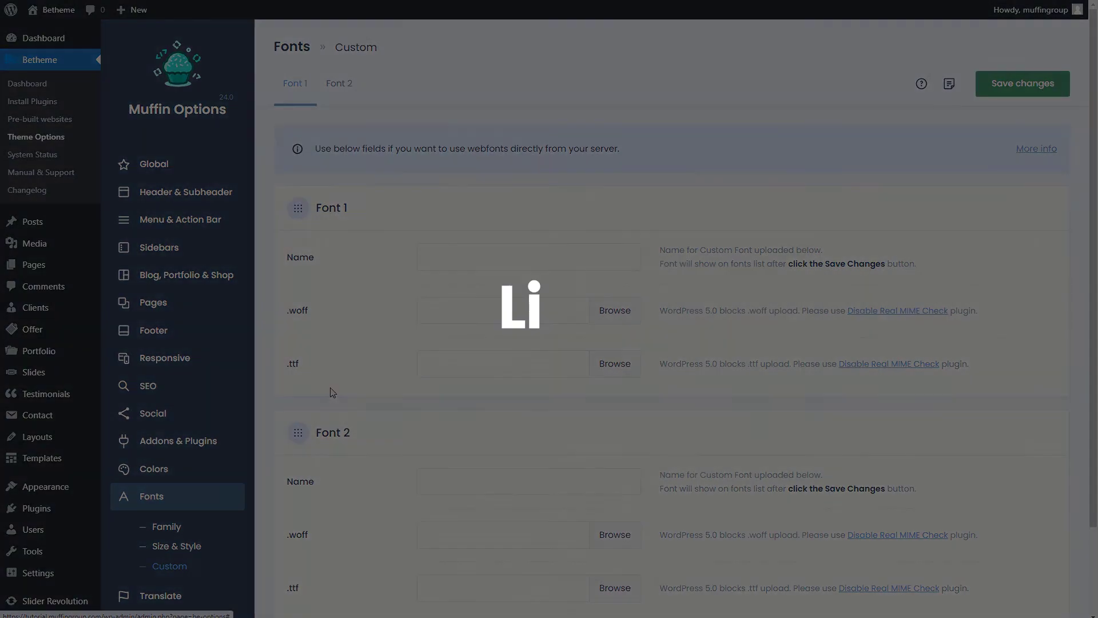
scroll("down", 3)
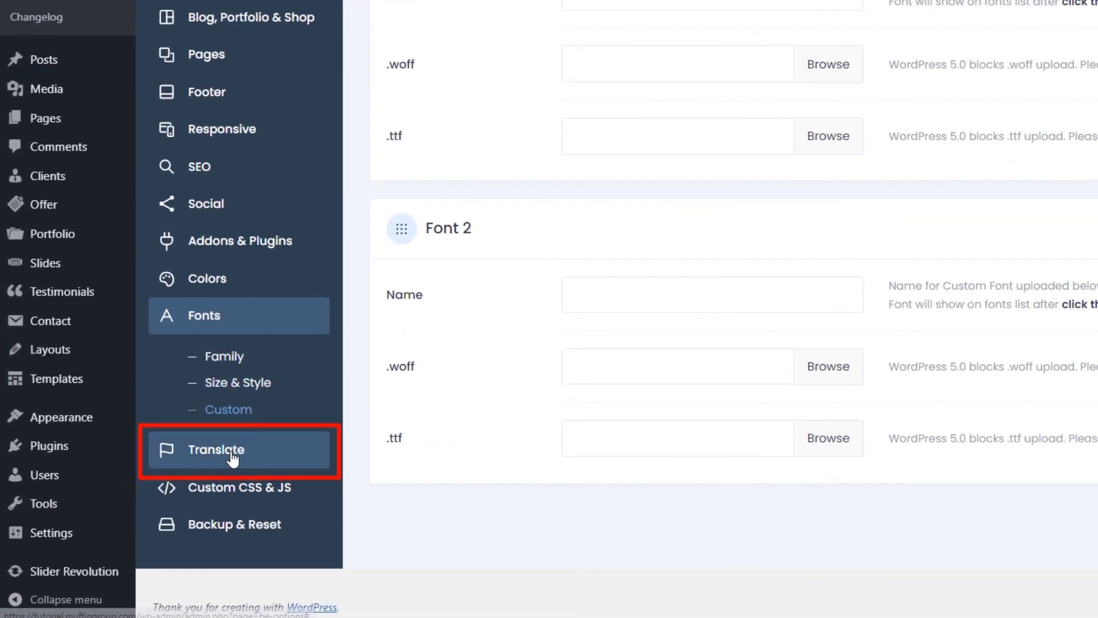
Step: Review the Translate page's General and Items strings down to the countdown Days, Hours, Minutes and Seconds
left_click(234, 449)
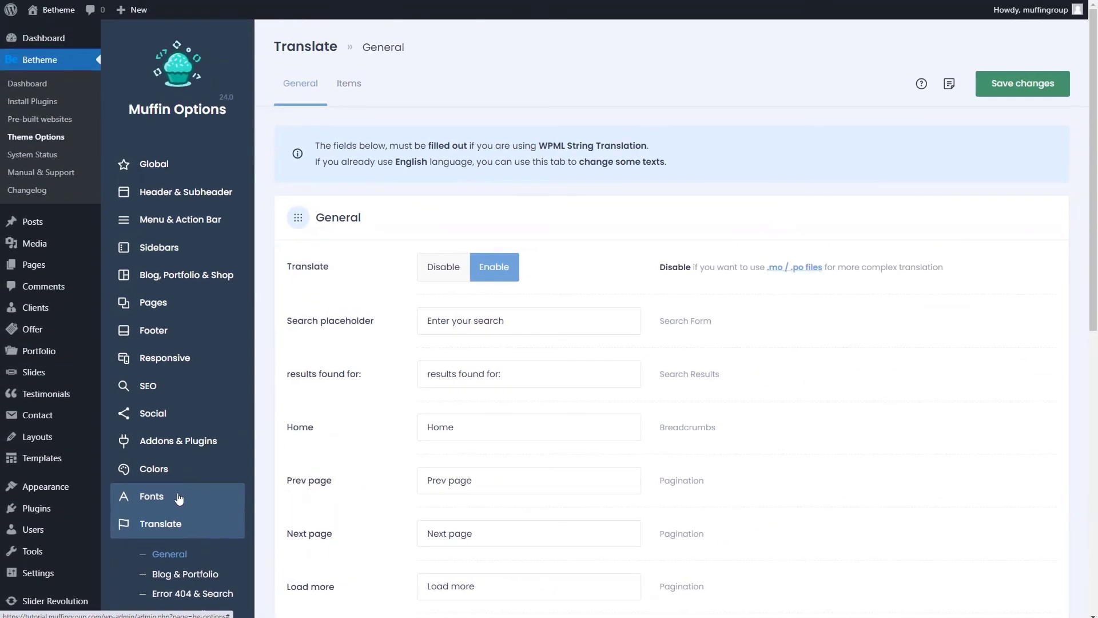
scroll("down", 3)
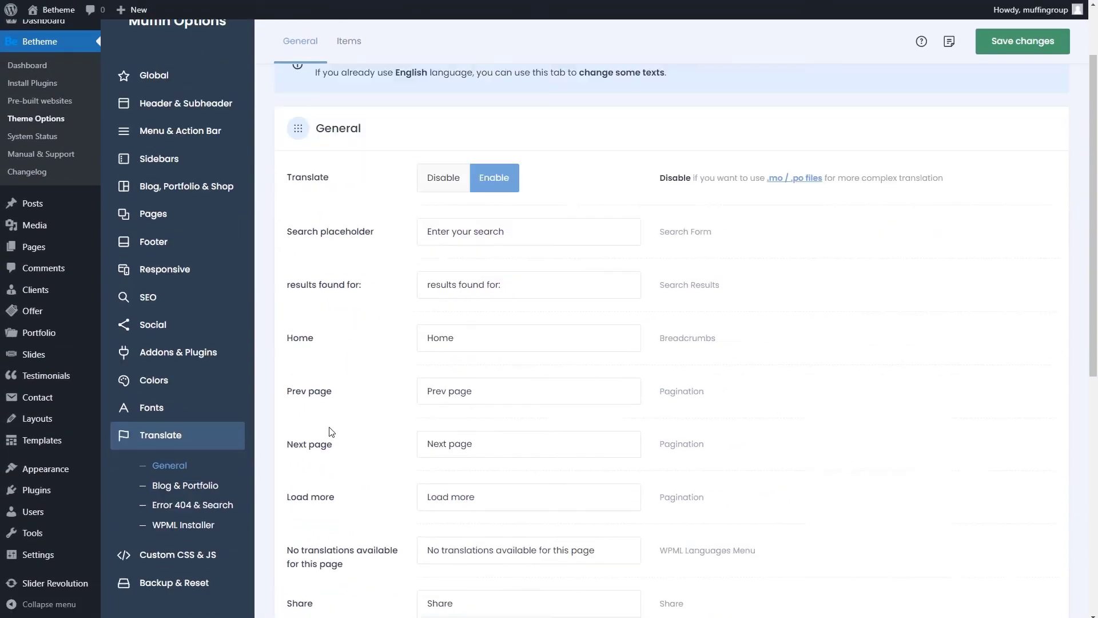
scroll("down", 3)
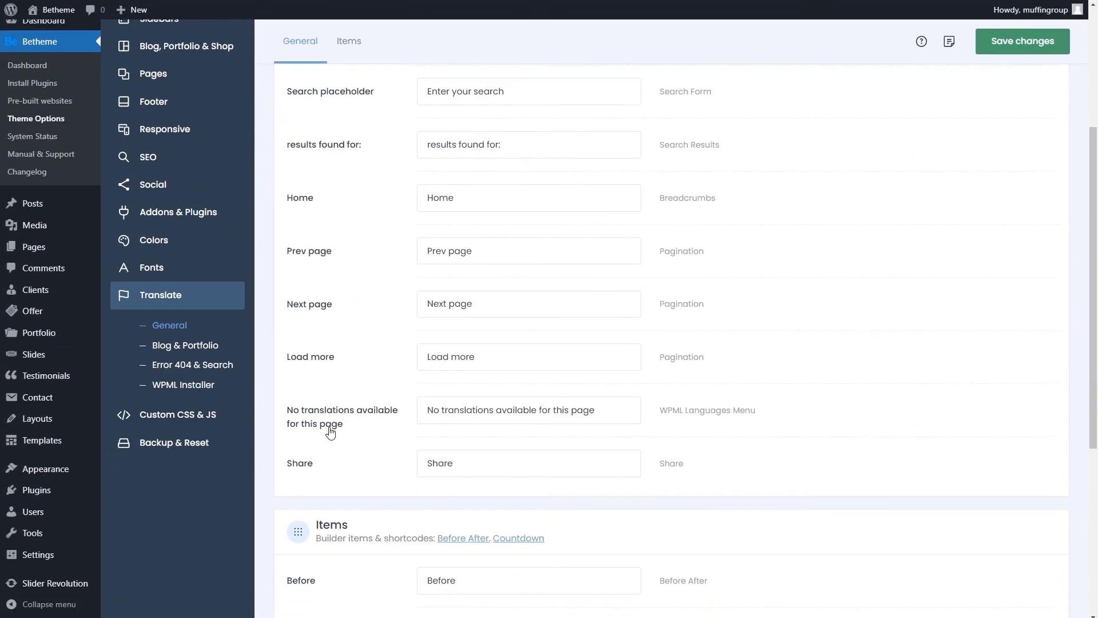
scroll("down", 3)
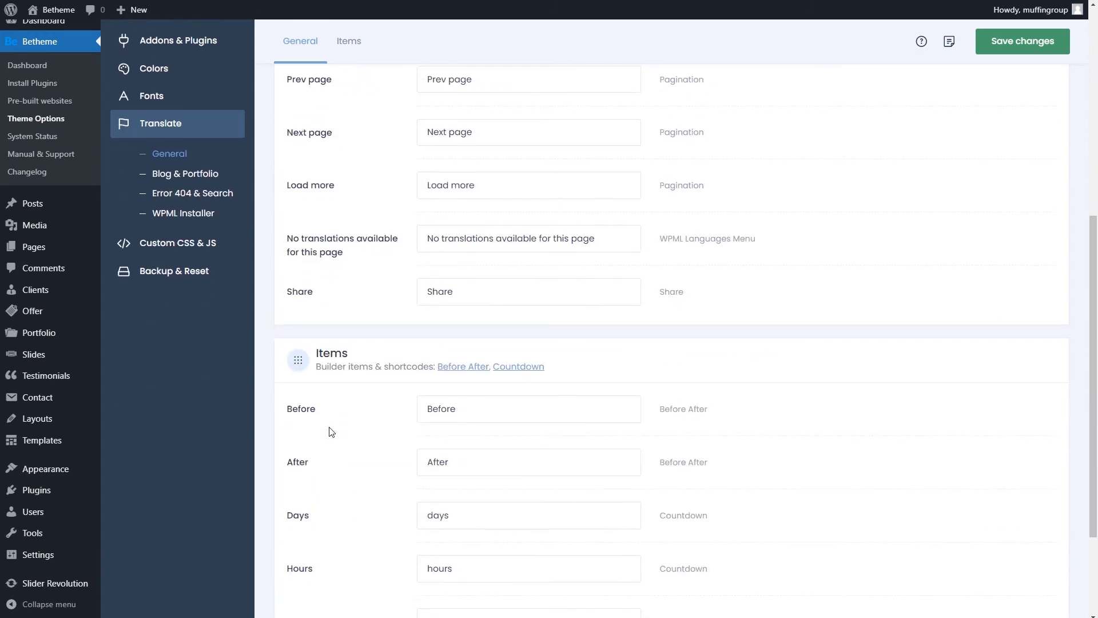
scroll("down", 3)
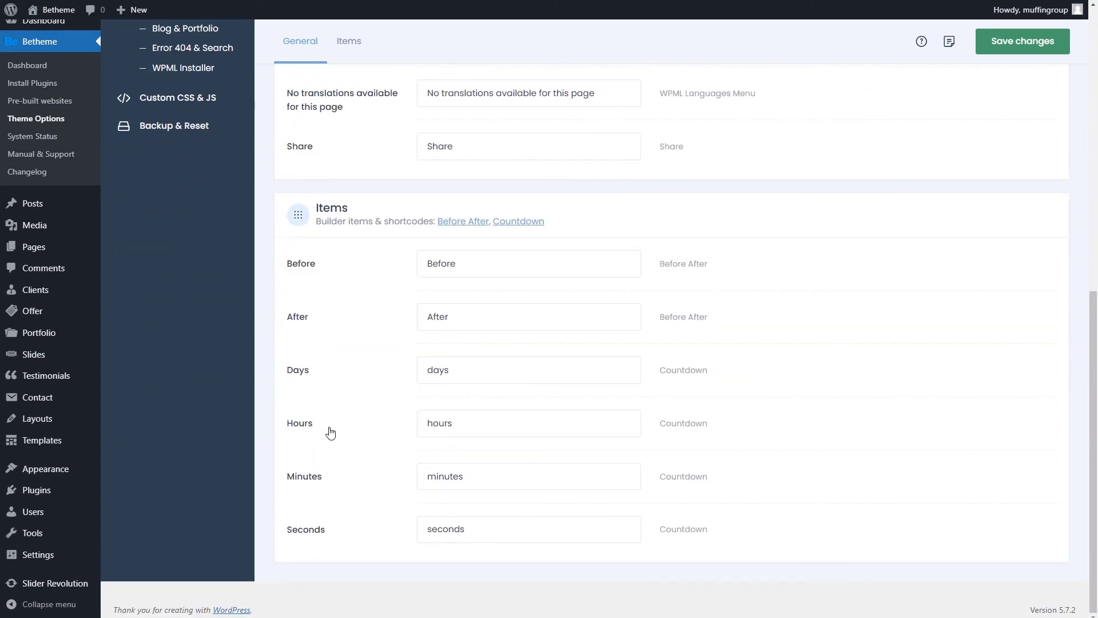
scroll("up", 3)
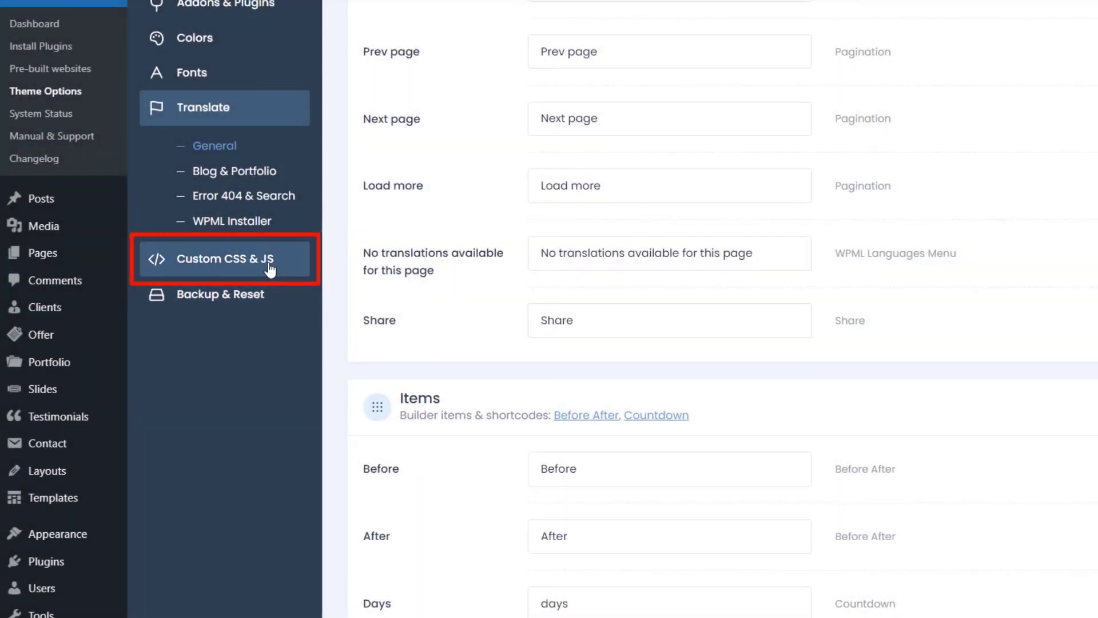
Step: Review the Custom CSS & JS page showing the existing mechanic7-table rules
left_click(220, 259)
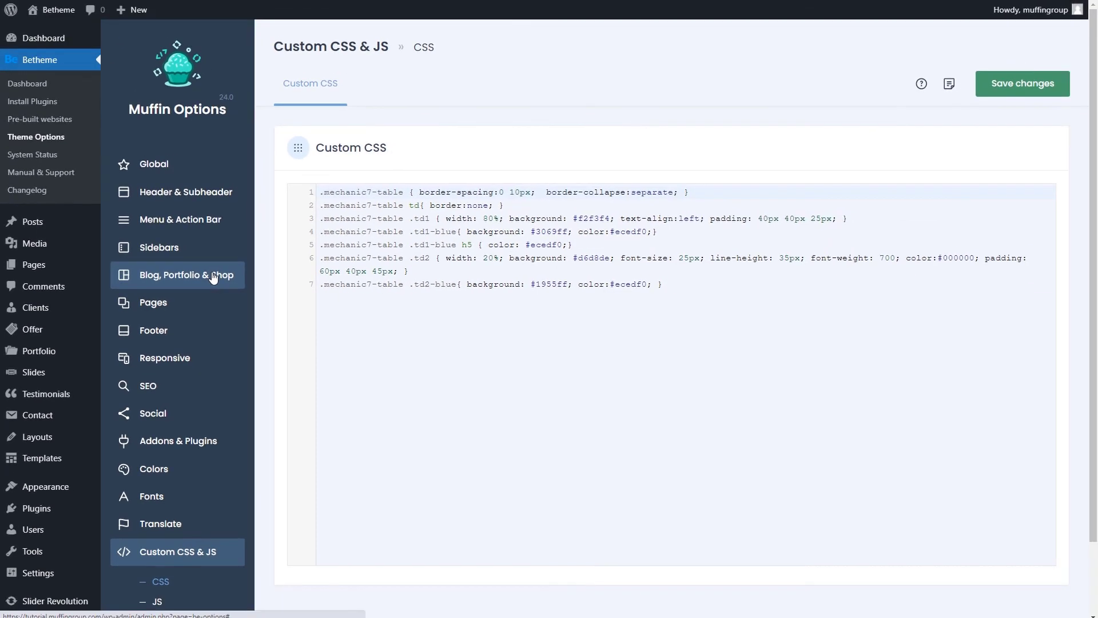
mouse_move(337, 373)
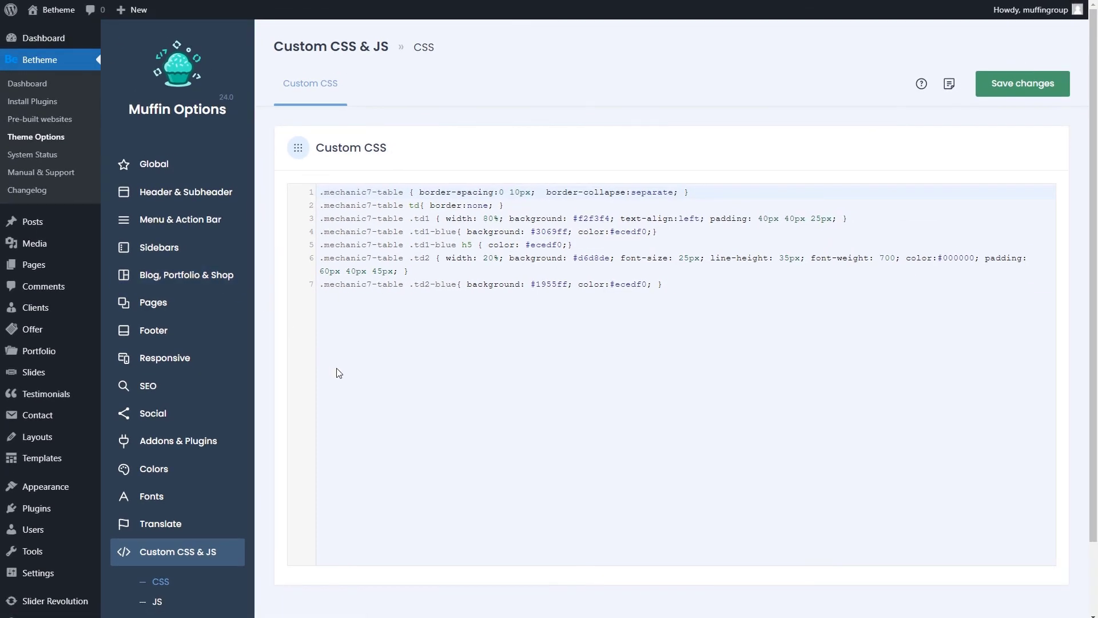
scroll("down", 3)
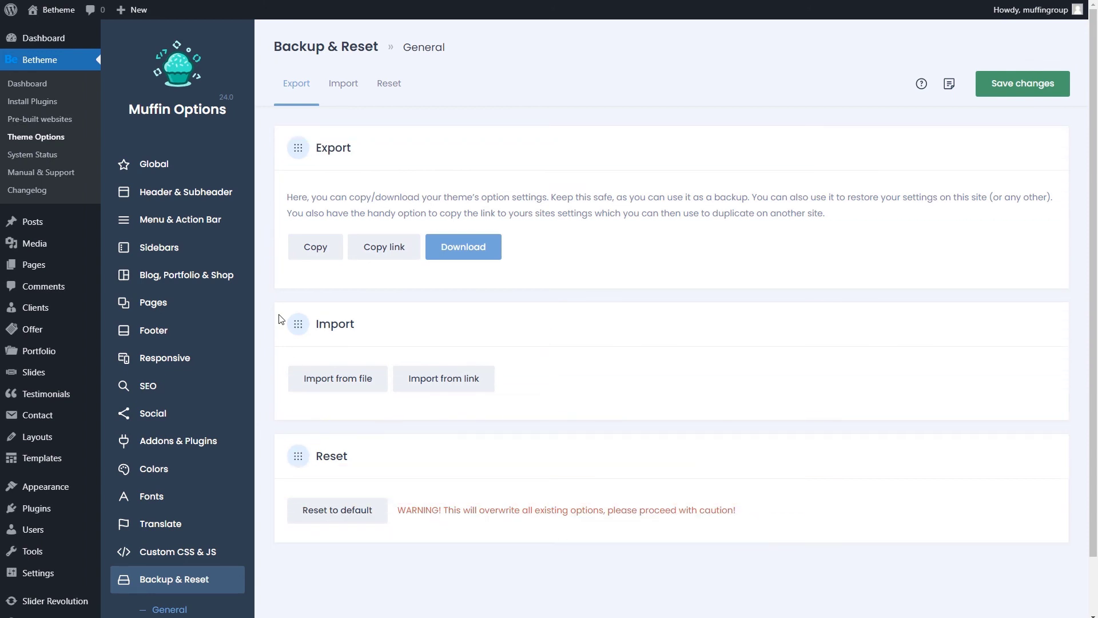
Step: Recap through the Global, Blog Portfolio & Shop, Pages and Footer sections
left_click(154, 163)
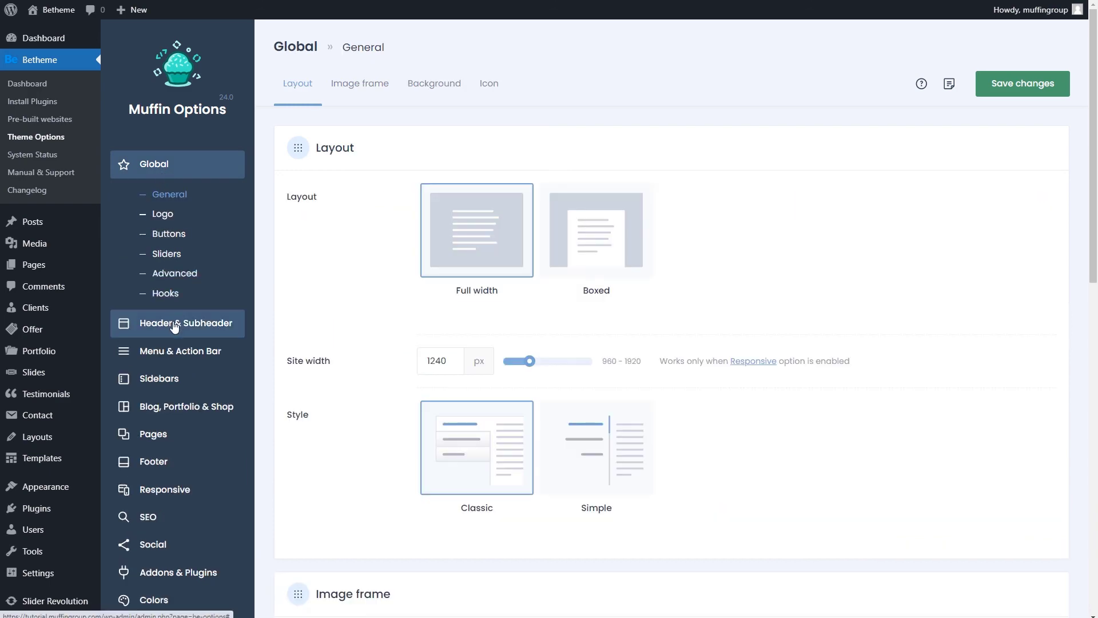
left_click(187, 406)
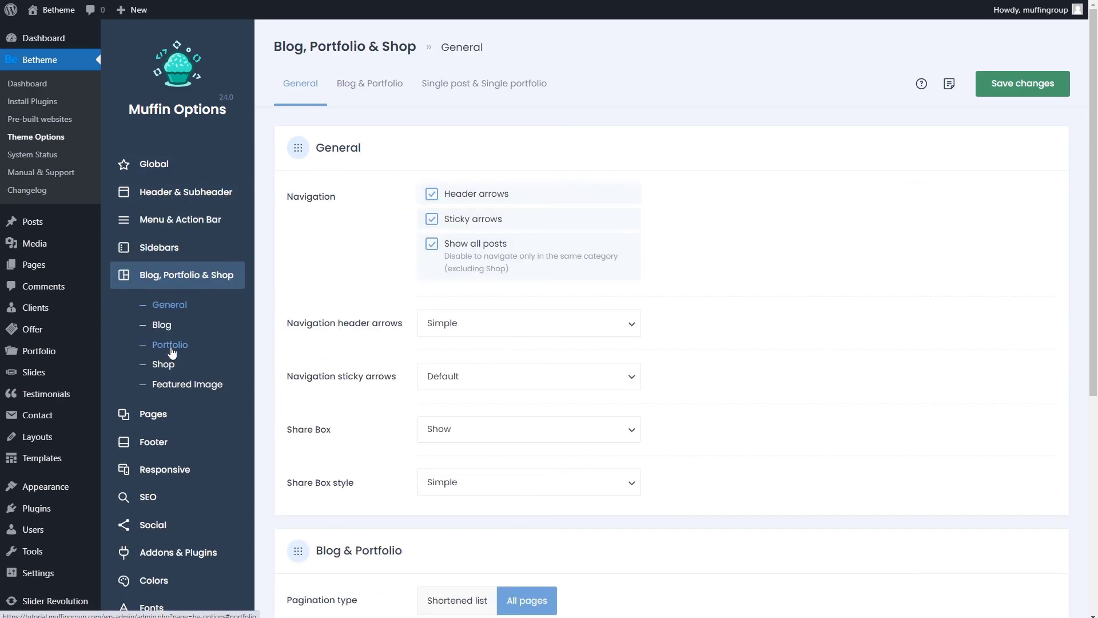
left_click(153, 413)
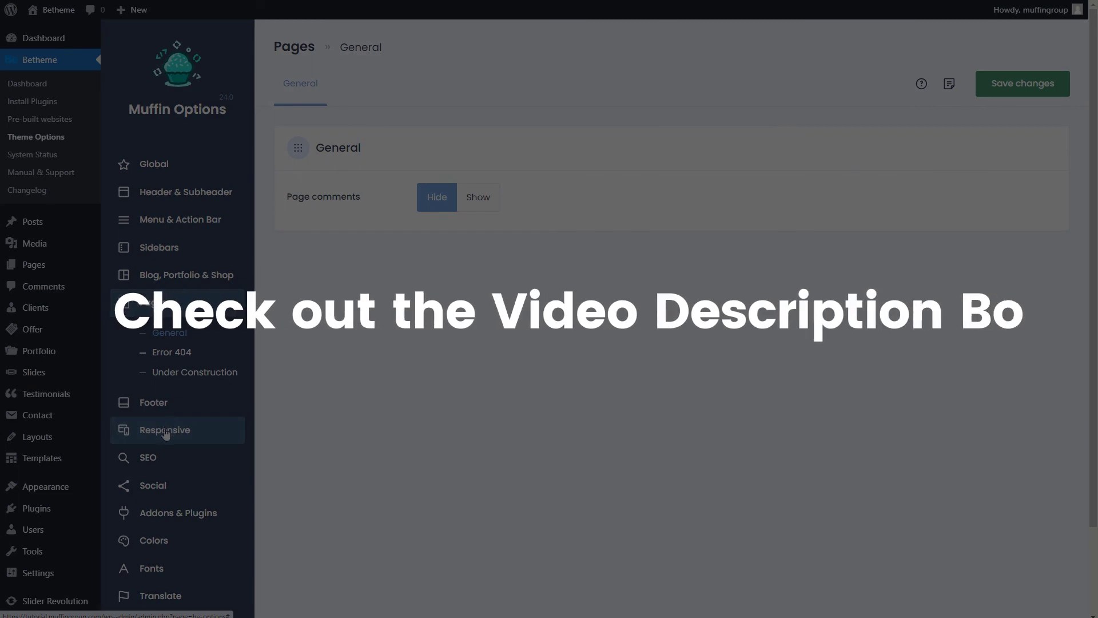
left_click(152, 402)
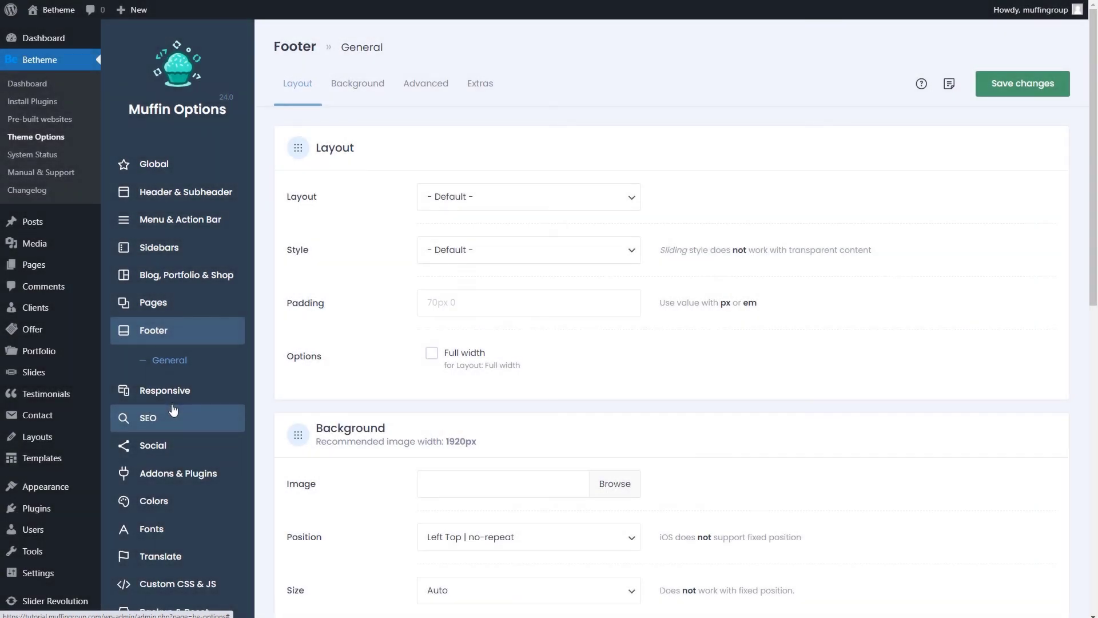
Step: Recap through SEO, Social and Colors, landing on Fonts Family with Kanit set everywhere
left_click(165, 391)
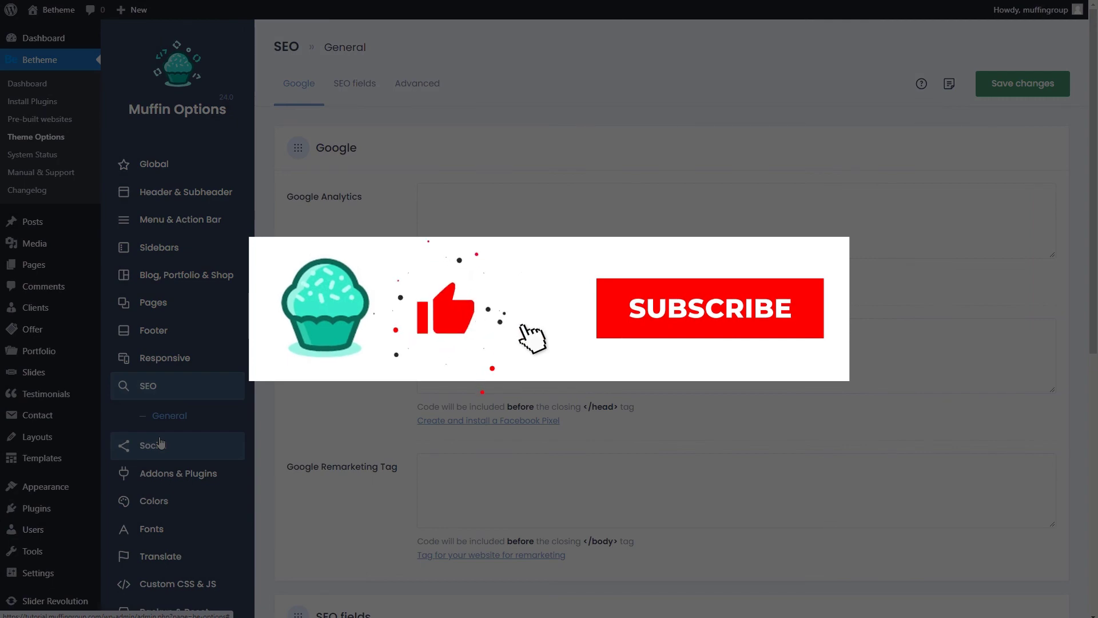
left_click(152, 445)
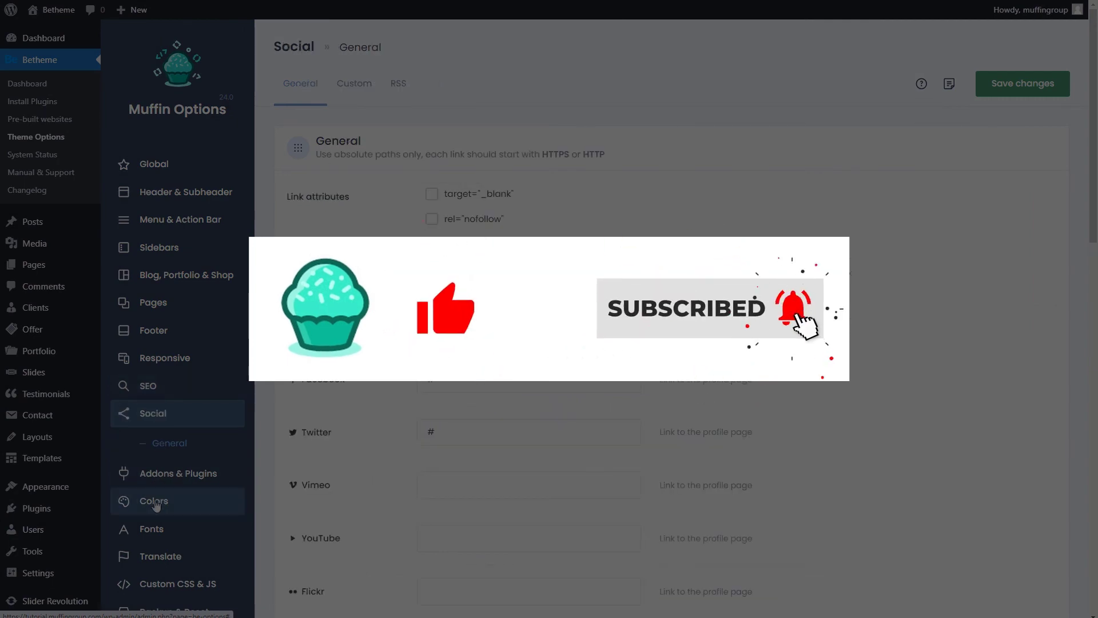
left_click(152, 501)
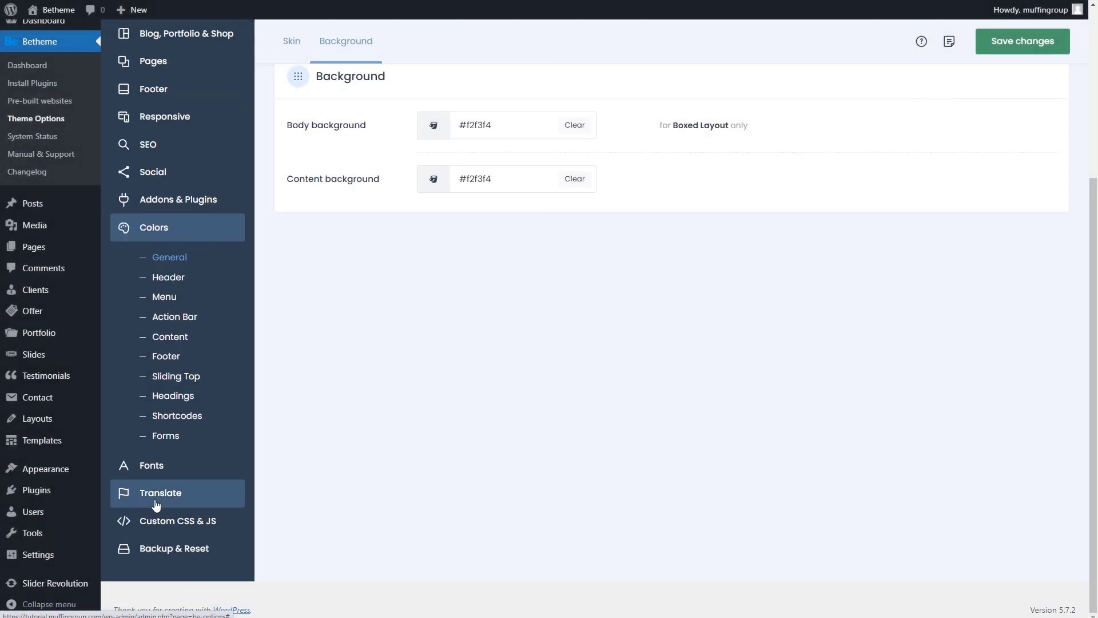
left_click(151, 466)
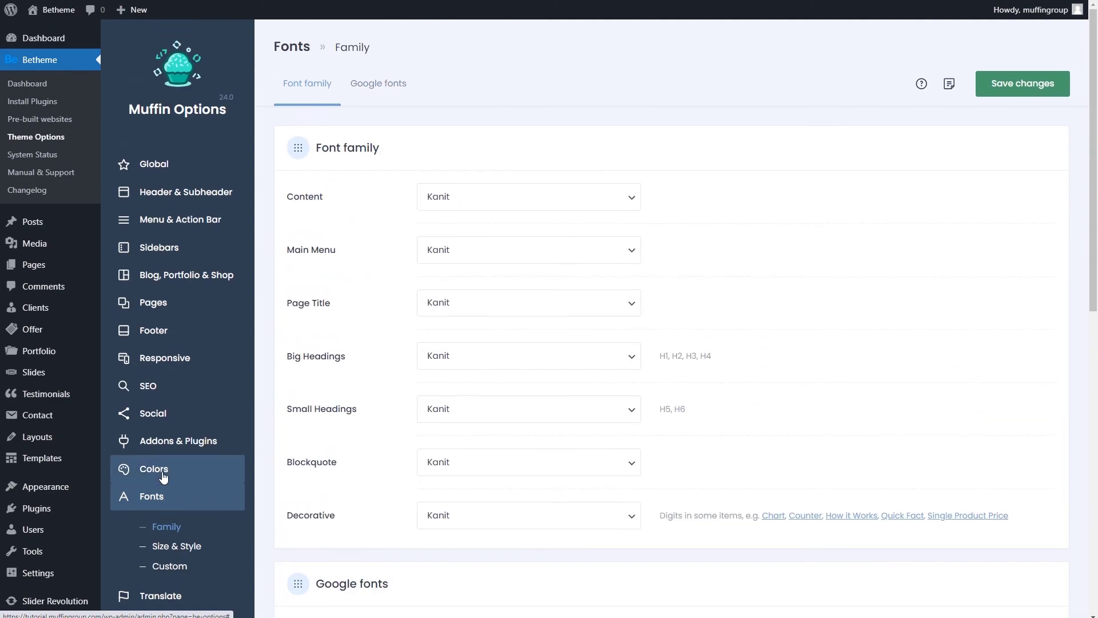